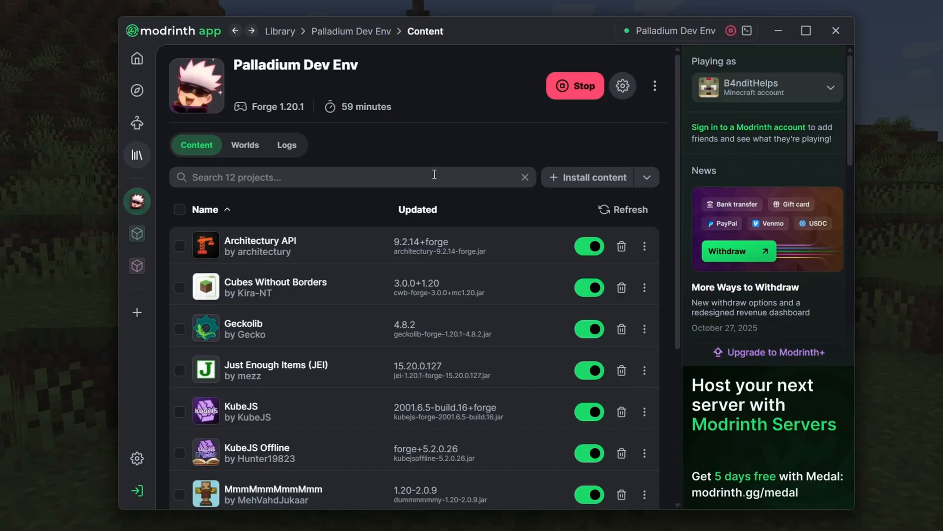
mouse_move(184, 41)
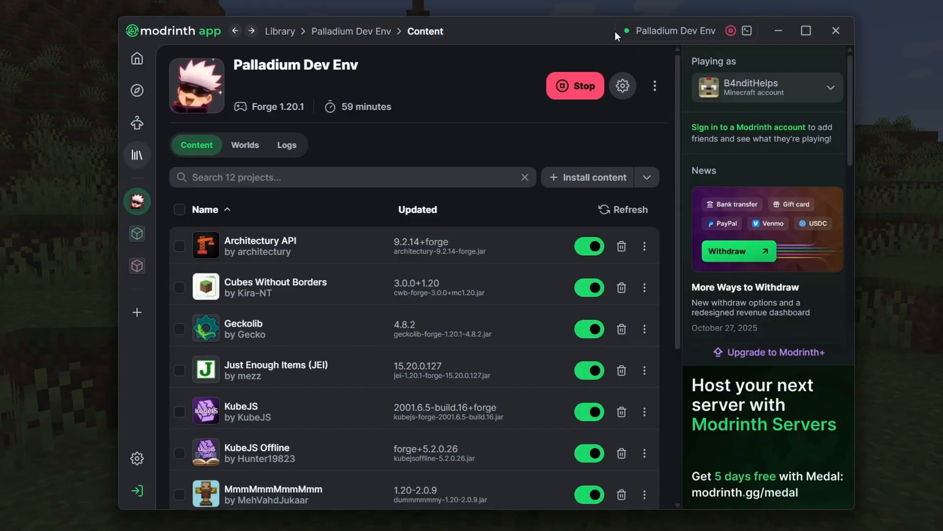
mouse_move(250, 264)
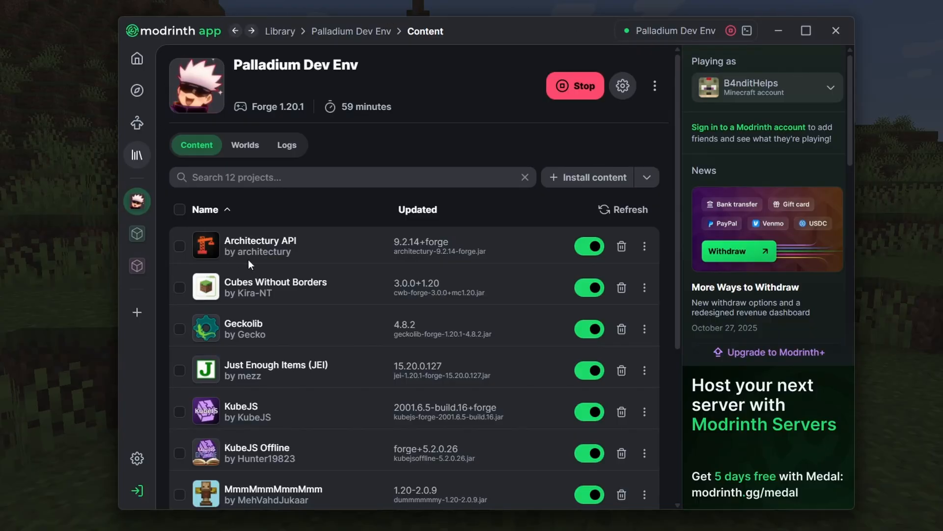
mouse_move(519, 233)
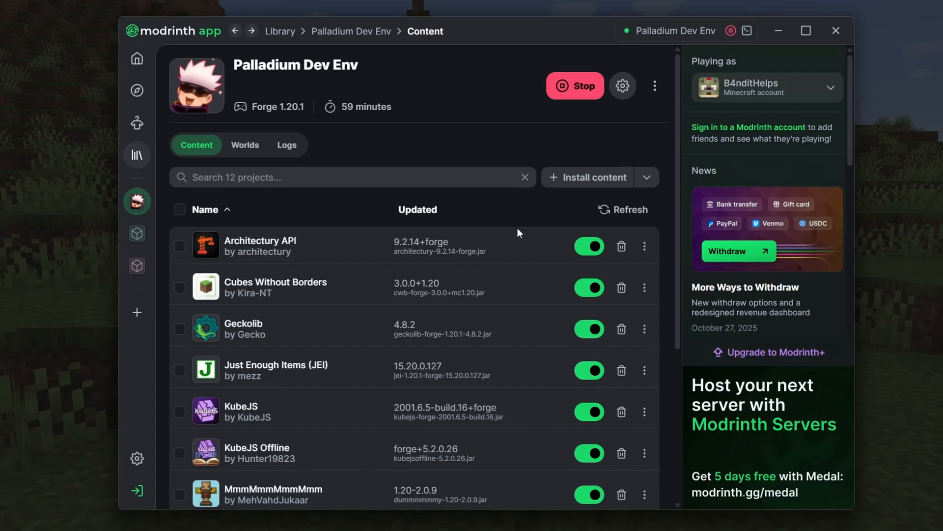
mouse_move(384, 116)
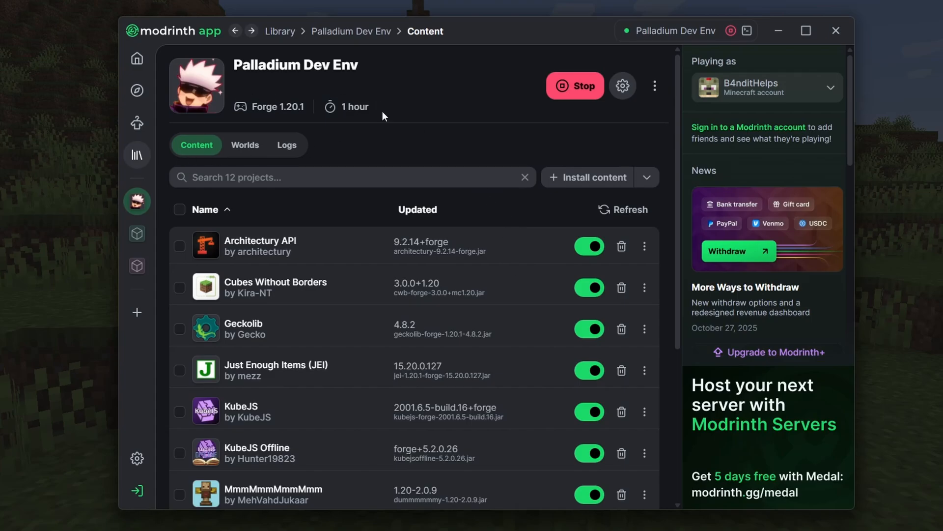
mouse_move(436, 112)
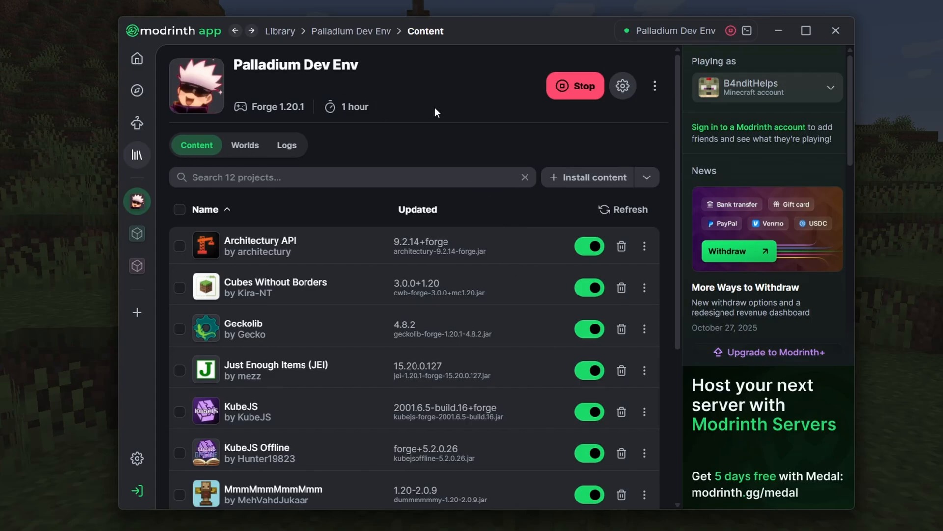
mouse_move(492, 126)
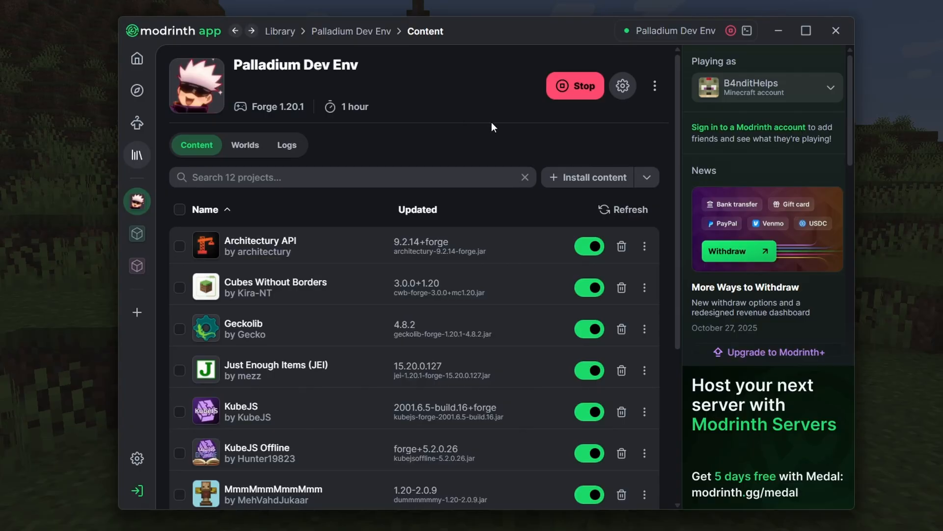
mouse_move(430, 116)
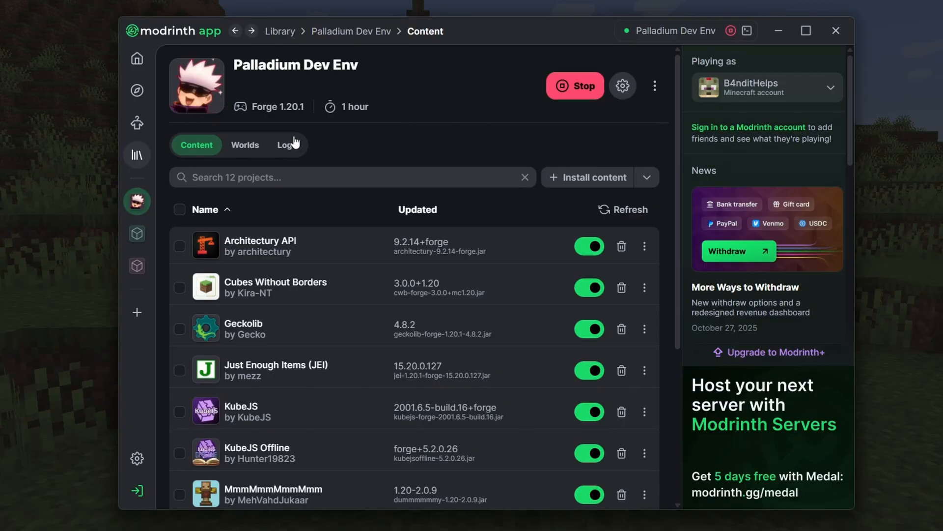
Step: Create a new Modrinth instance named DFEFDFSDF using the Forge loader on Minecraft 1.20.1
left_click(287, 144)
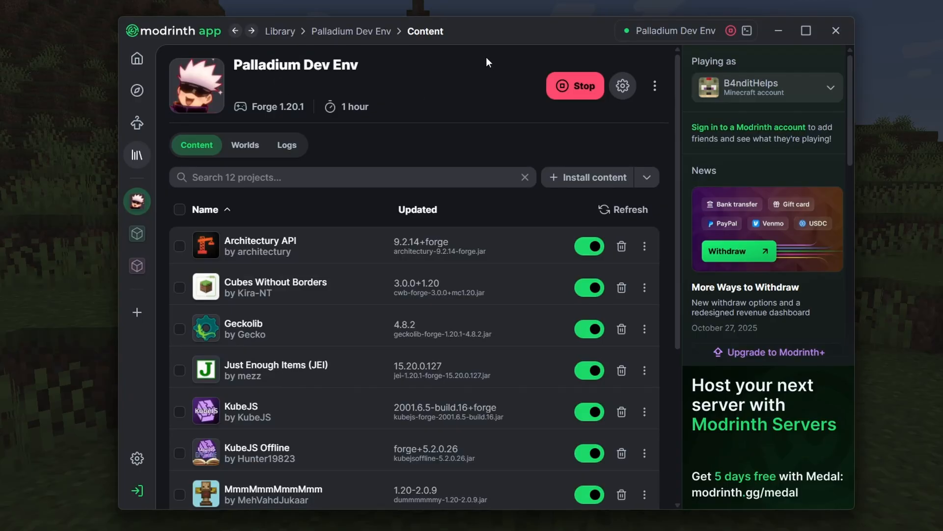
mouse_move(137, 311)
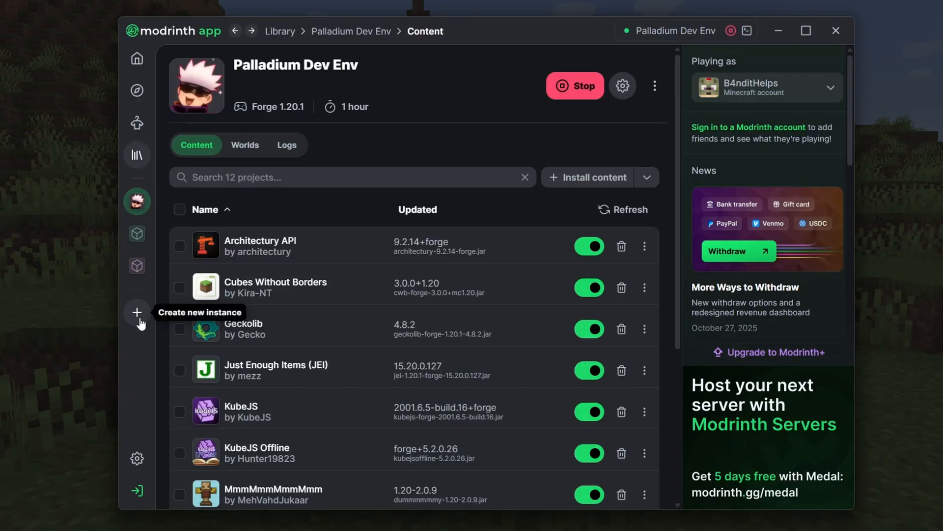
left_click(137, 311)
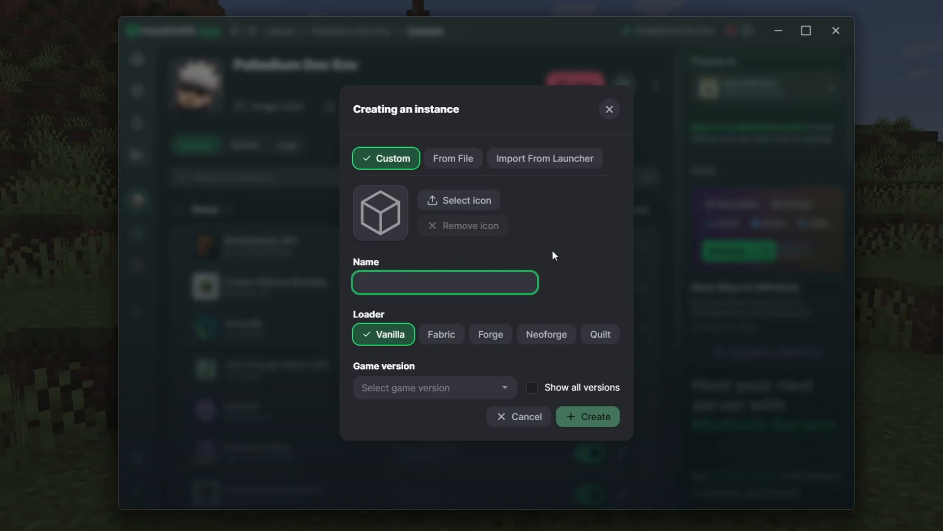
left_click(444, 282)
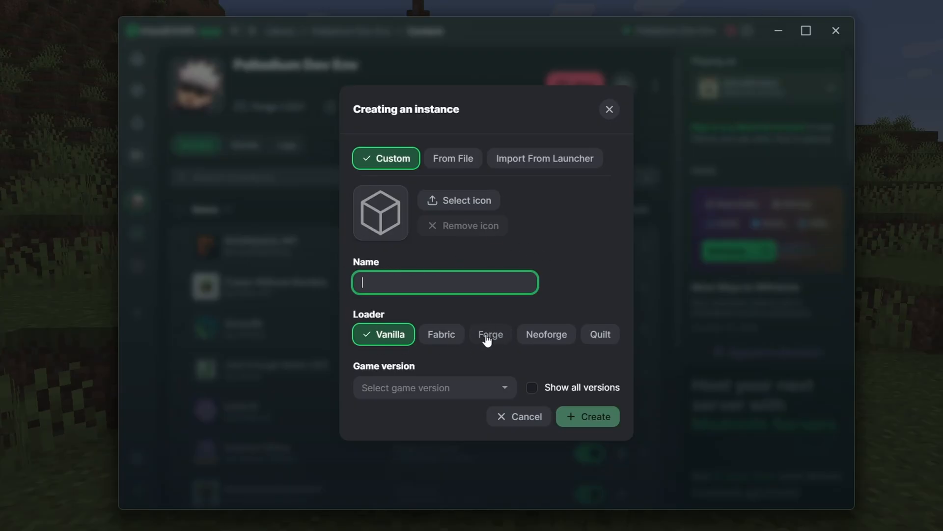
mouse_move(498, 323)
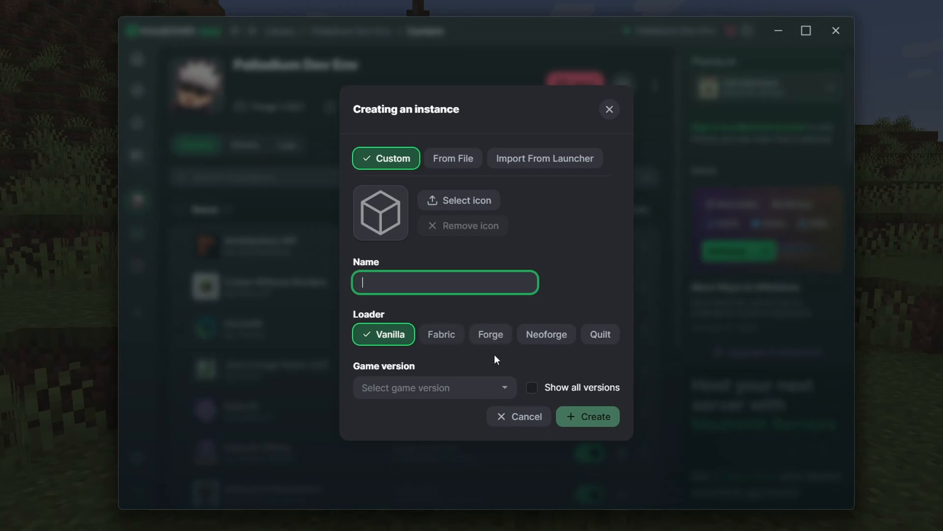
mouse_move(498, 331)
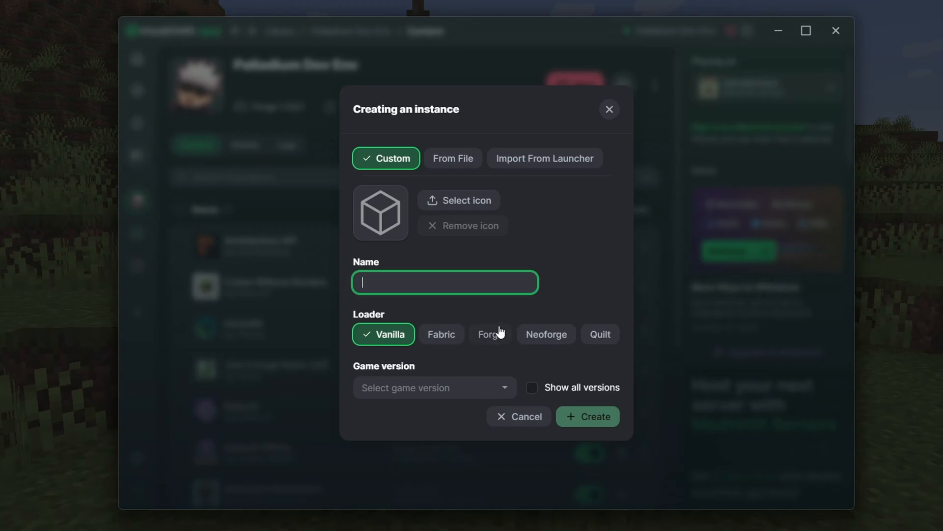
left_click(430, 387)
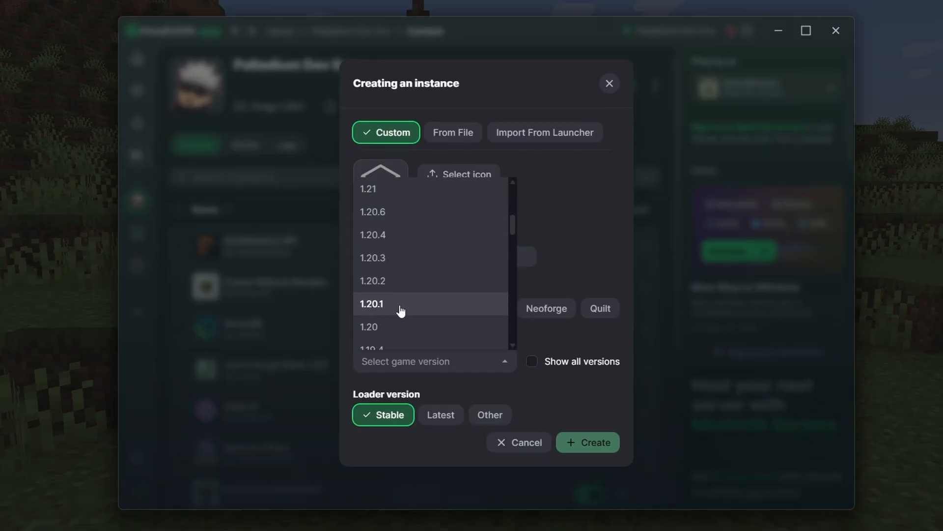
left_click(371, 303)
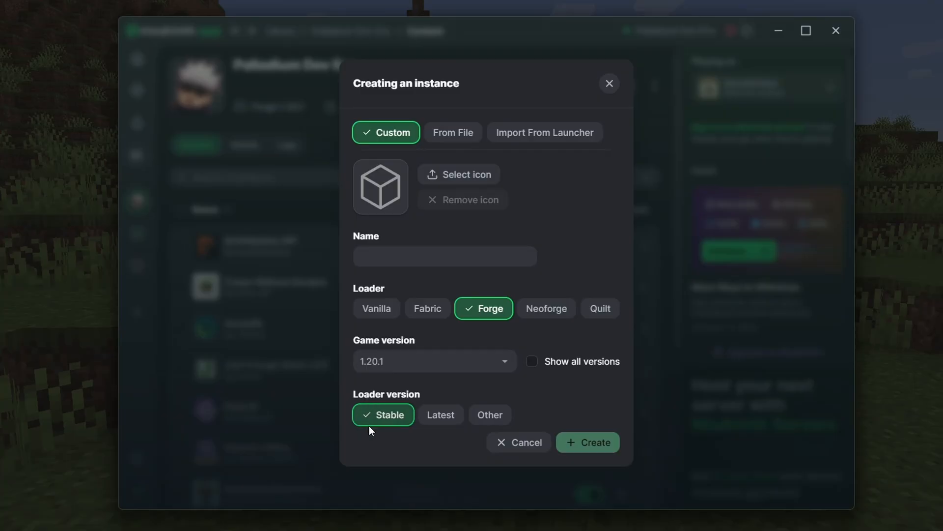
mouse_move(397, 421)
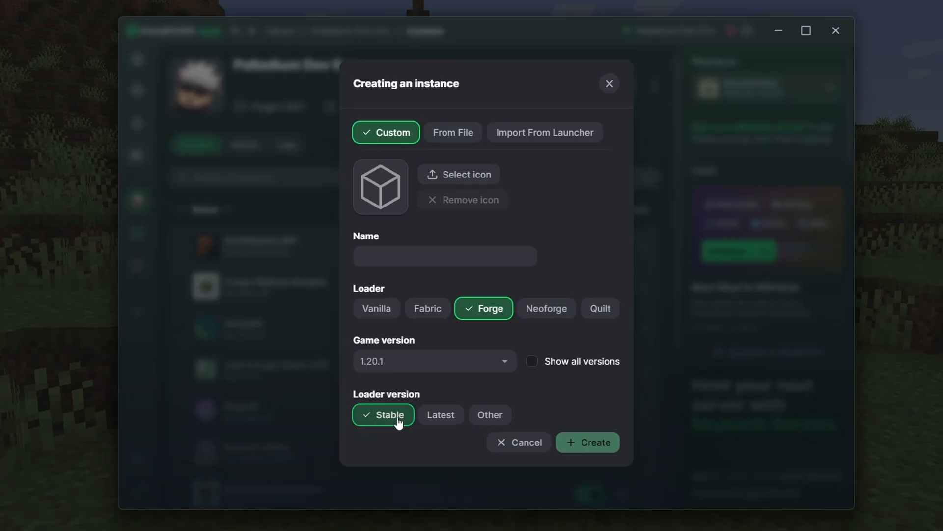
left_click(587, 443)
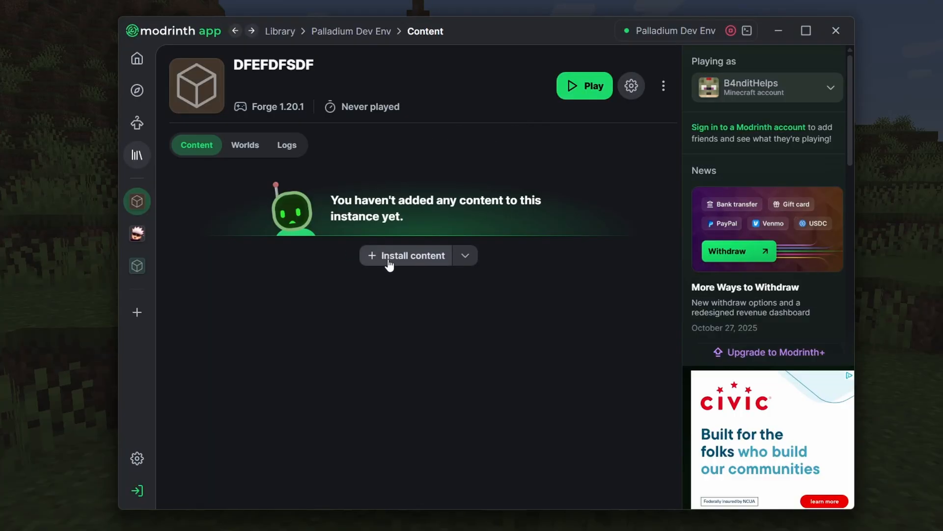
Step: Browse the Install content list briefly, then return to the Palladium Dev Env instance's mod list
left_click(413, 255)
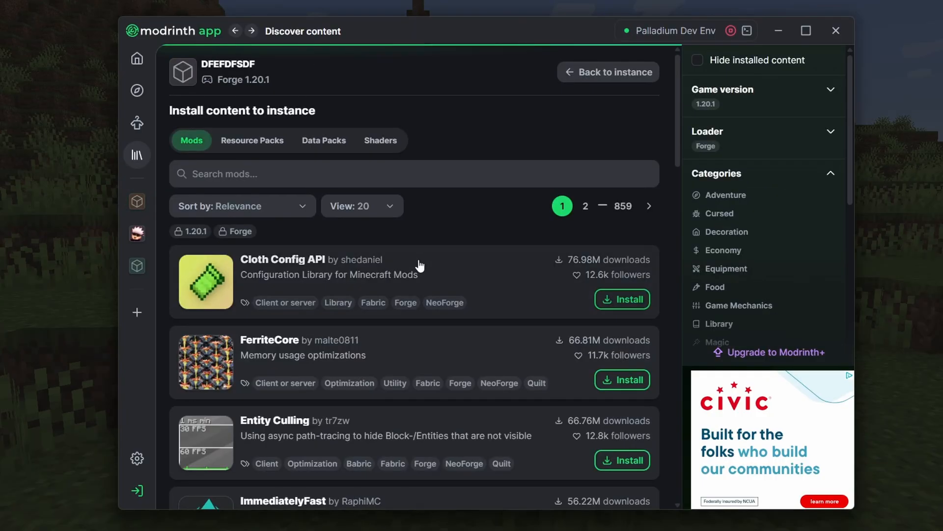
scroll("down", 3)
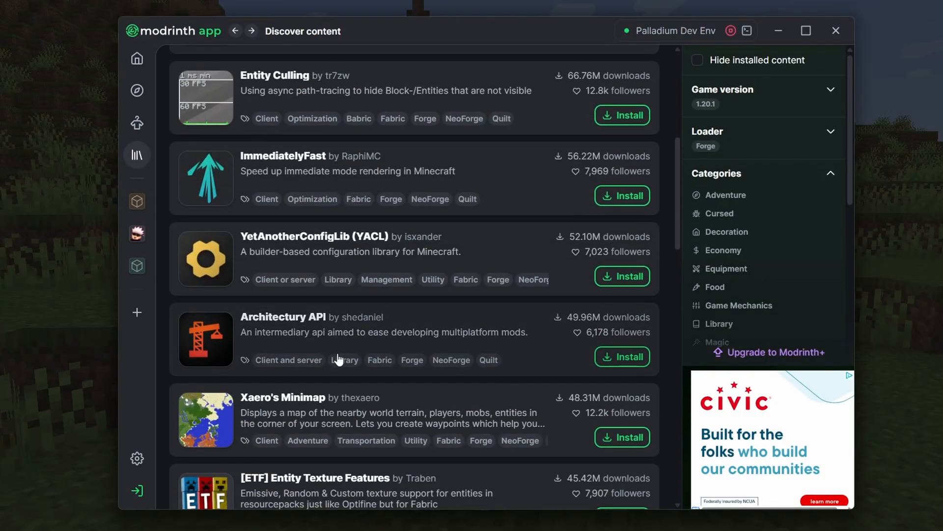
left_click(137, 233)
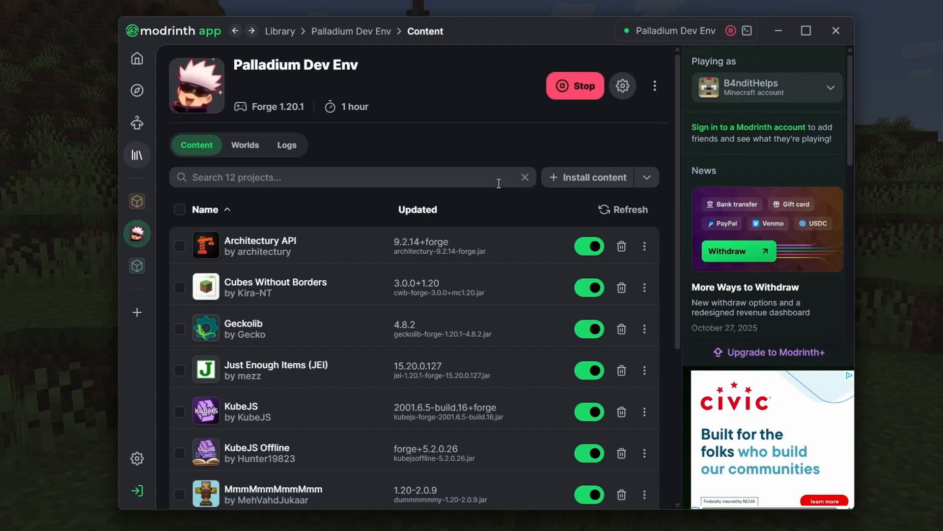
mouse_move(305, 380)
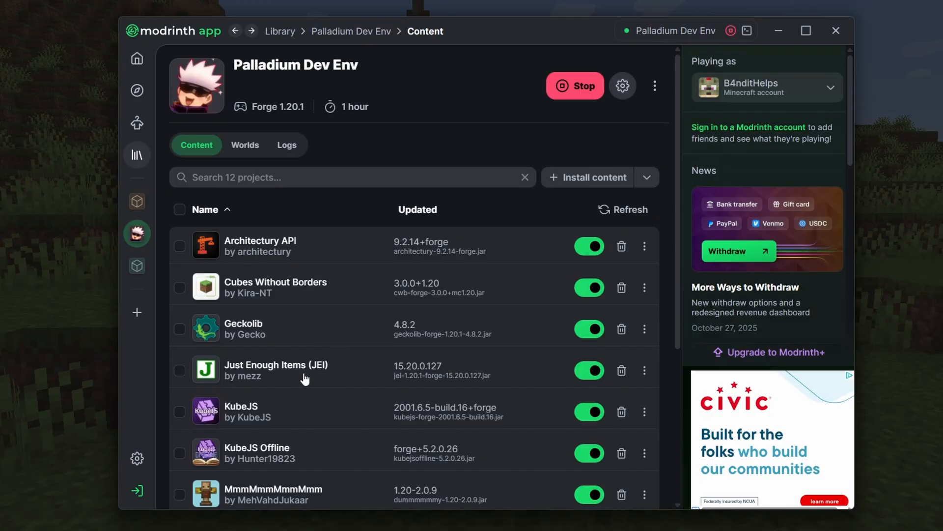
scroll("down", 3)
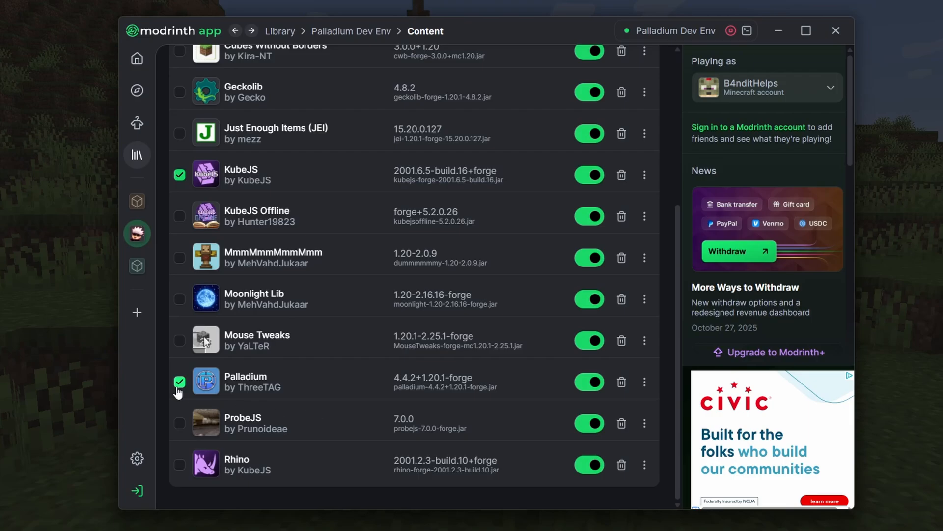
mouse_move(346, 387)
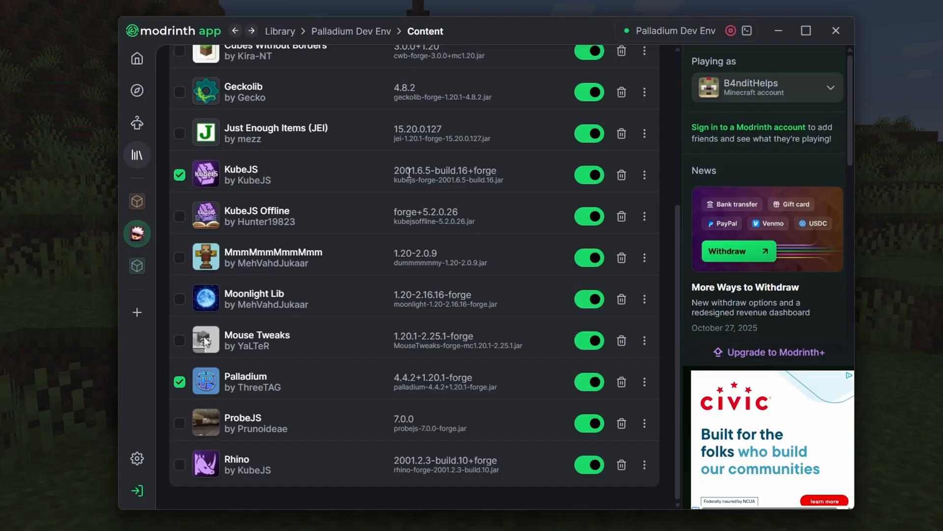
mouse_move(295, 171)
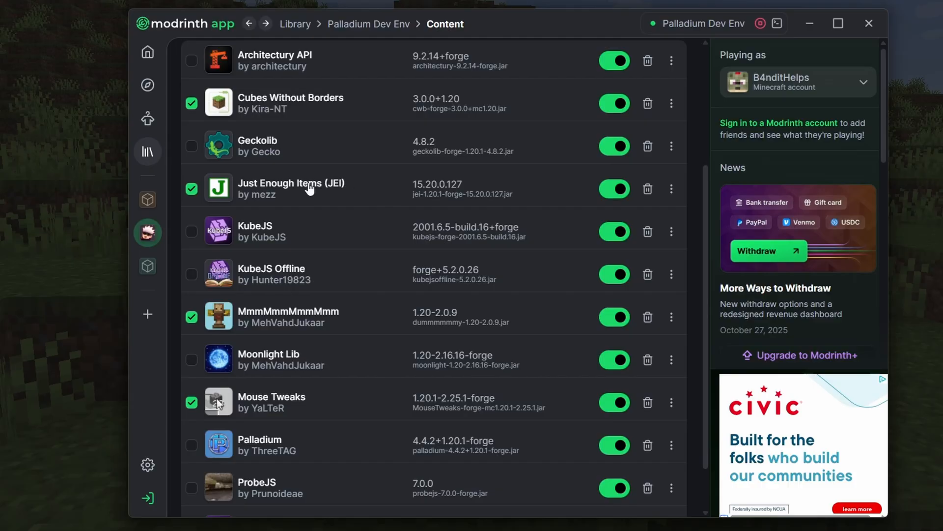
mouse_move(433, 185)
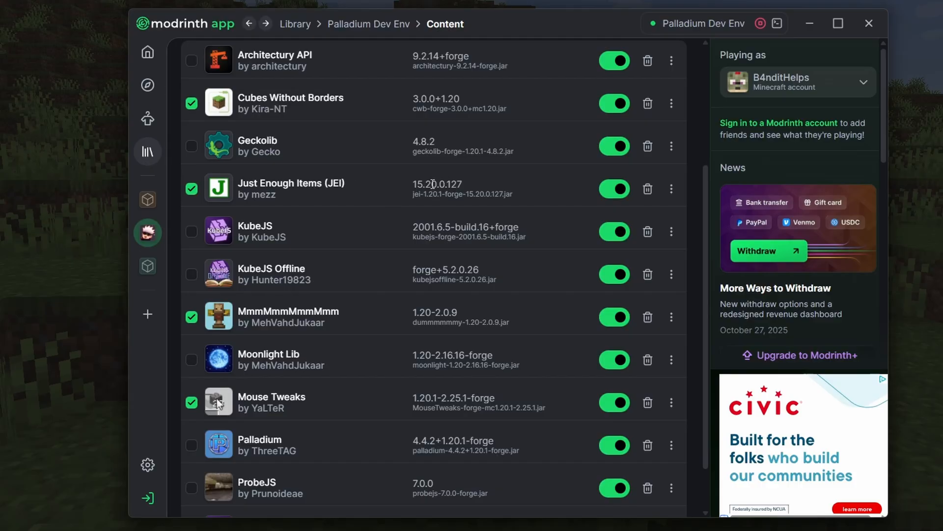
scroll("down", 3)
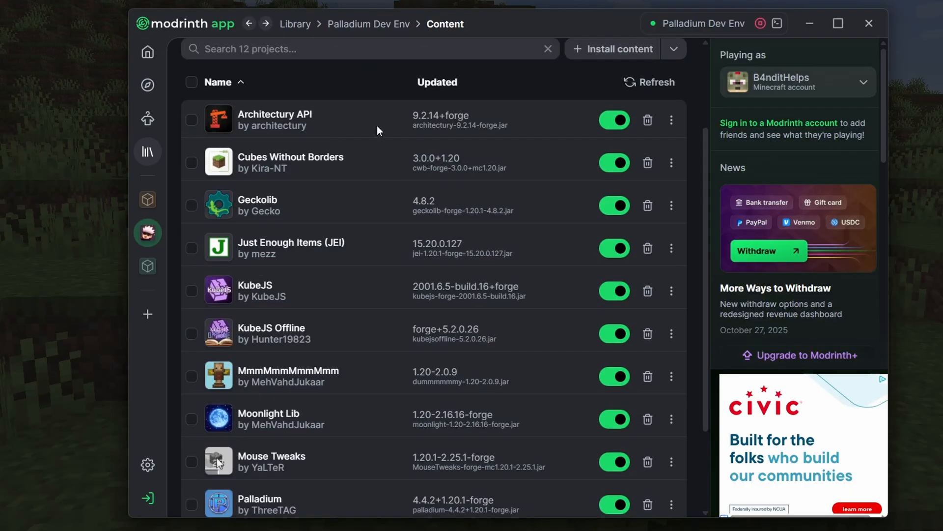
mouse_move(206, 133)
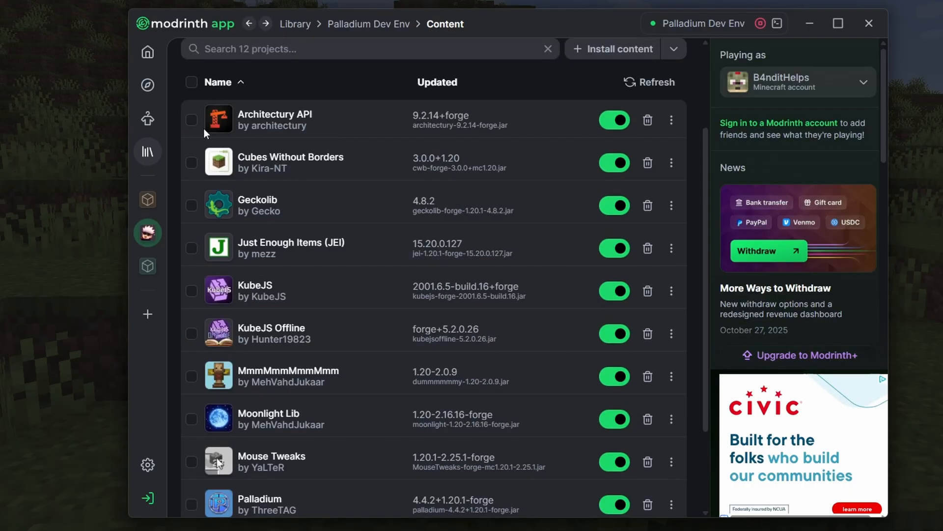
left_click(191, 205)
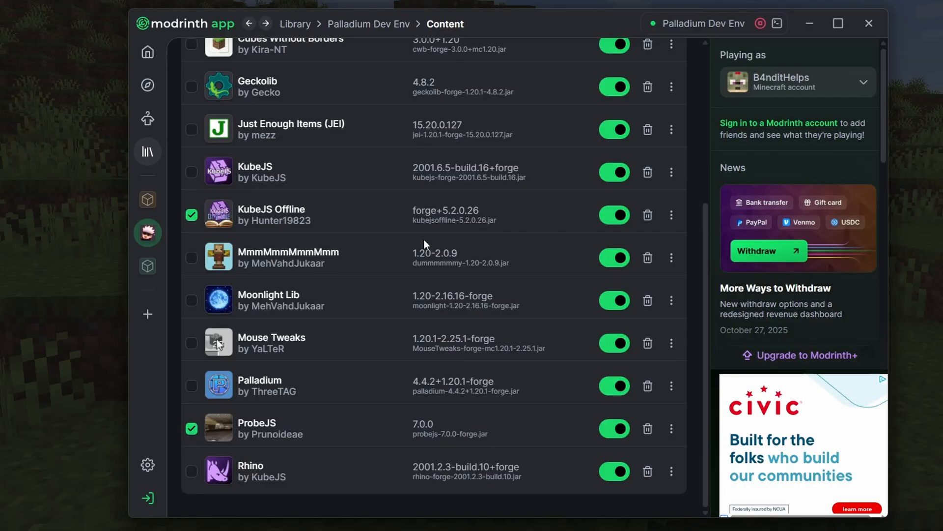
mouse_move(360, 221)
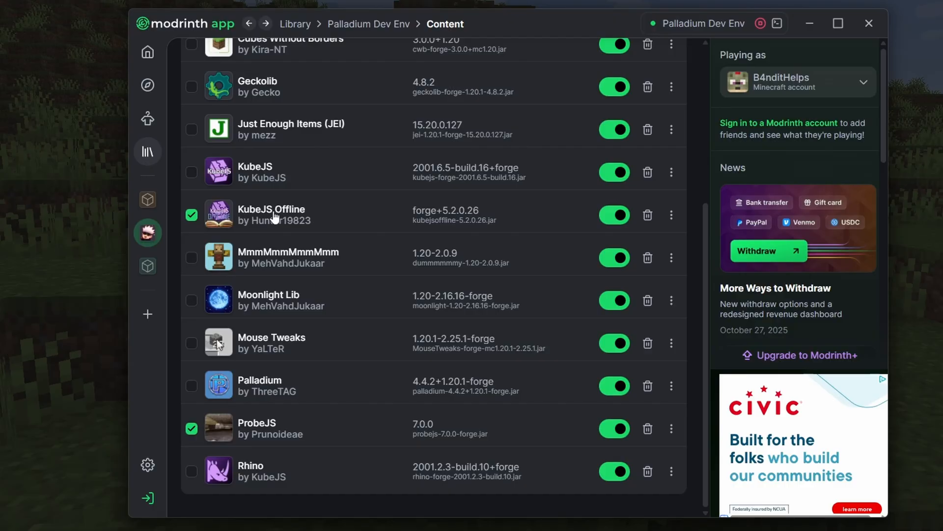
mouse_move(272, 425)
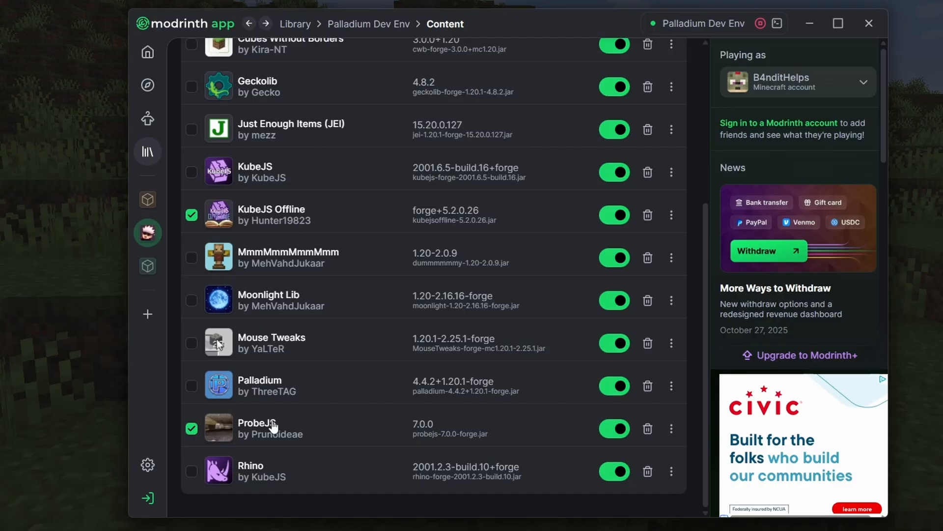
mouse_move(386, 242)
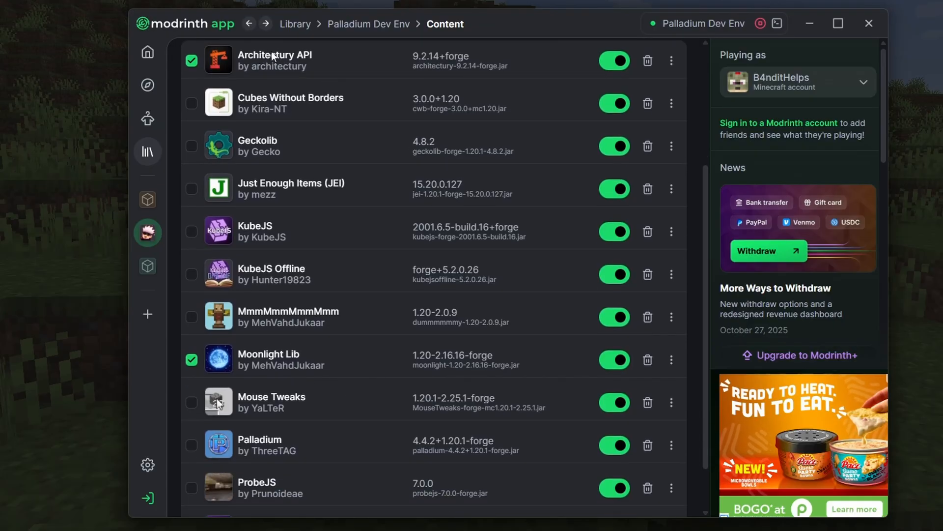
scroll("down", 3)
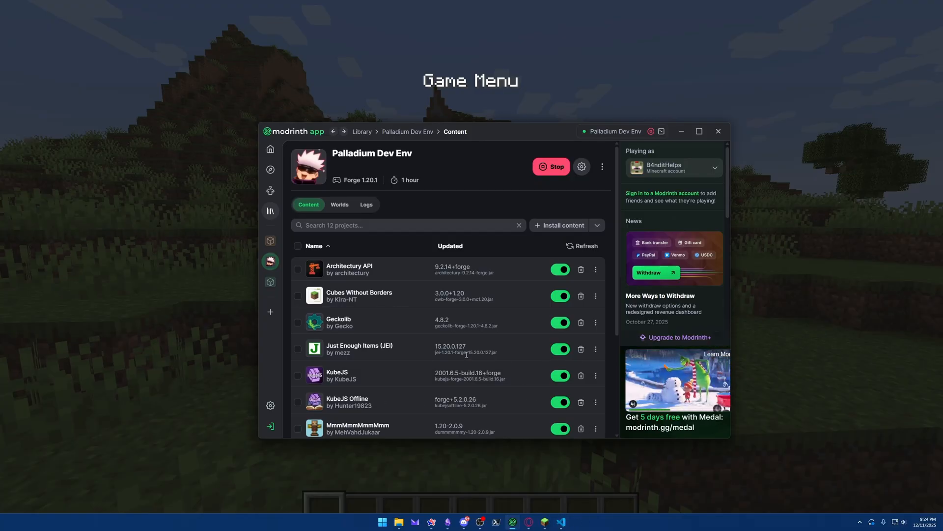
Step: Bring Visual Studio Code to the front and show its installed extensions list
left_click(560, 522)
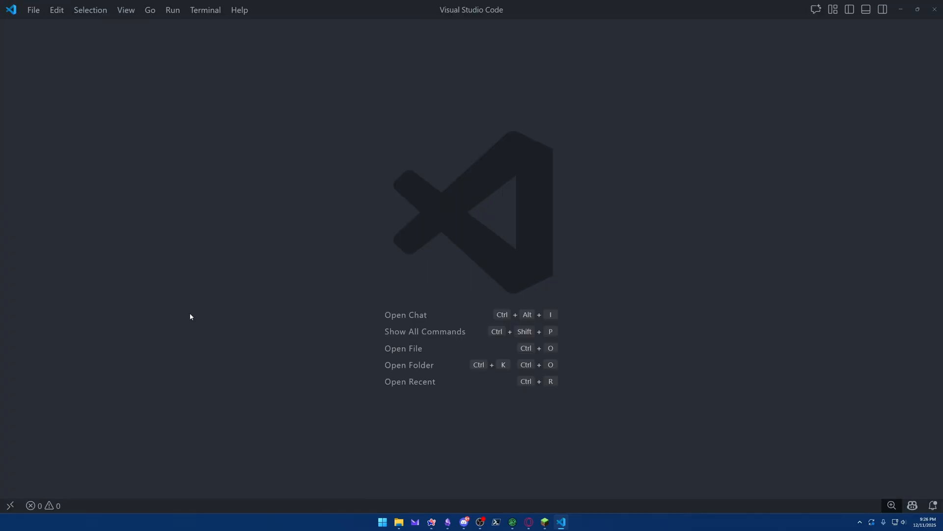
mouse_move(615, 177)
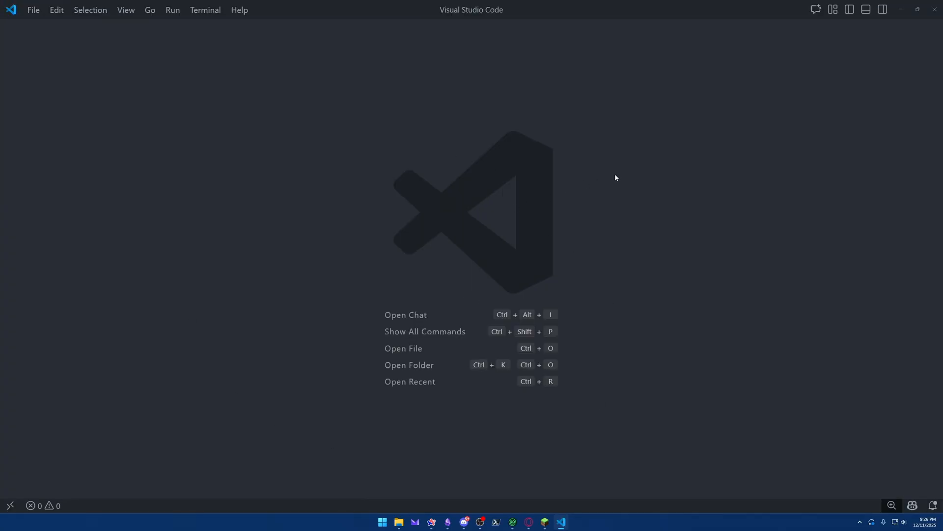
mouse_move(592, 176)
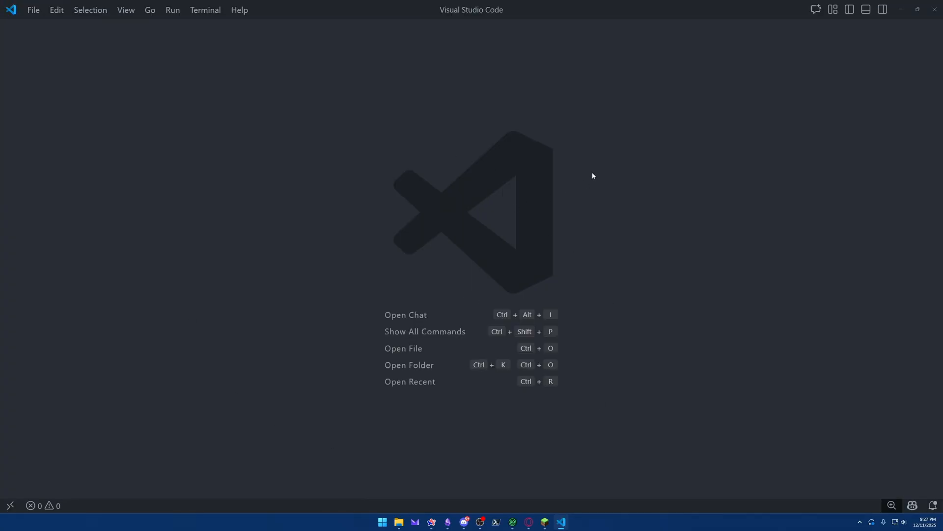
mouse_move(582, 176)
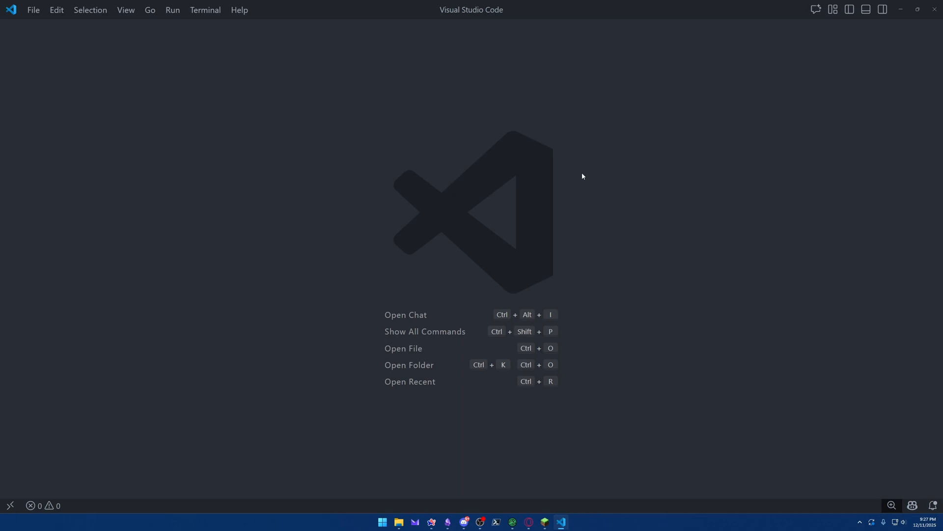
key("ctrl+shift+x")
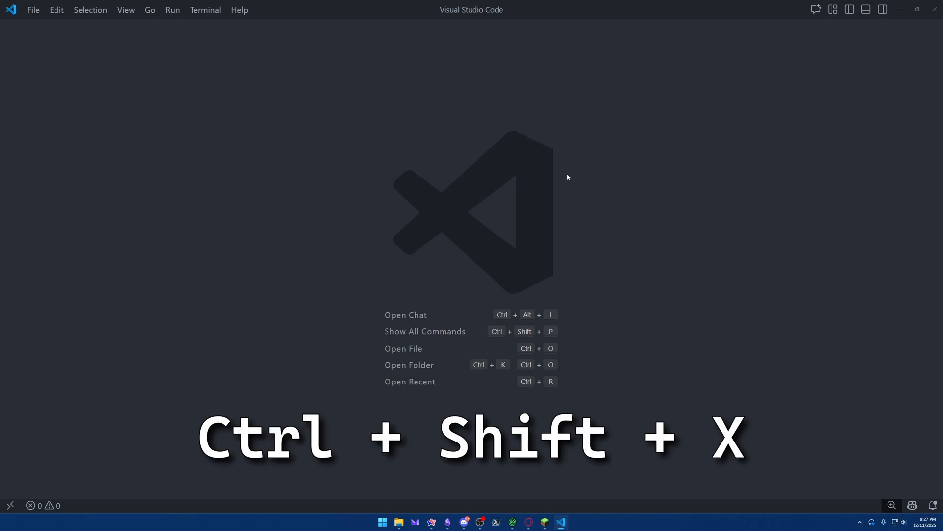
key("ctrl+shift+x")
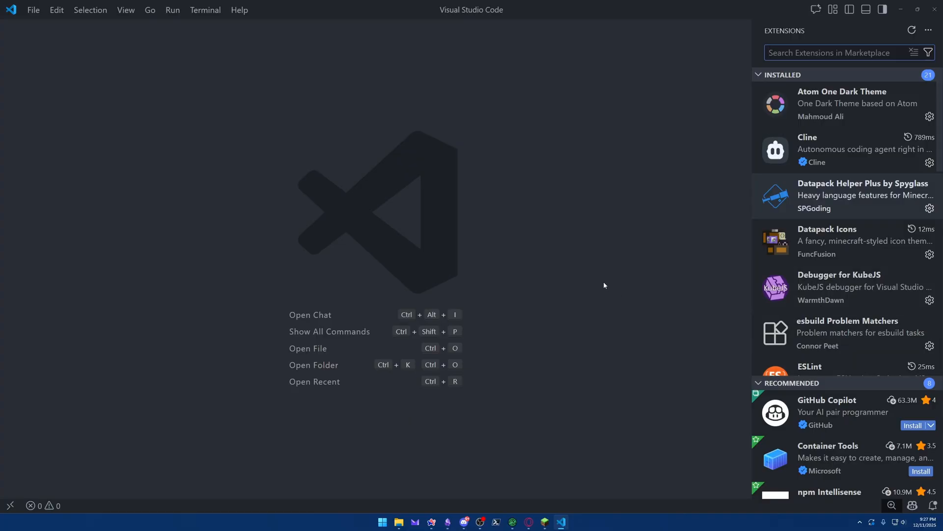
mouse_move(605, 282)
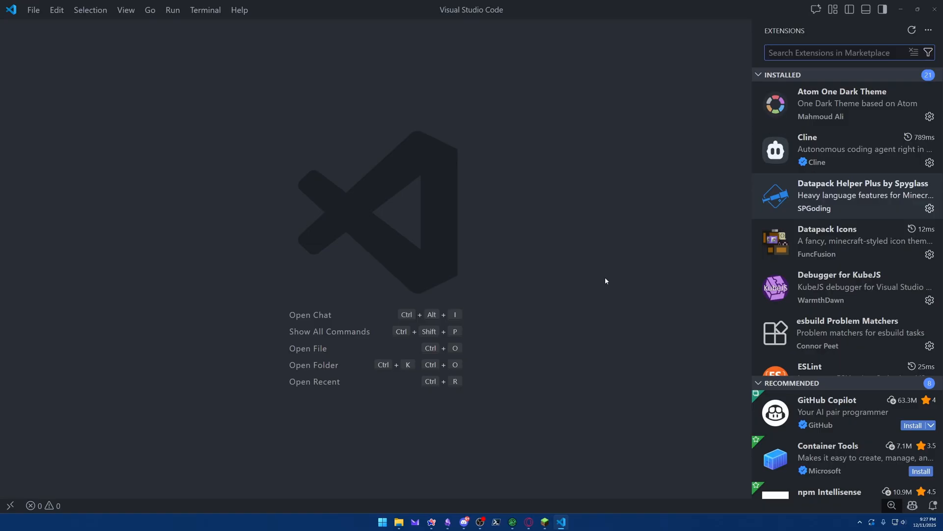
mouse_move(846, 287)
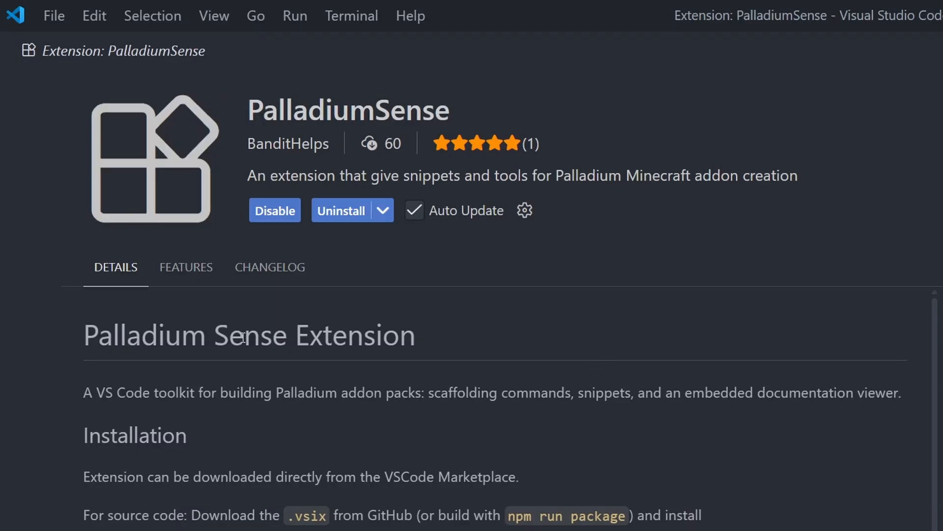
mouse_move(244, 128)
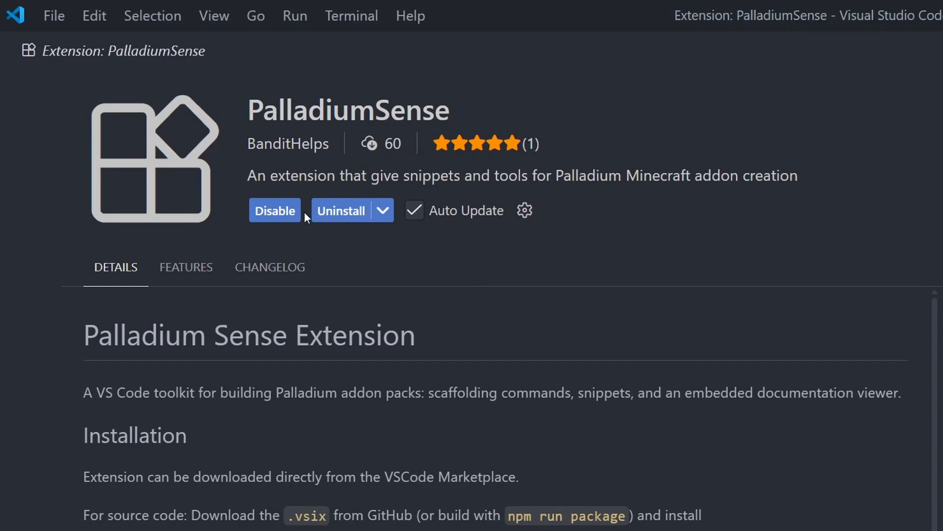
mouse_move(300, 259)
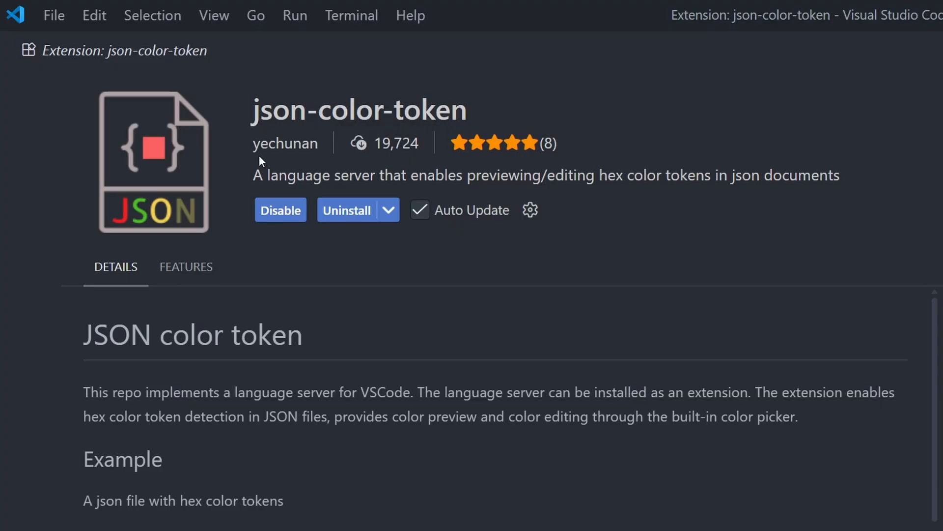
scroll("down", 3)
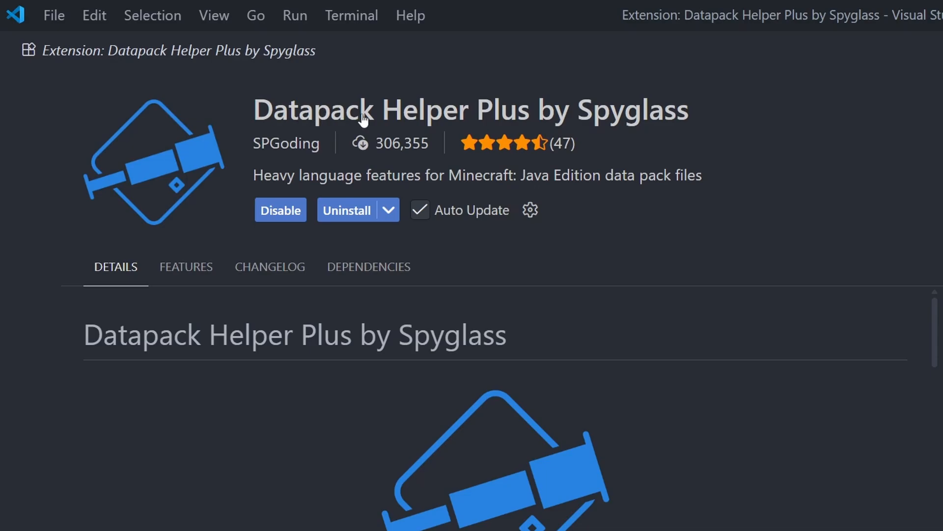
mouse_move(822, 160)
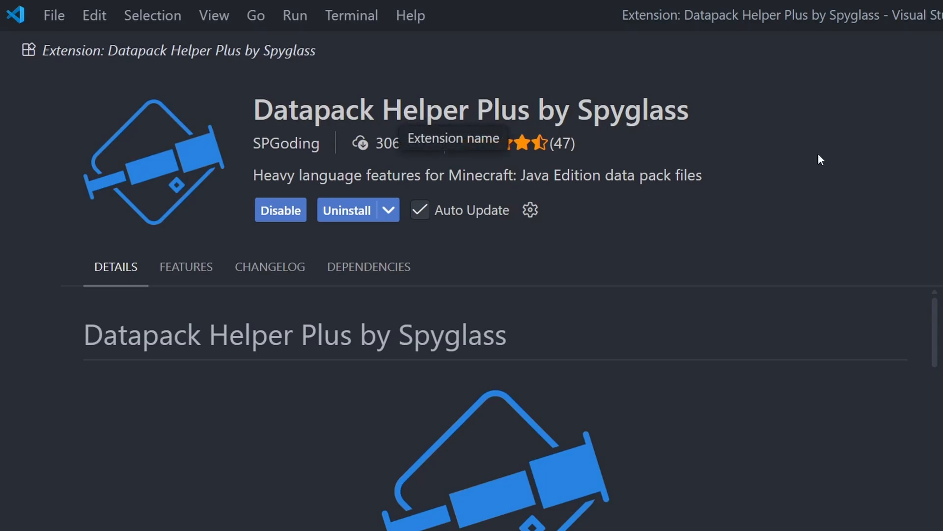
mouse_move(260, 160)
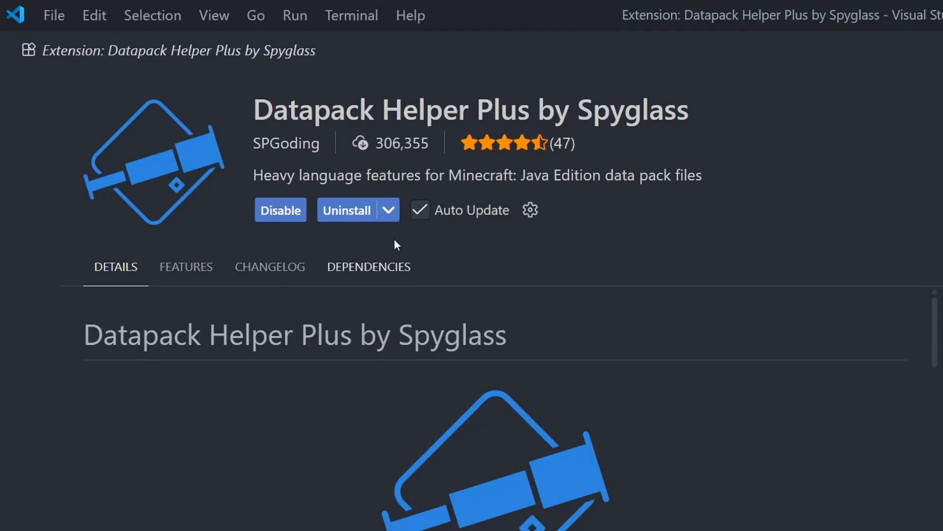
mouse_move(772, 314)
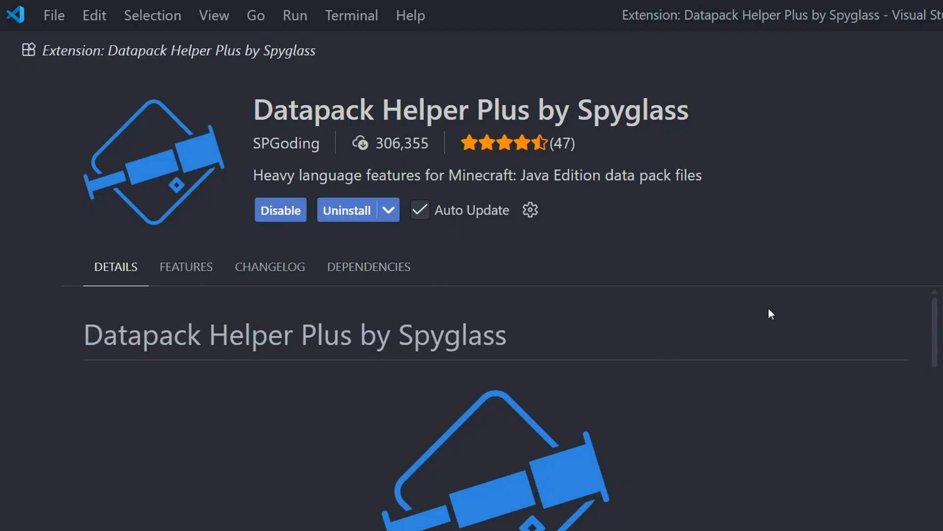
mouse_move(760, 275)
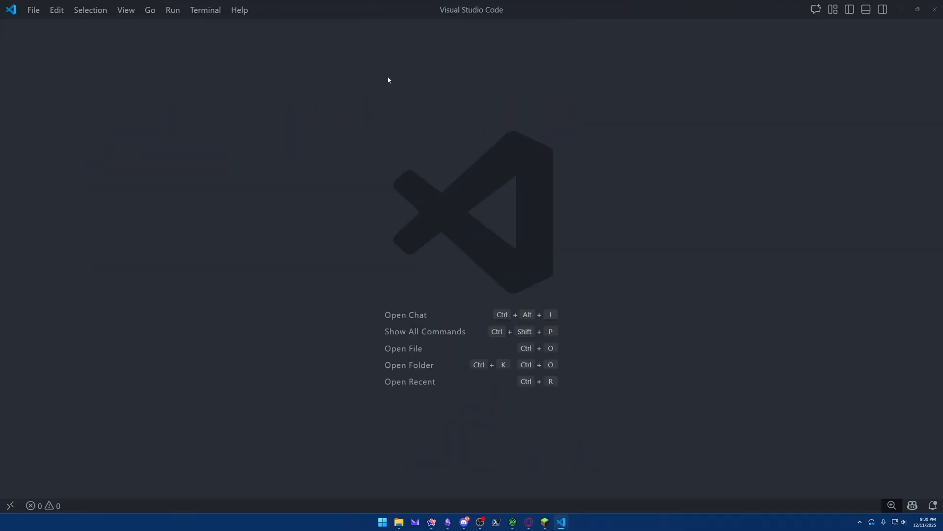
mouse_move(326, 192)
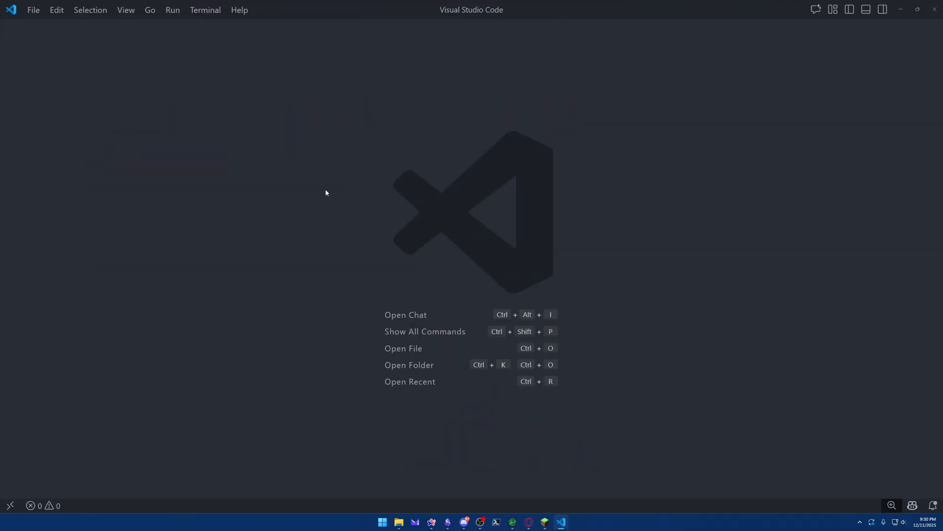
mouse_move(355, 203)
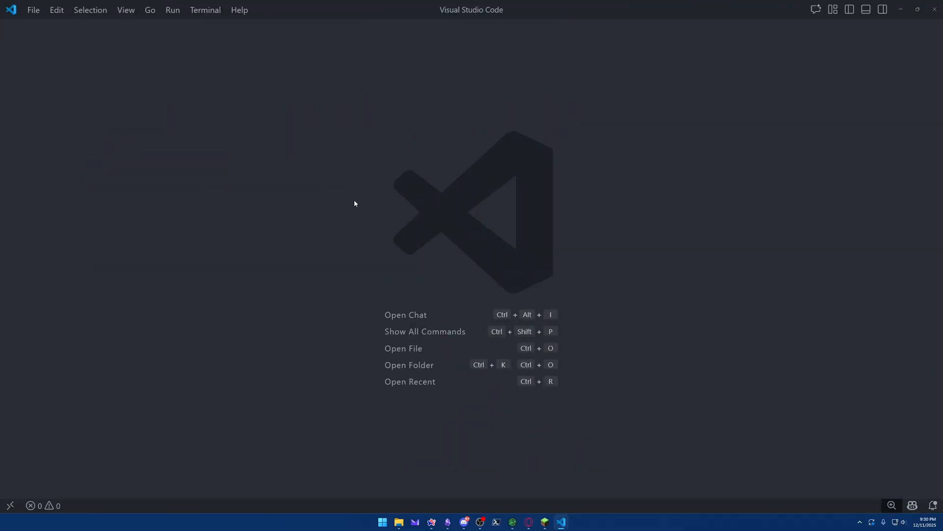
mouse_move(643, 248)
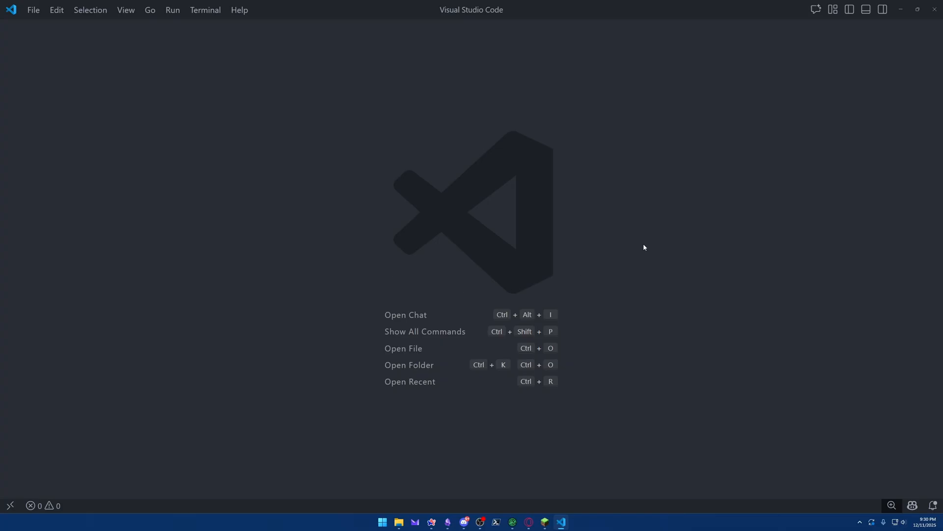
mouse_move(456, 235)
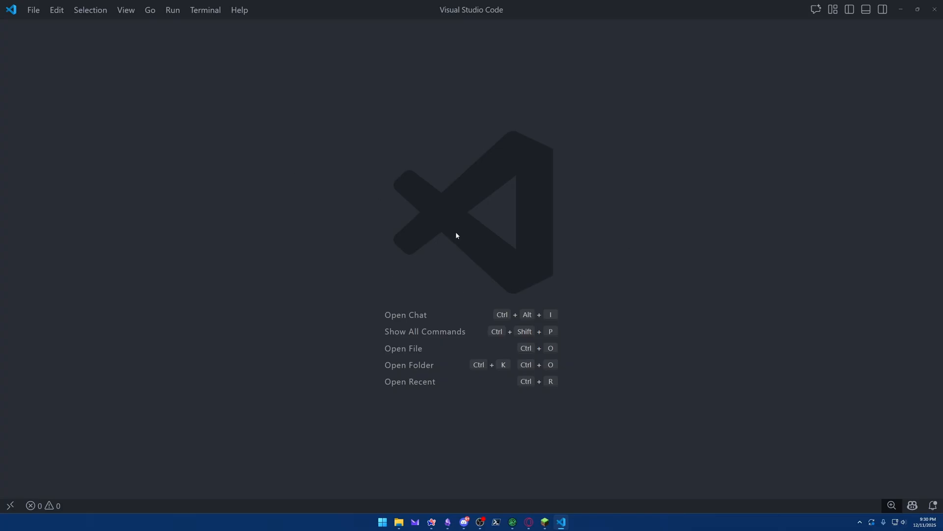
Step: Open the folder S:\Modrinth\profiles\Palladium Dev Env as the workspace via File > Open Folder
left_click(33, 10)
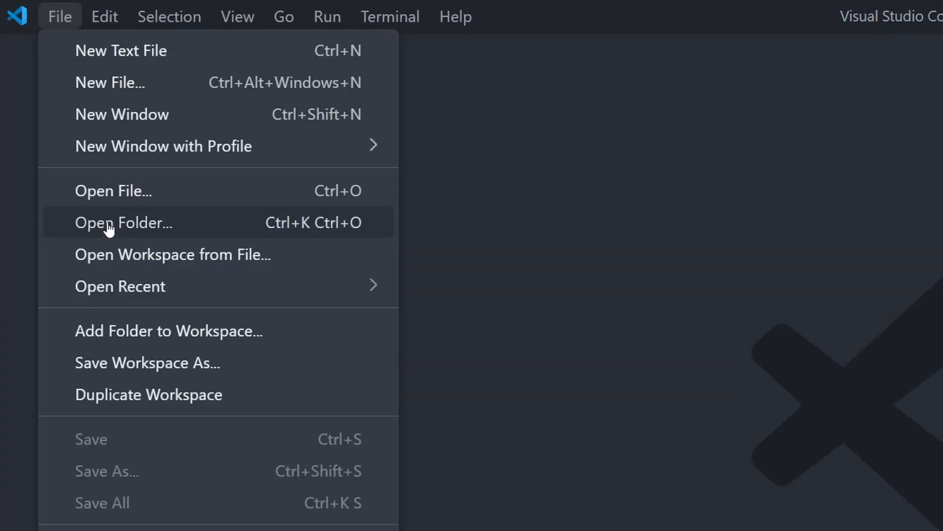
left_click(124, 224)
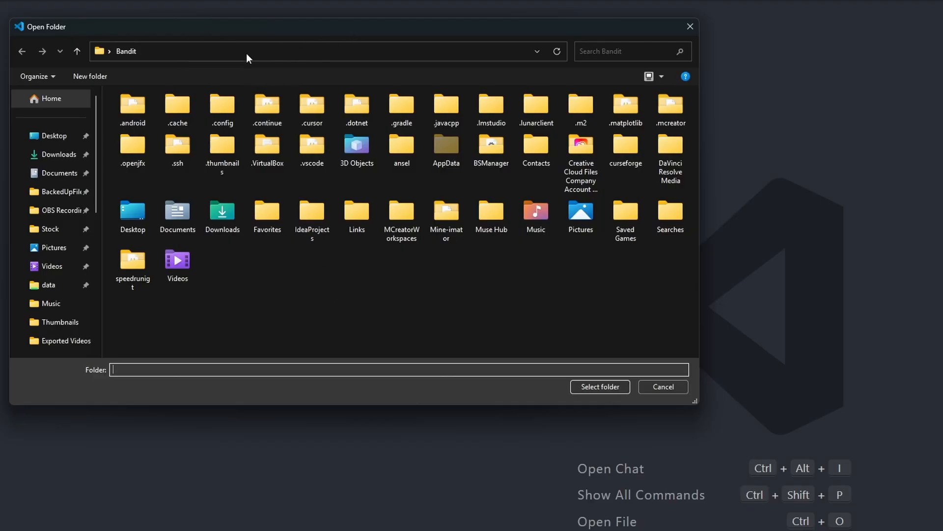
mouse_move(274, 37)
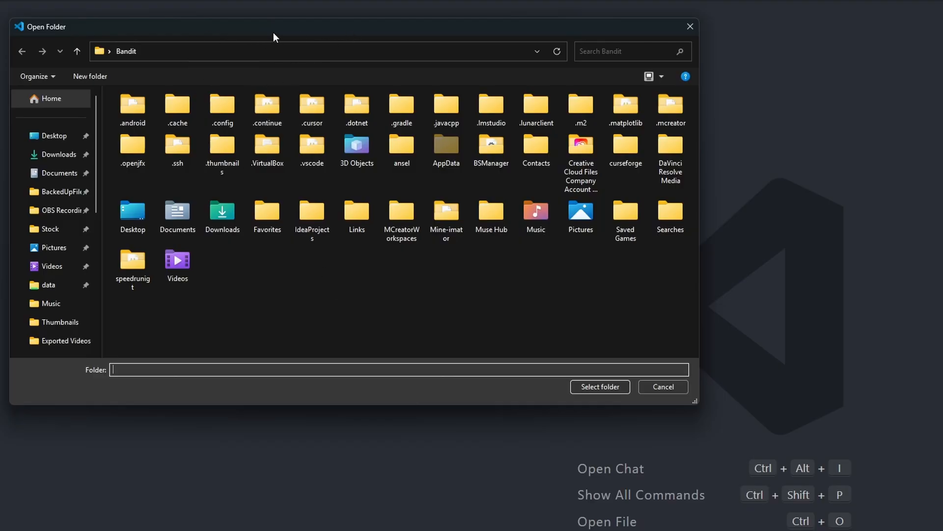
mouse_move(439, 507)
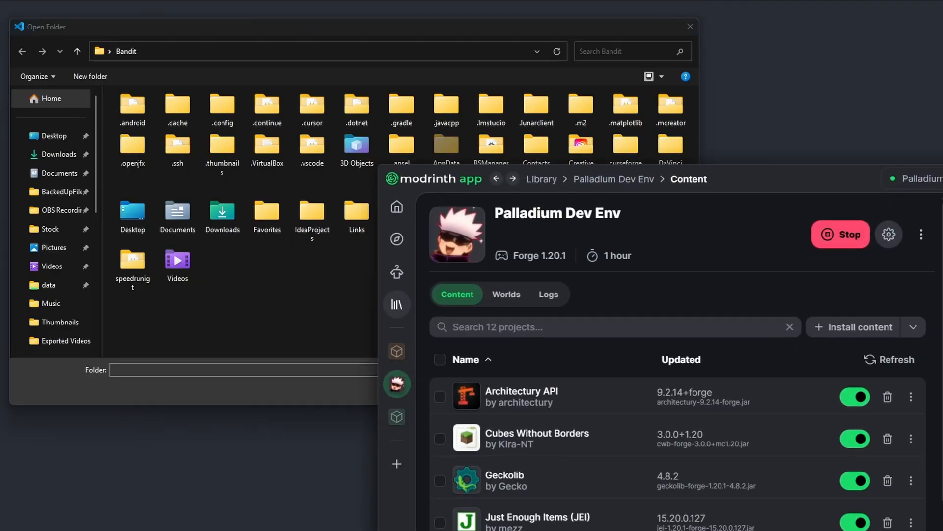
mouse_move(697, 283)
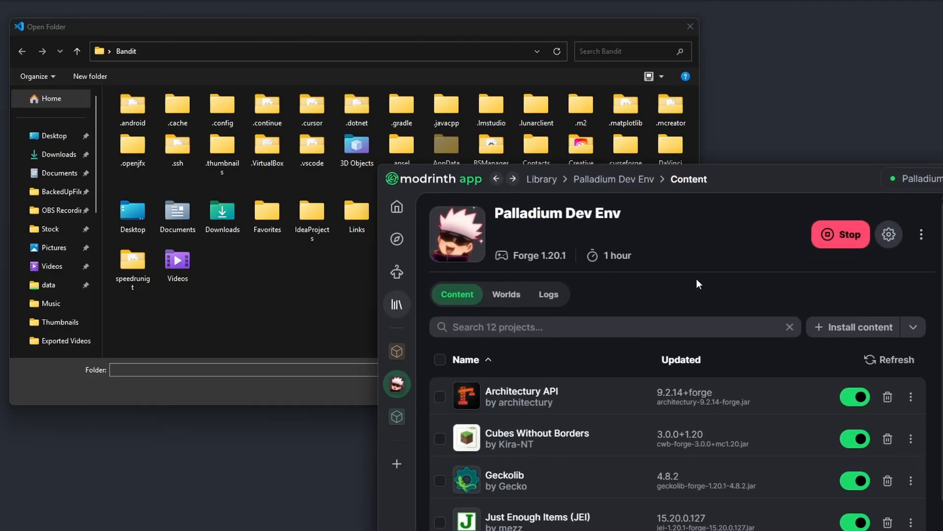
mouse_move(921, 234)
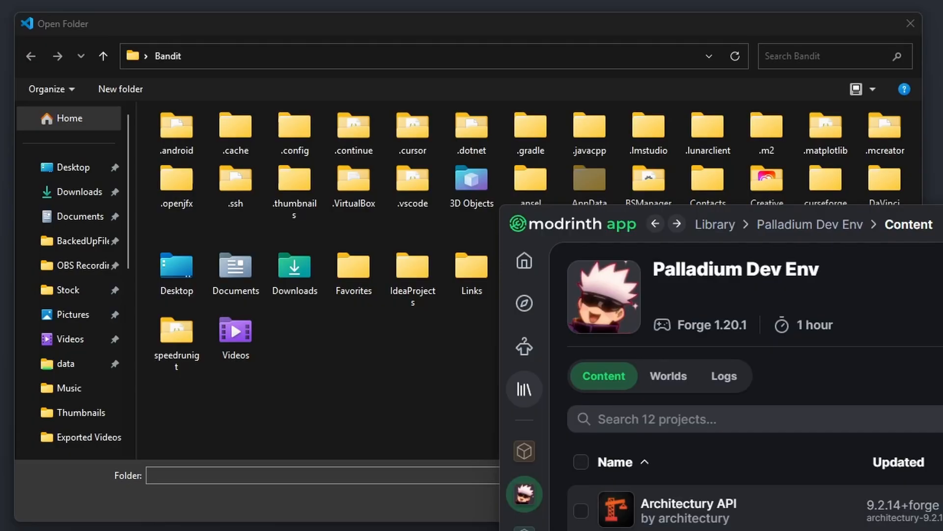
type("S:\\Modrinth\\profiles\\Palladium Dev Env")
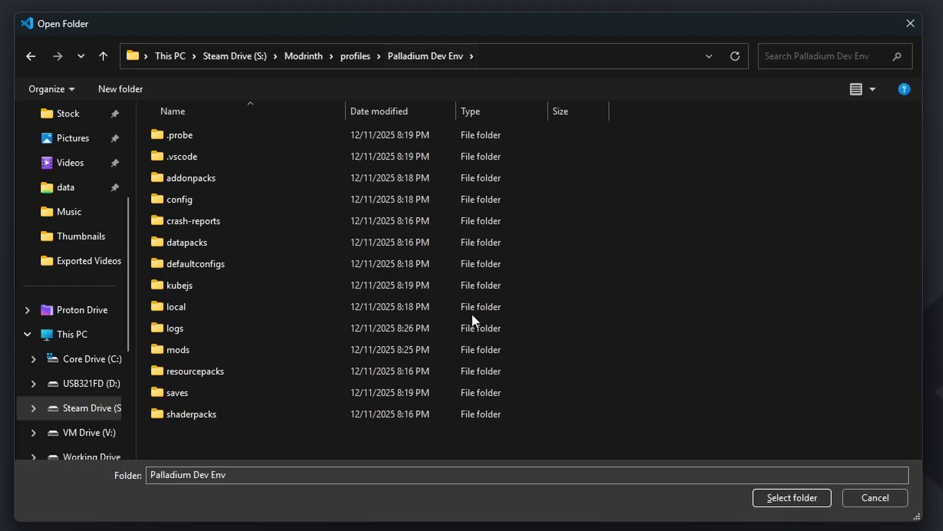
mouse_move(791, 498)
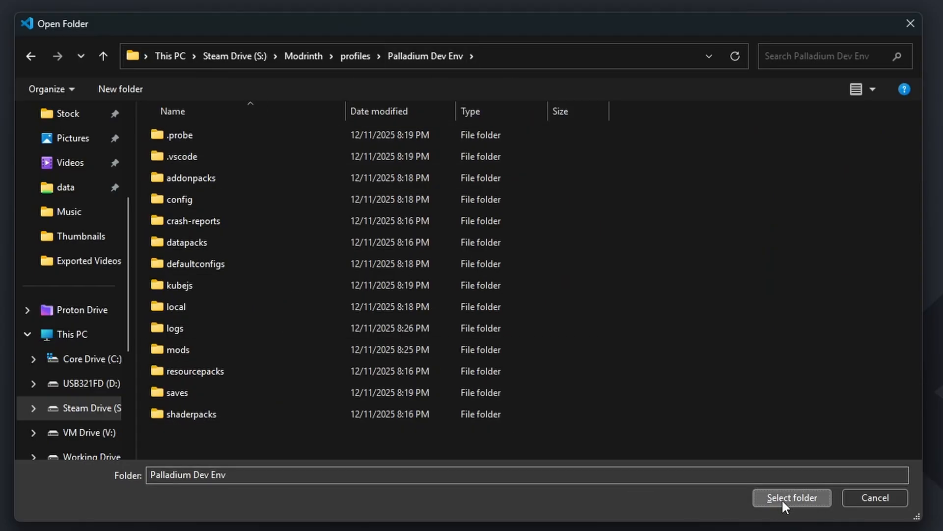
left_click(791, 497)
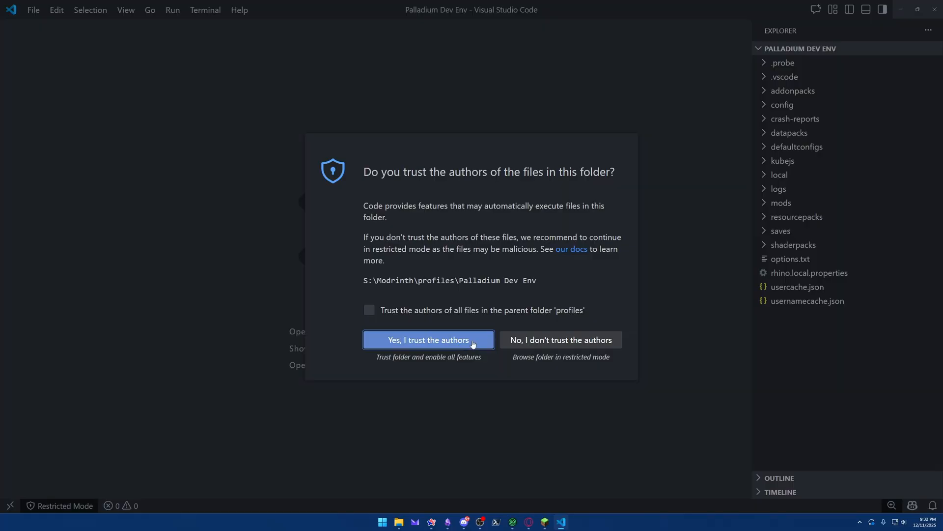
Step: Trust the folder's authors, then peek into saves and mods and leave addonpacks expanded
left_click(427, 339)
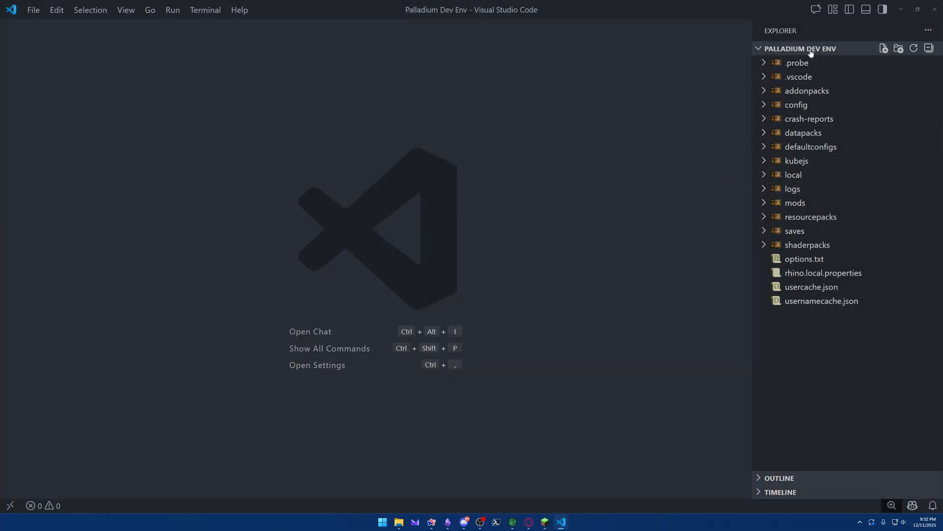
mouse_move(539, 250)
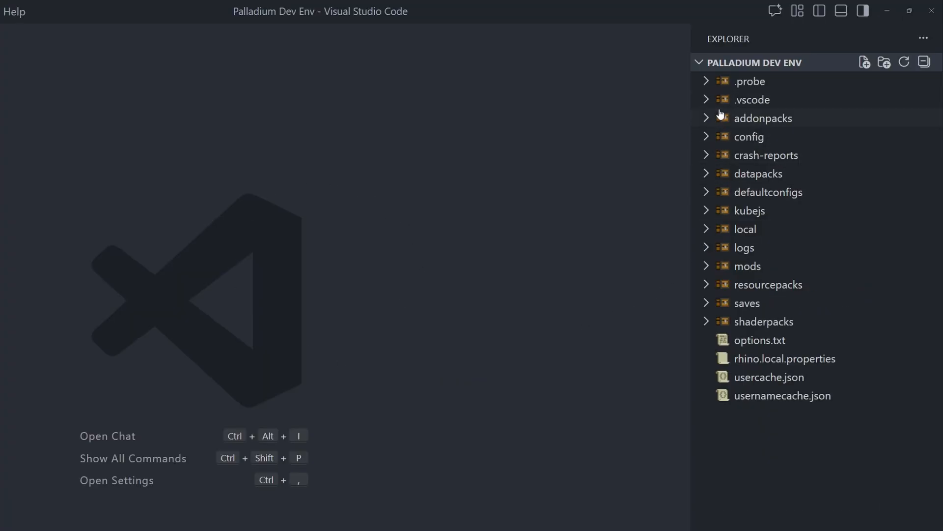
mouse_move(754, 319)
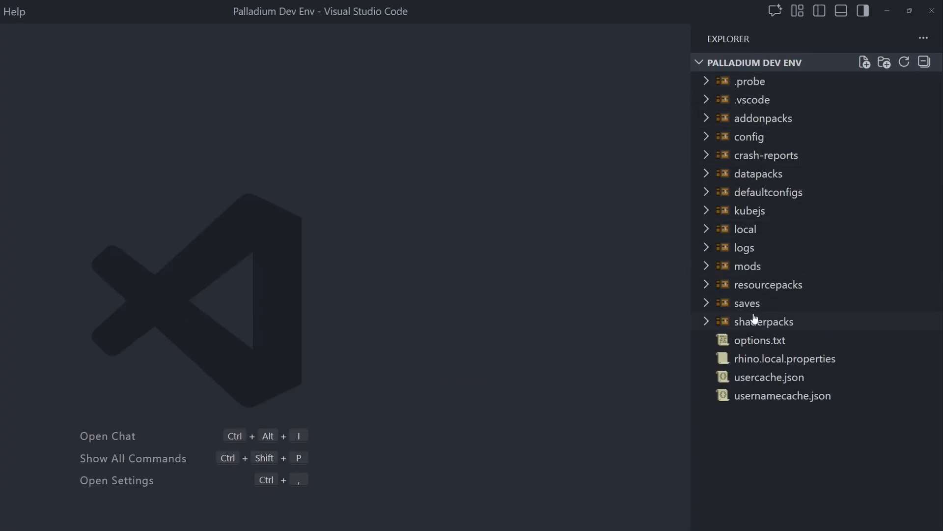
left_click(746, 302)
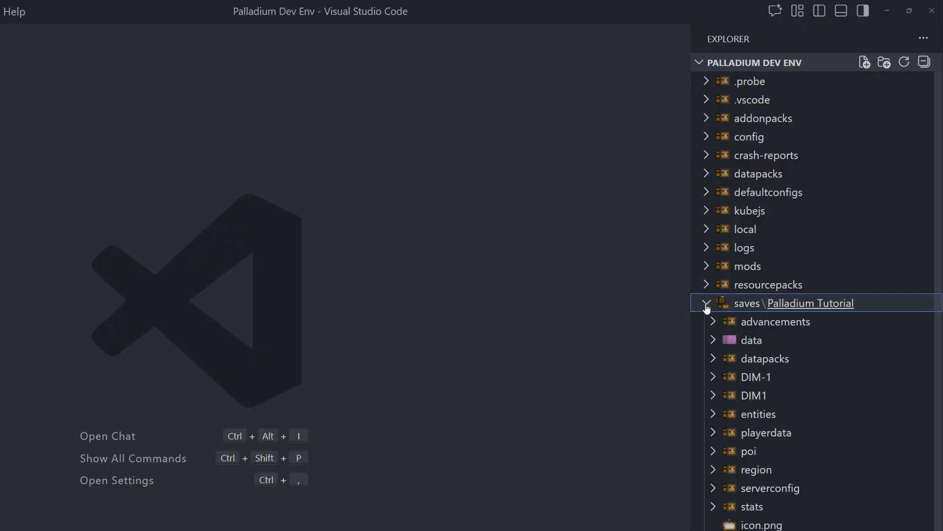
left_click(706, 302)
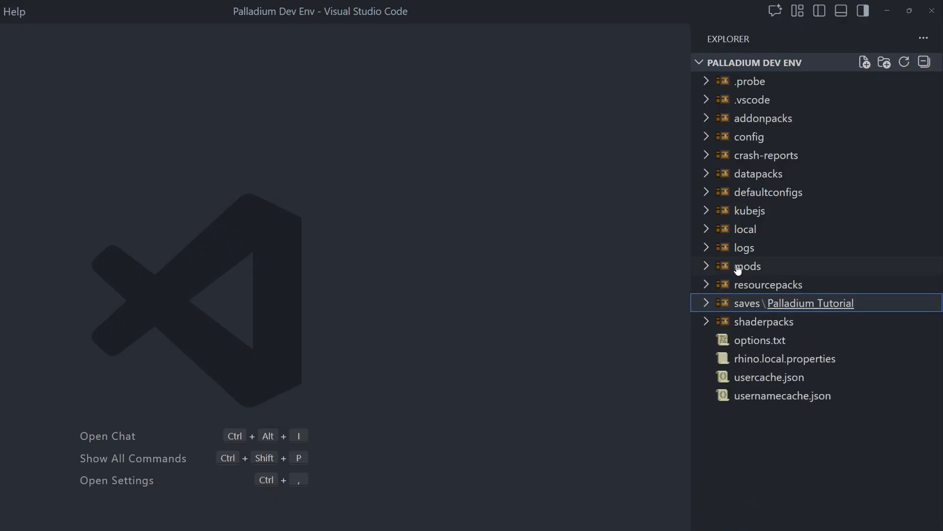
left_click(748, 266)
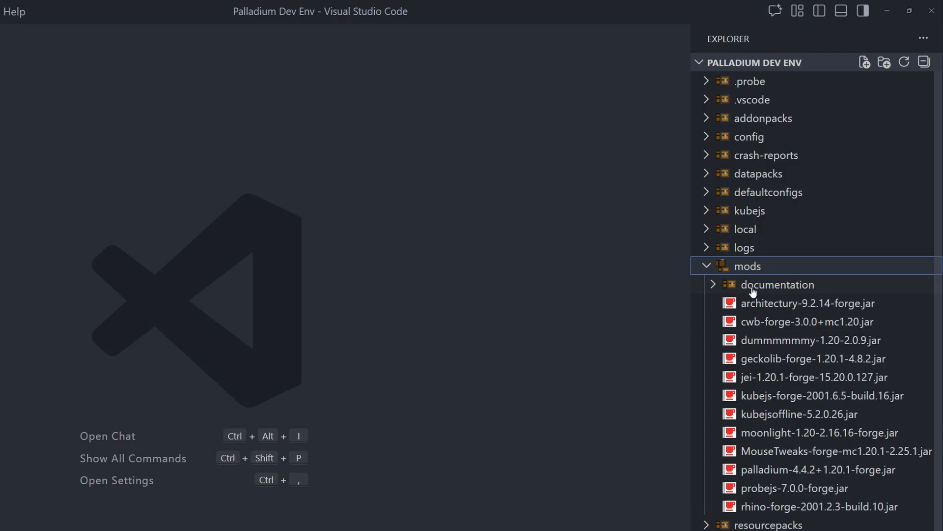
left_click(744, 247)
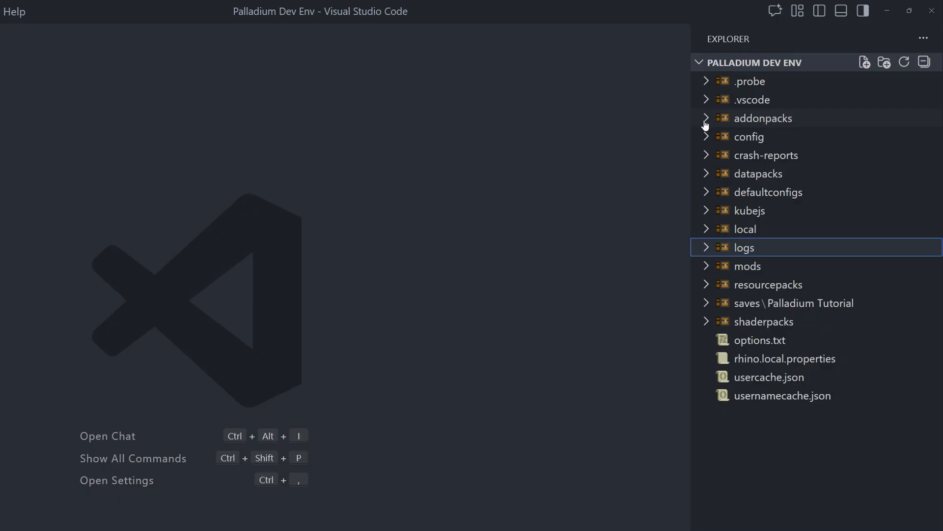
left_click(762, 118)
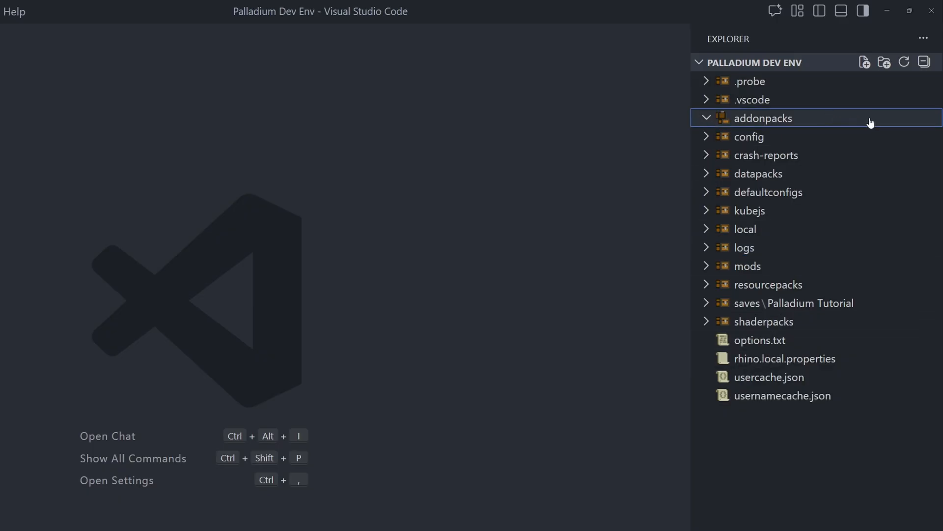
mouse_move(452, 211)
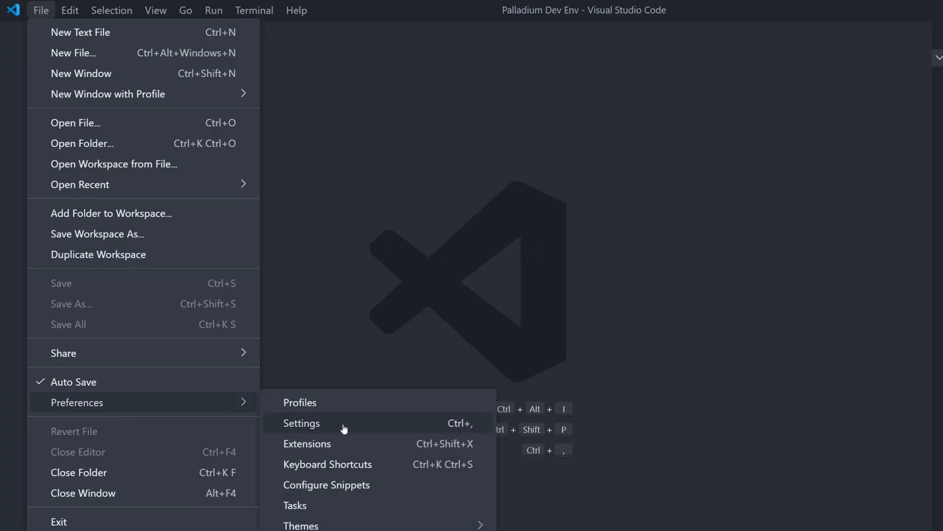
Step: In Settings, search auto save and keep Files: Auto Save on afterDelay
left_click(302, 422)
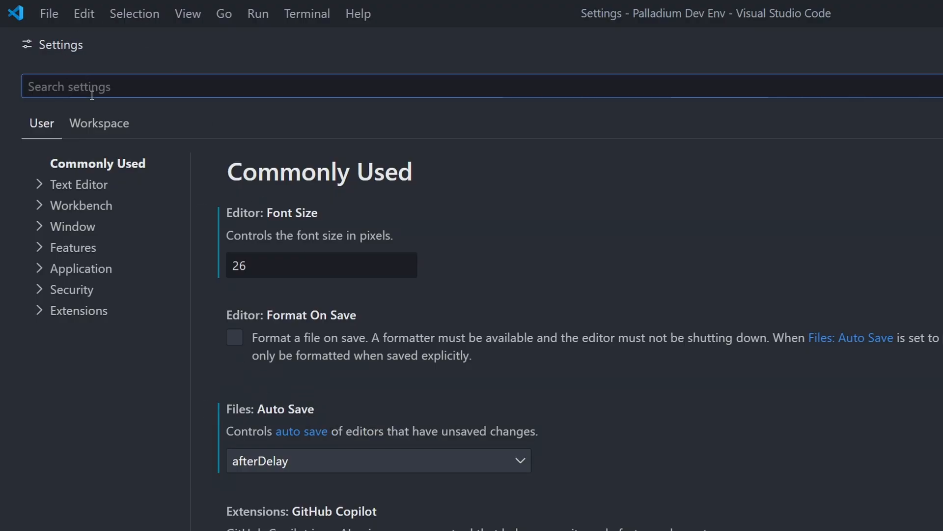
type("auto save")
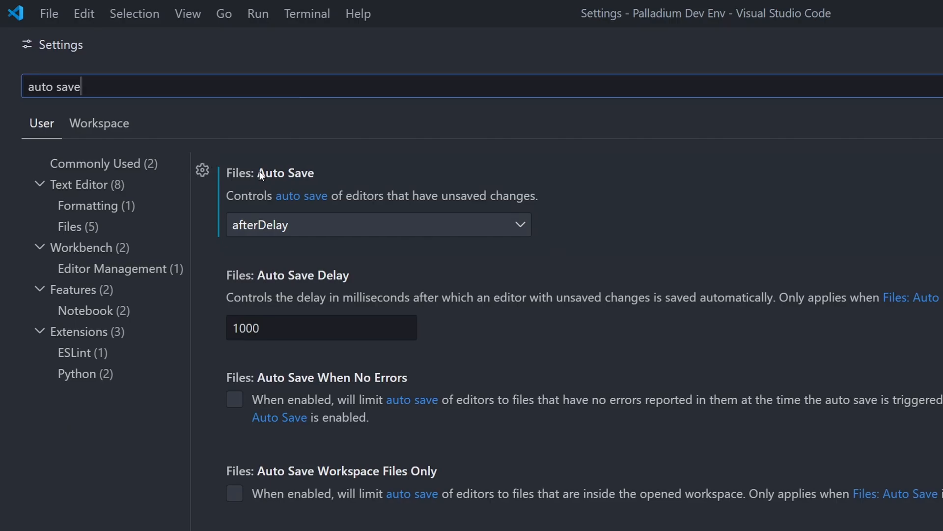
left_click(377, 224)
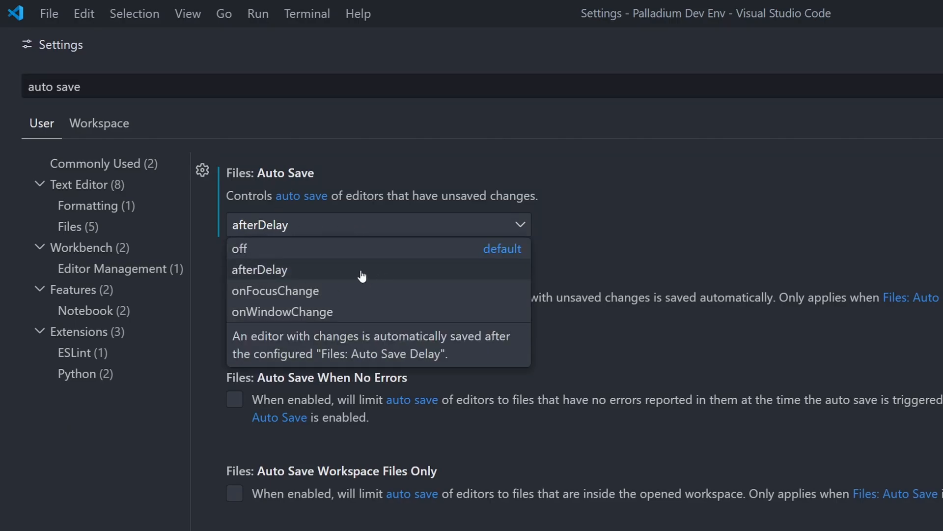
left_click(259, 269)
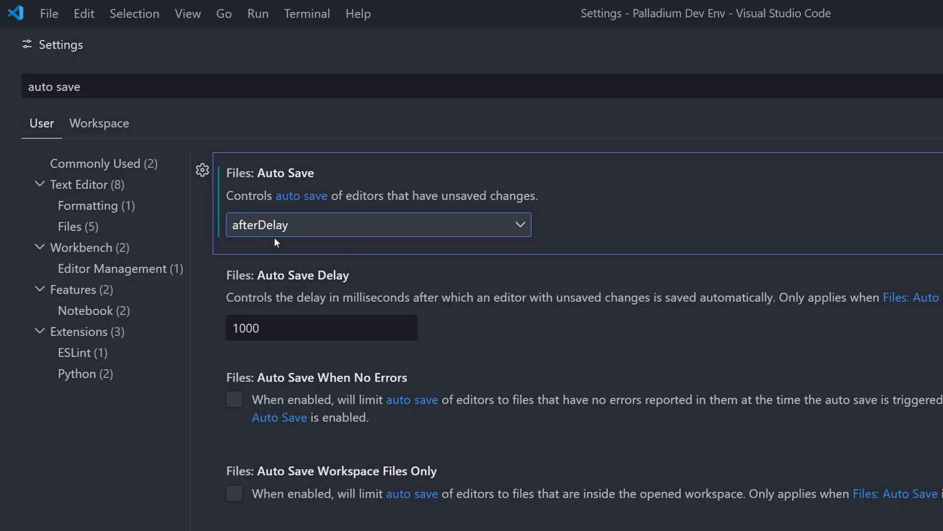
mouse_move(274, 234)
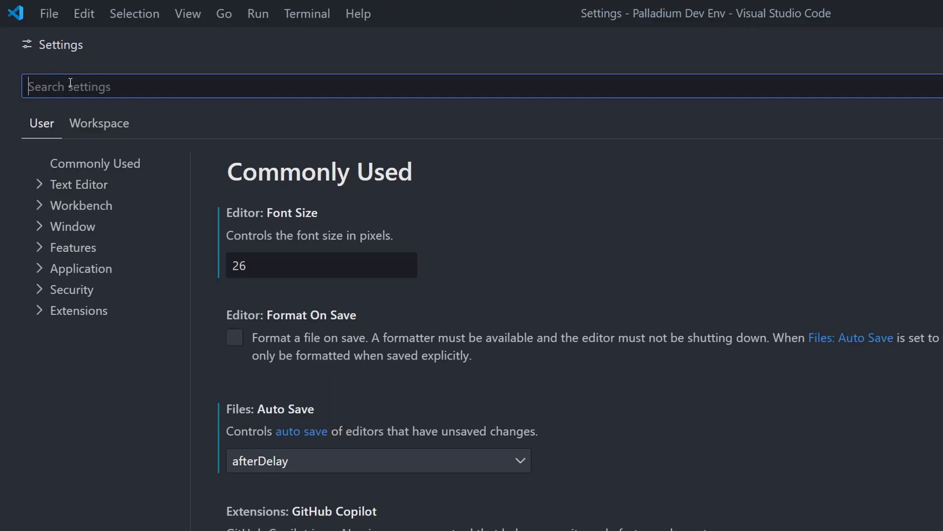
Step: Filter Settings to 'documentation path' to show the Palladiumsense Documentation Path value
type("documentation path")
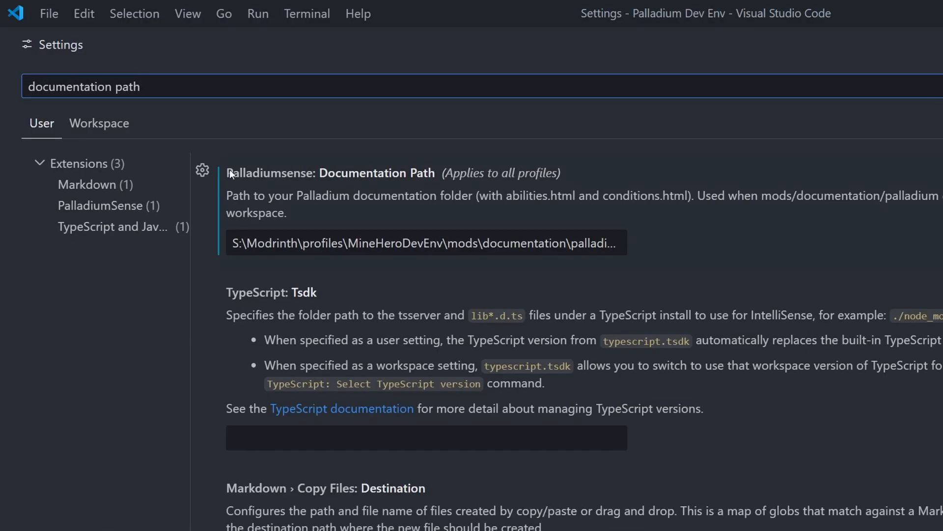
mouse_move(414, 176)
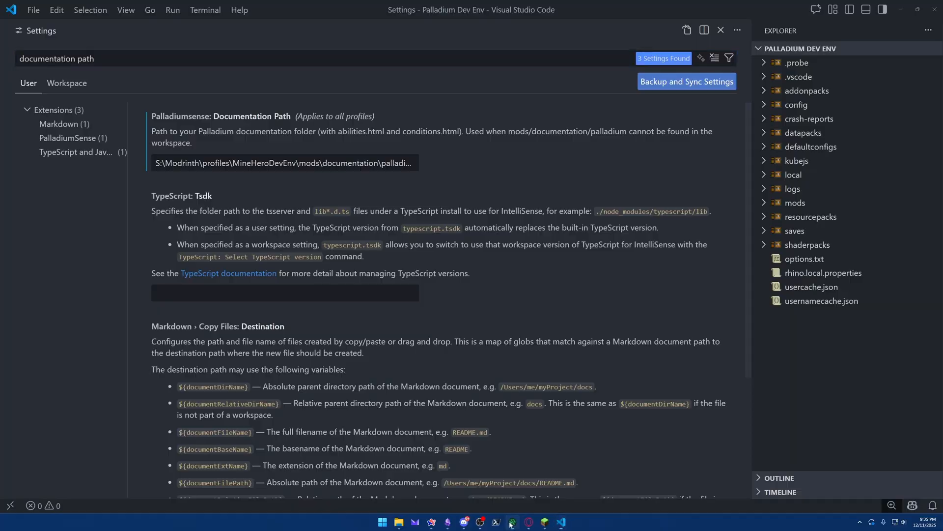
Step: From Modrinth App, open the Palladium Dev Env profile folder and browse into mods\documentation\palladium
left_click(513, 522)
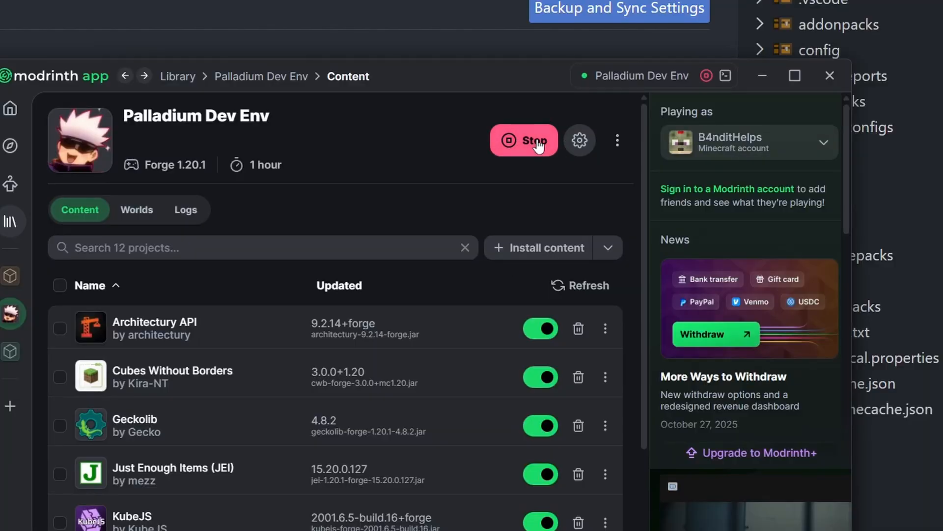
mouse_move(401, 142)
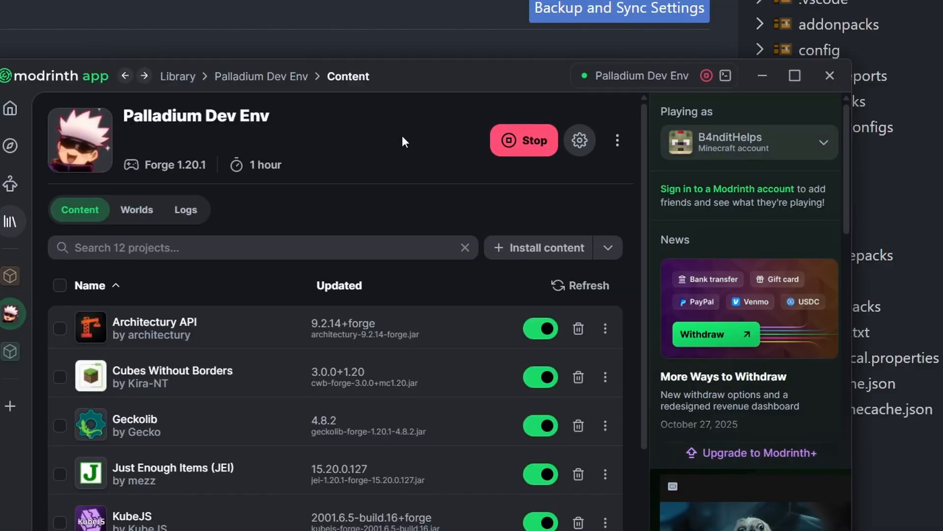
left_click(617, 140)
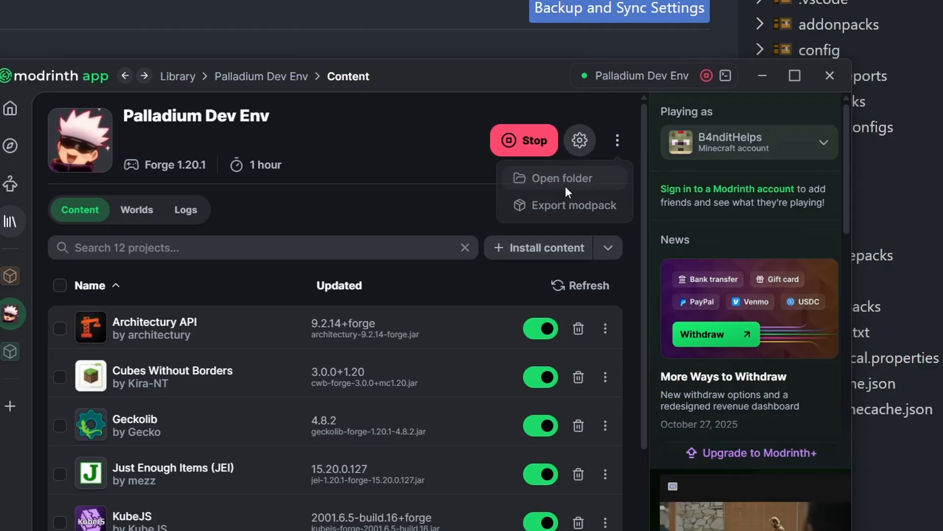
left_click(558, 178)
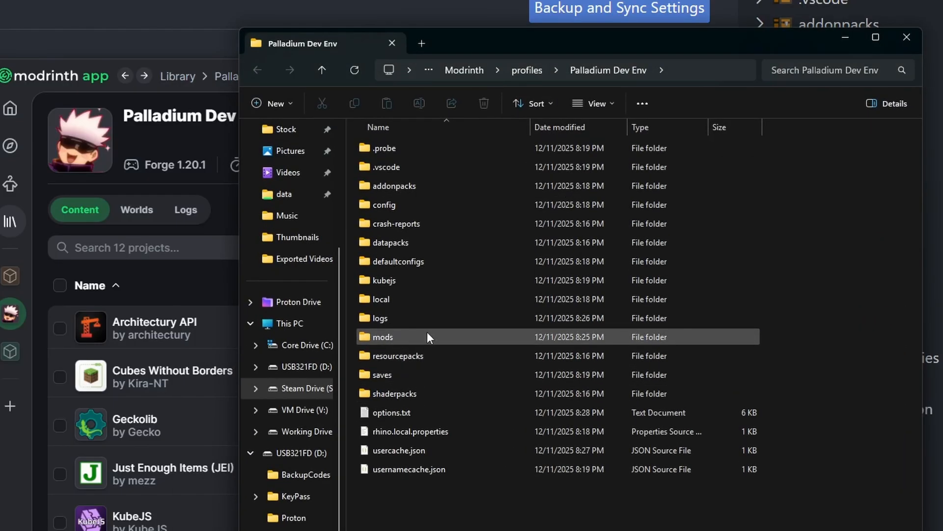
double_click(382, 336)
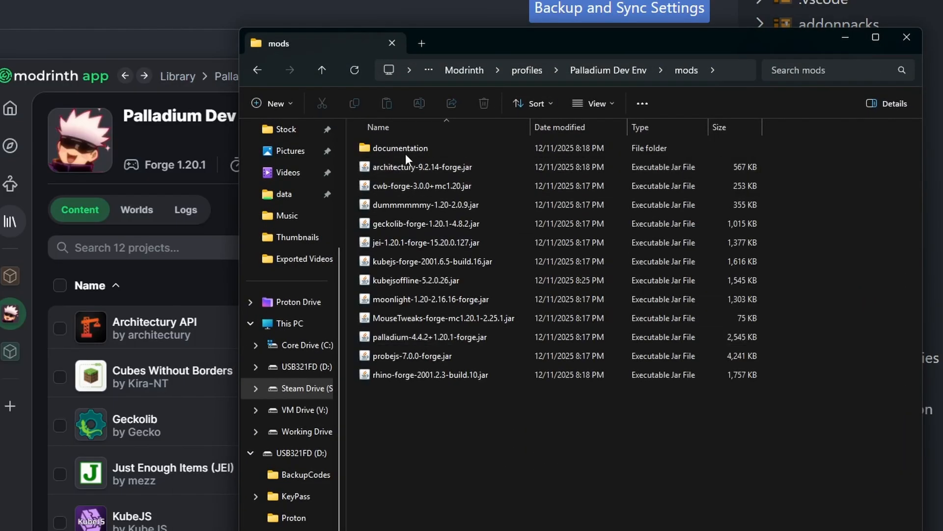
double_click(399, 149)
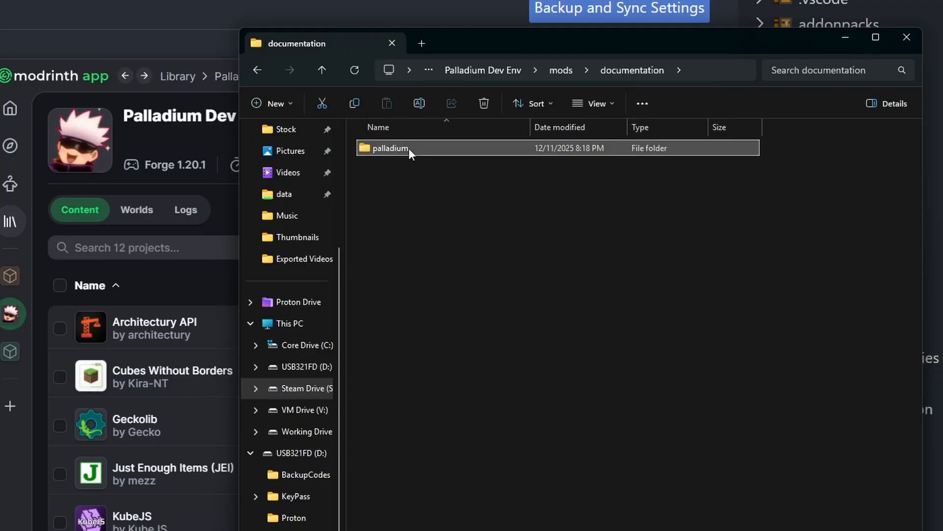
double_click(390, 148)
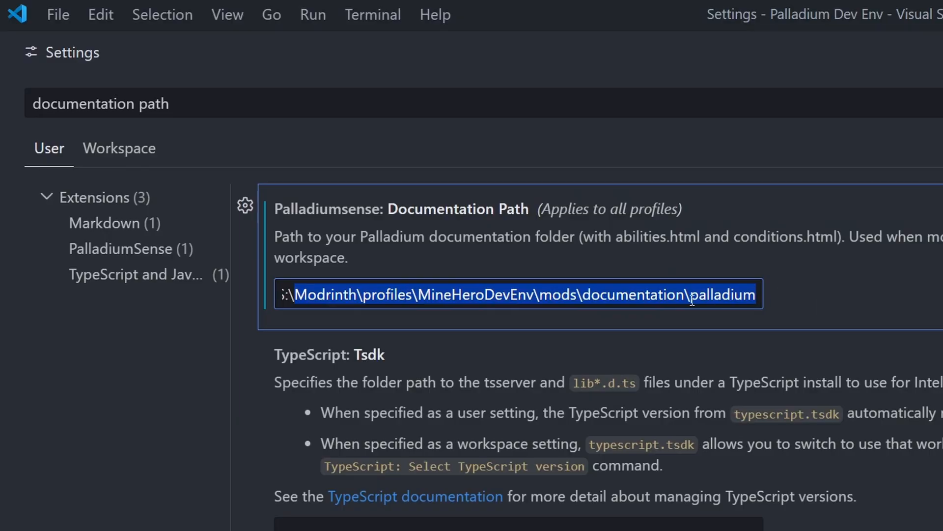
left_click(505, 283)
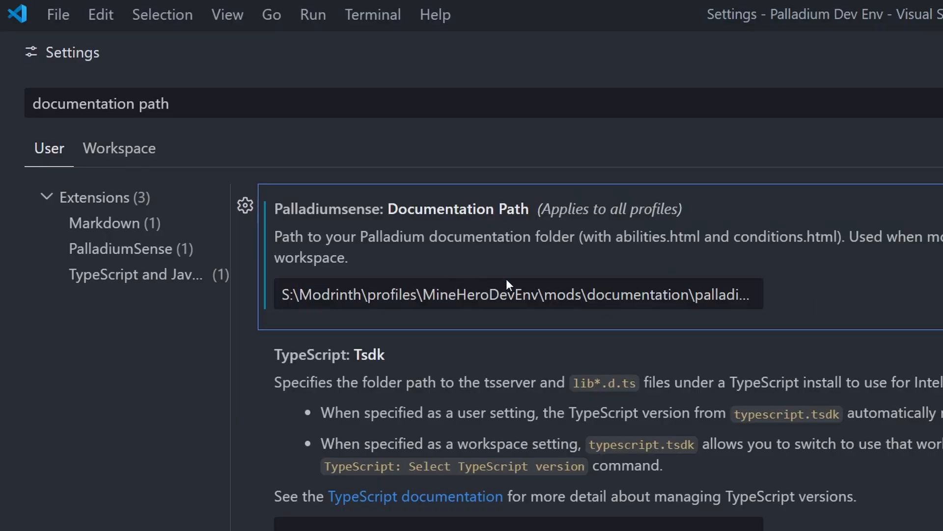
mouse_move(933, 316)
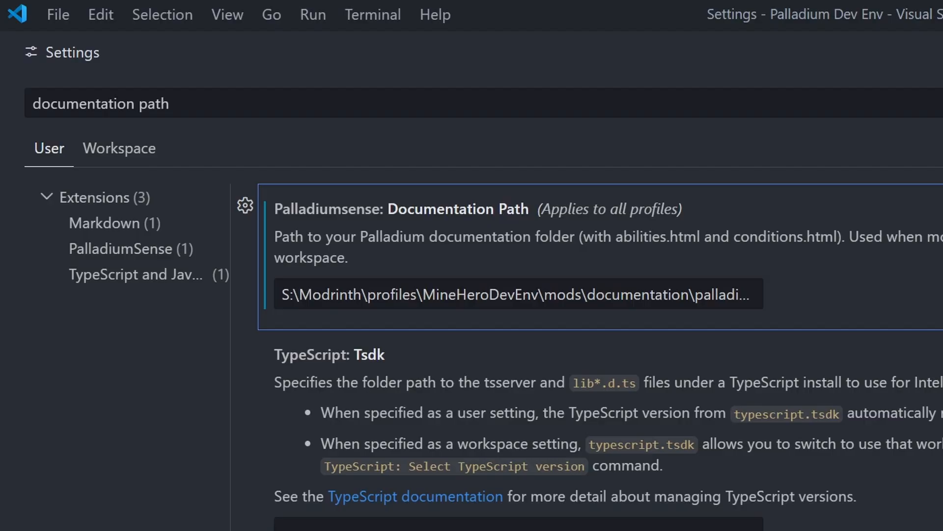
mouse_move(822, 223)
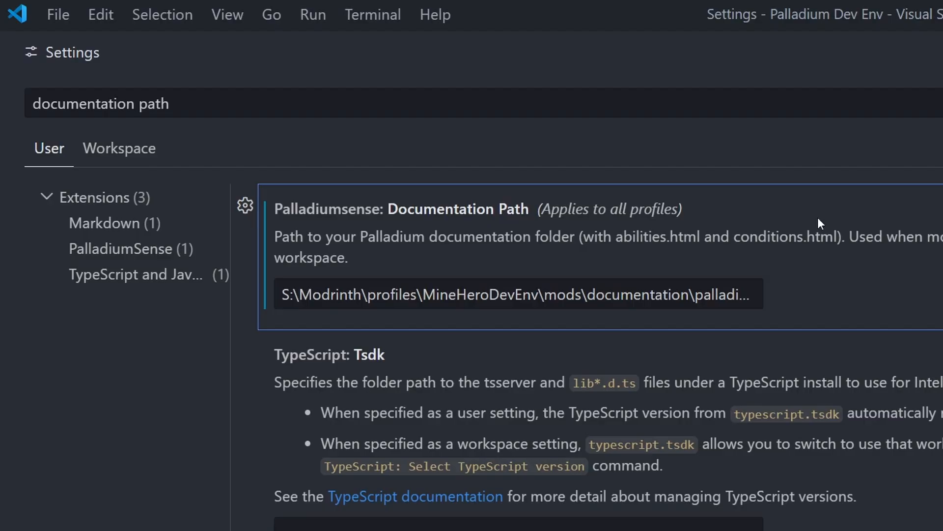
mouse_move(377, 213)
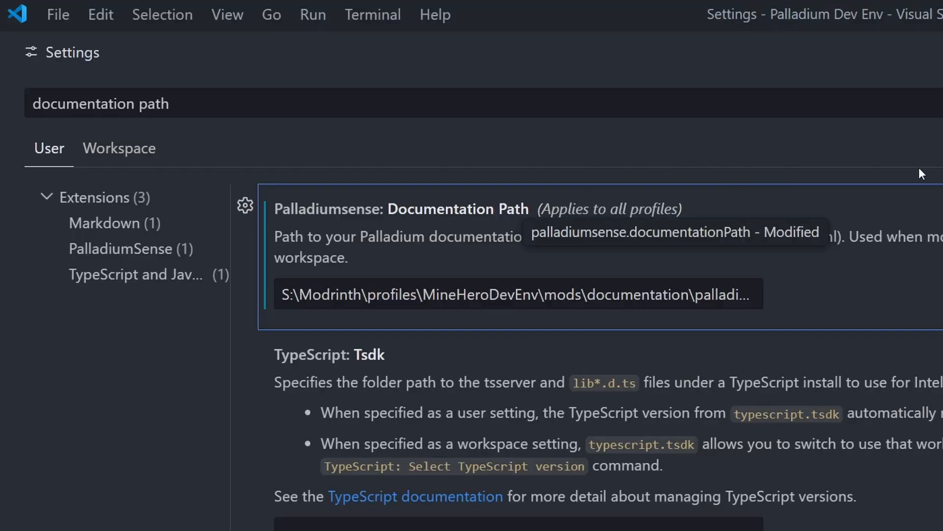
mouse_move(723, 246)
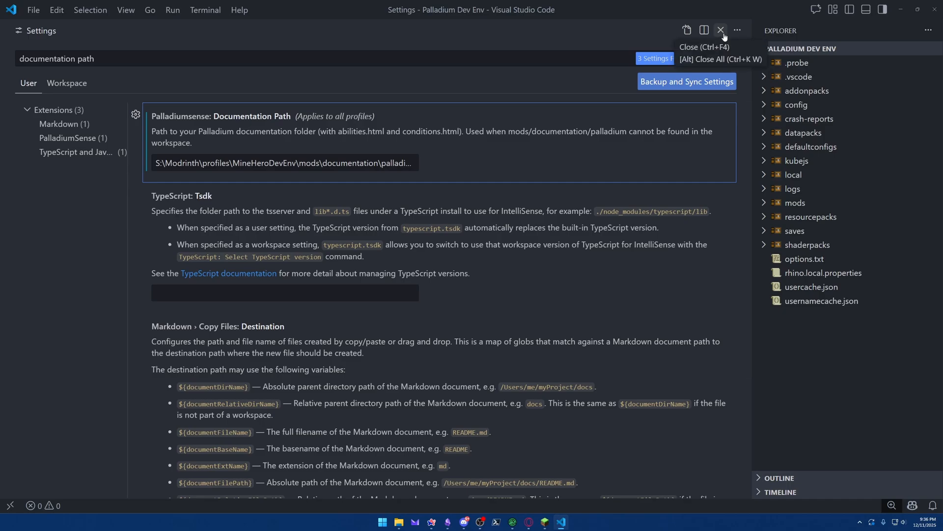
Step: Close VS Code Settings, then review Modrinth's Default instance options showing 12096 MB memory and close them
left_click(720, 31)
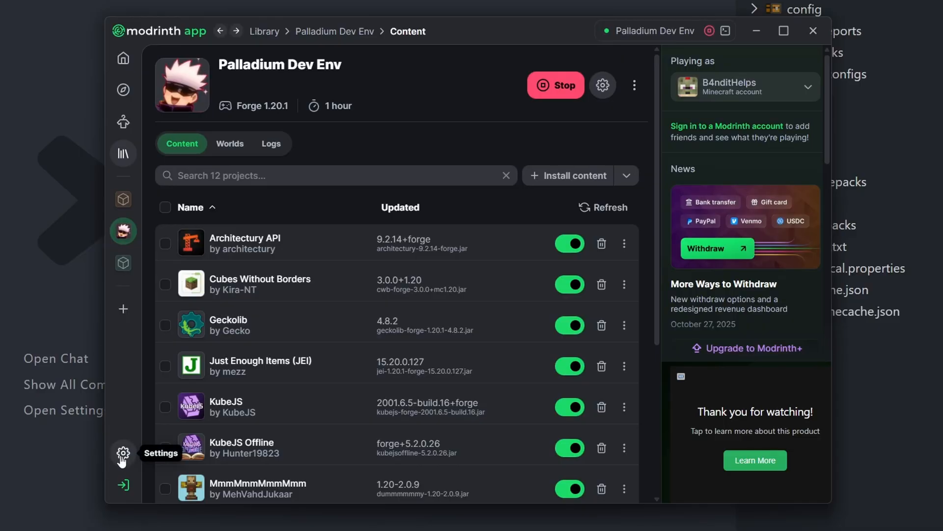
left_click(123, 454)
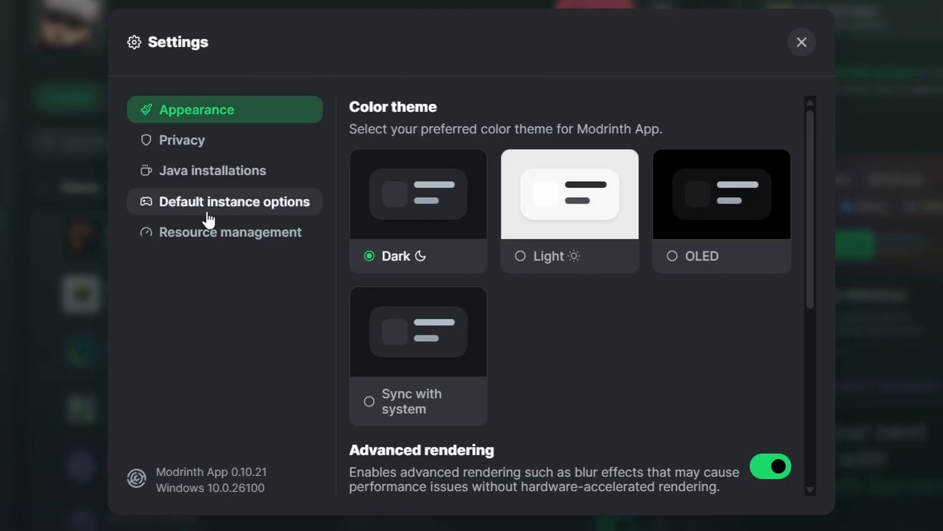
left_click(234, 202)
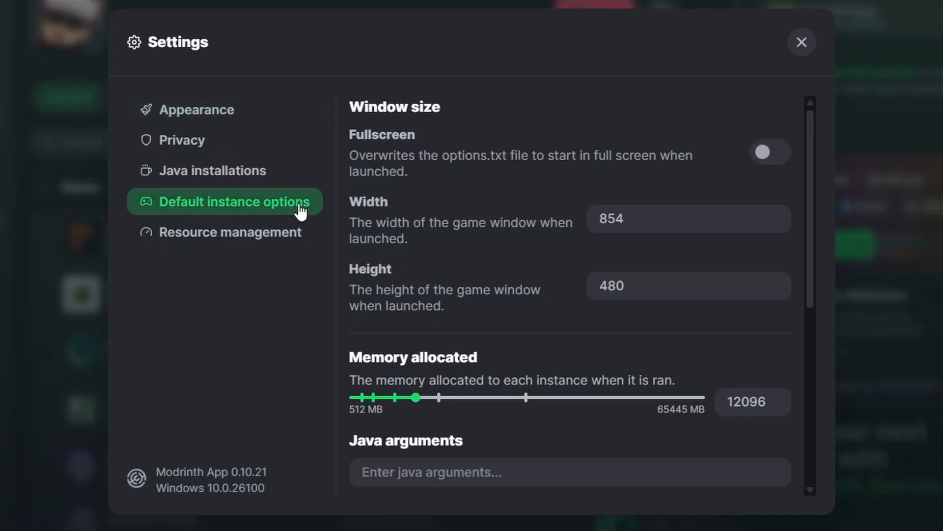
scroll("down", 3)
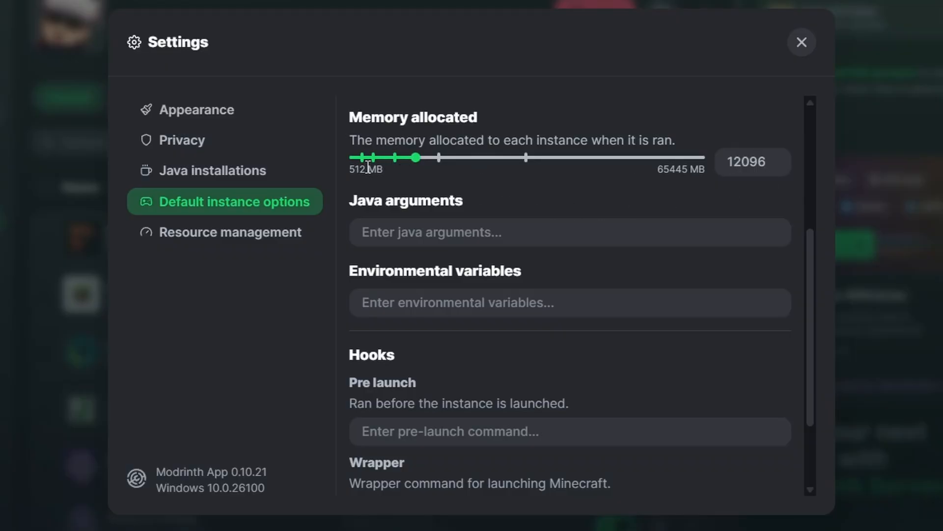
mouse_move(412, 170)
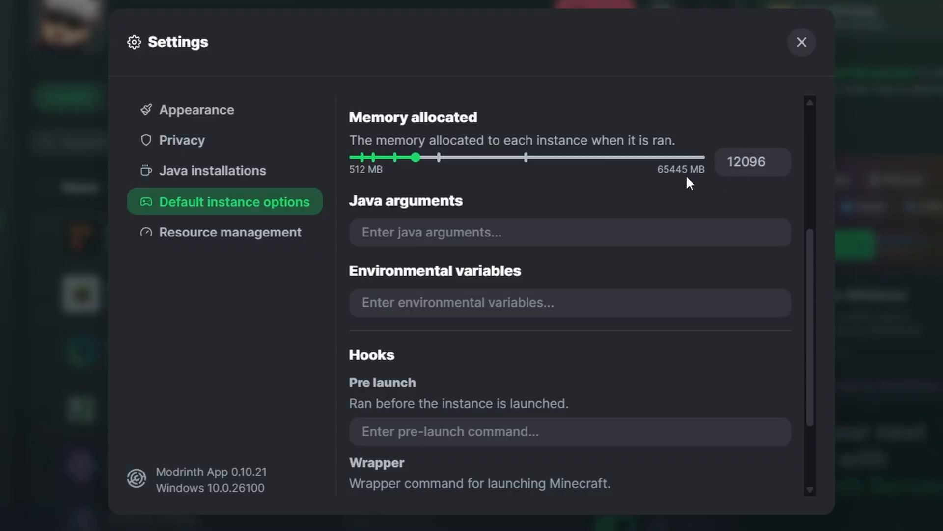
mouse_move(451, 191)
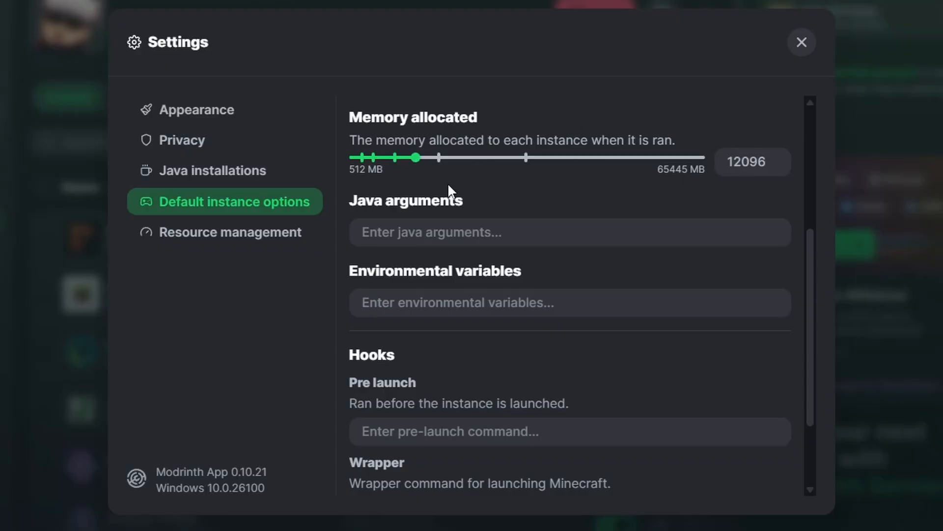
mouse_move(650, 138)
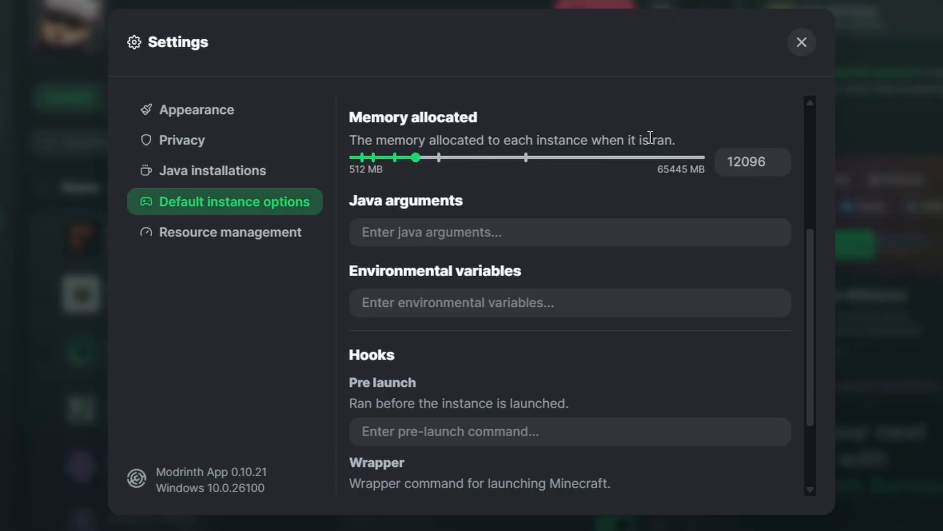
mouse_move(627, 100)
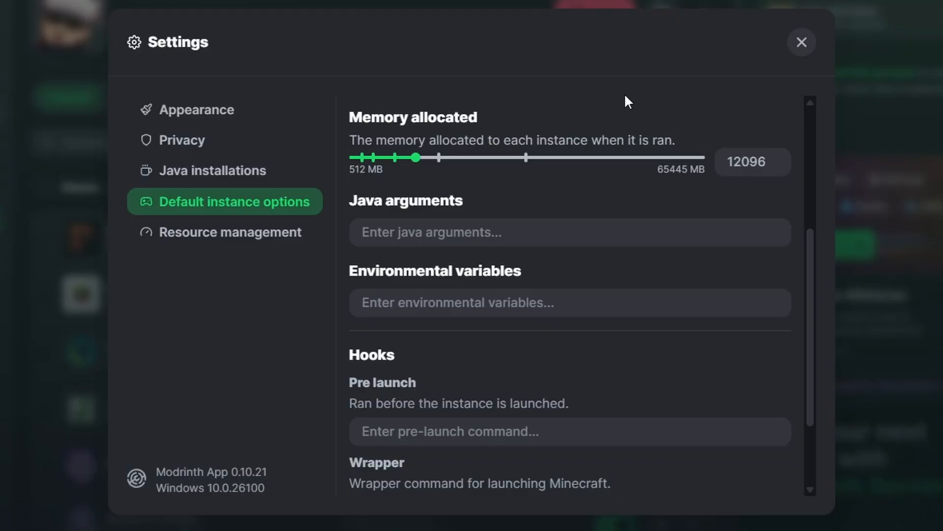
left_click(801, 43)
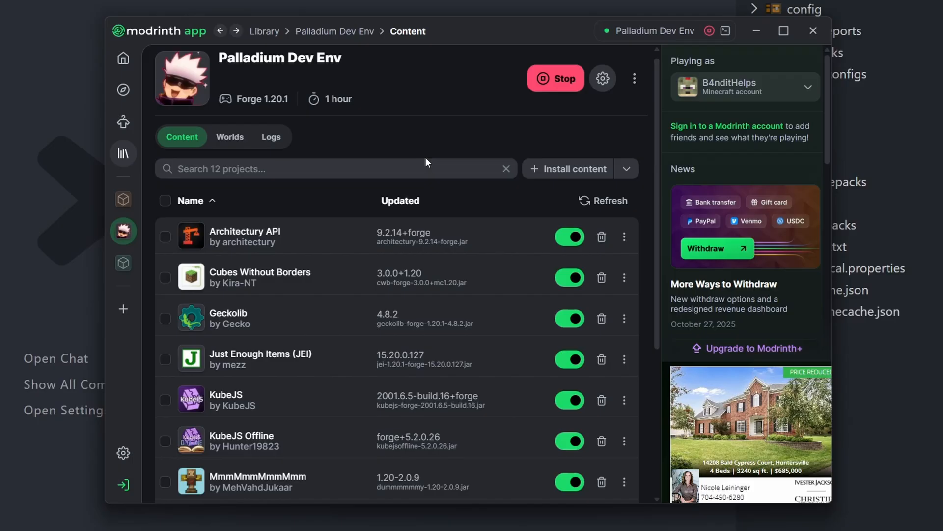
scroll("down", 3)
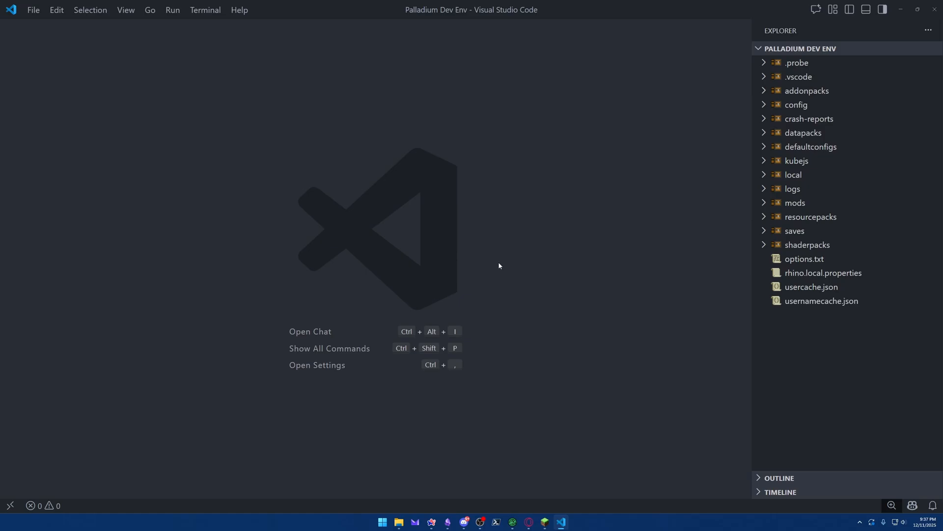
mouse_move(497, 269)
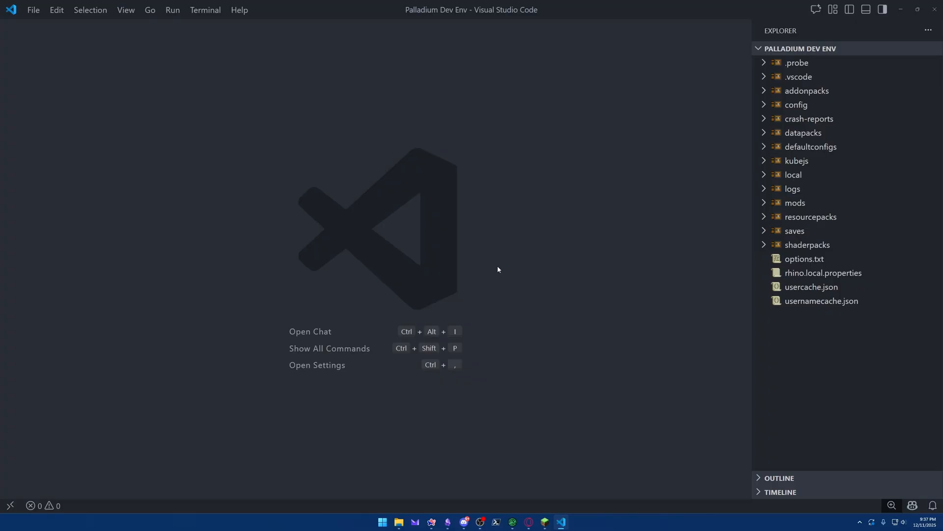
Step: Run the 'Initialize New Addon' command from the command palette
key("Ctrl+Shift+P")
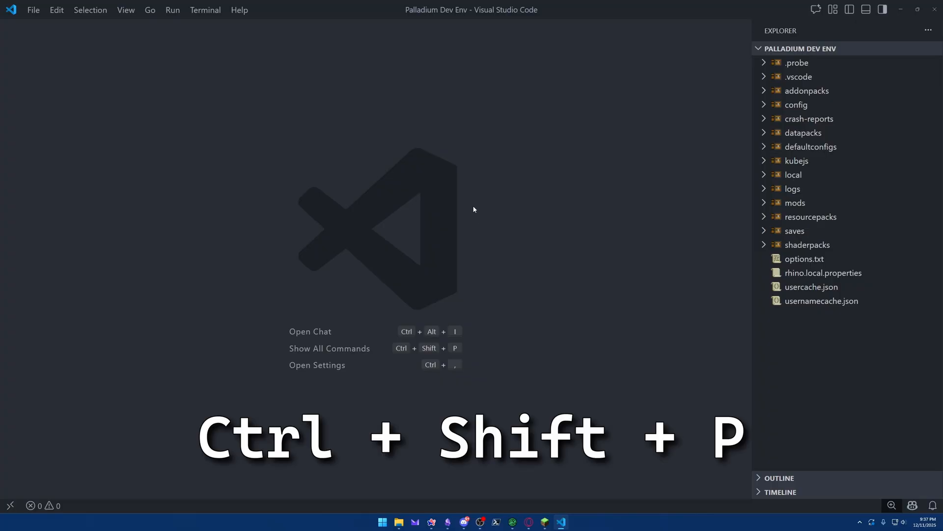
key("ctrl+shift+p")
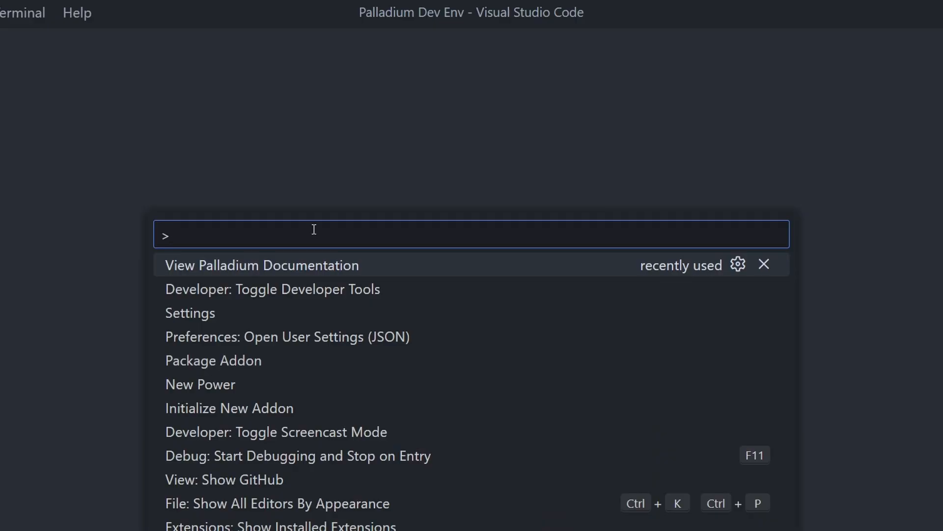
type("initial")
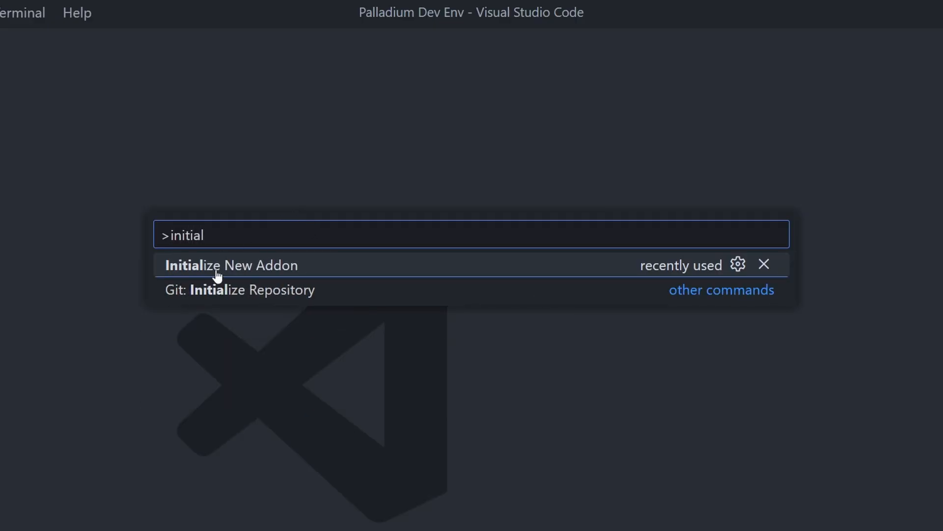
mouse_move(346, 271)
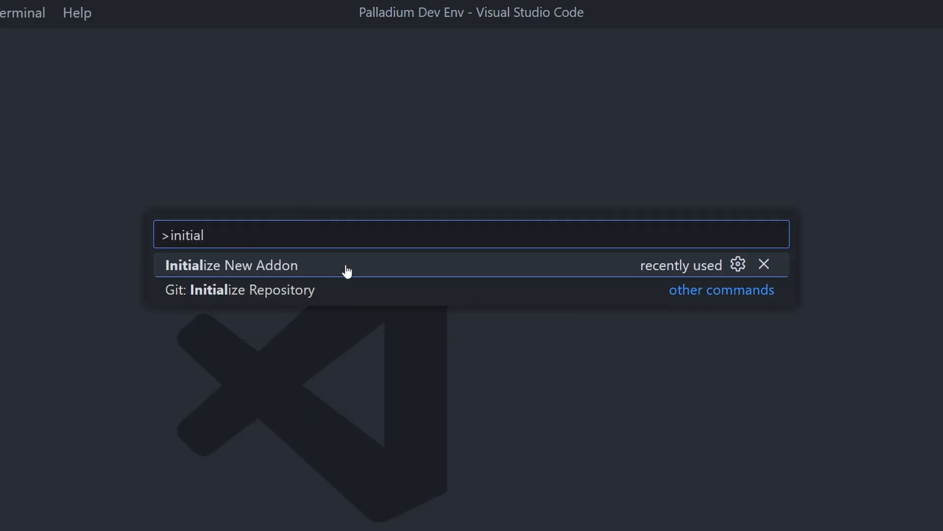
left_click(231, 265)
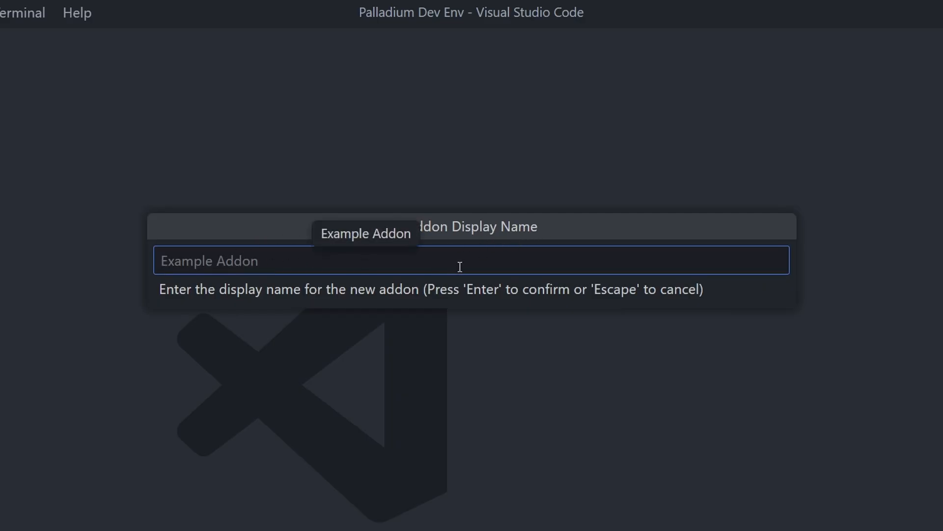
Step: Name the addon Professional Heroes, give its mod ID, description 'An addon to teach people Palladium Modding!' and author BanditHelps
type("Professional H")
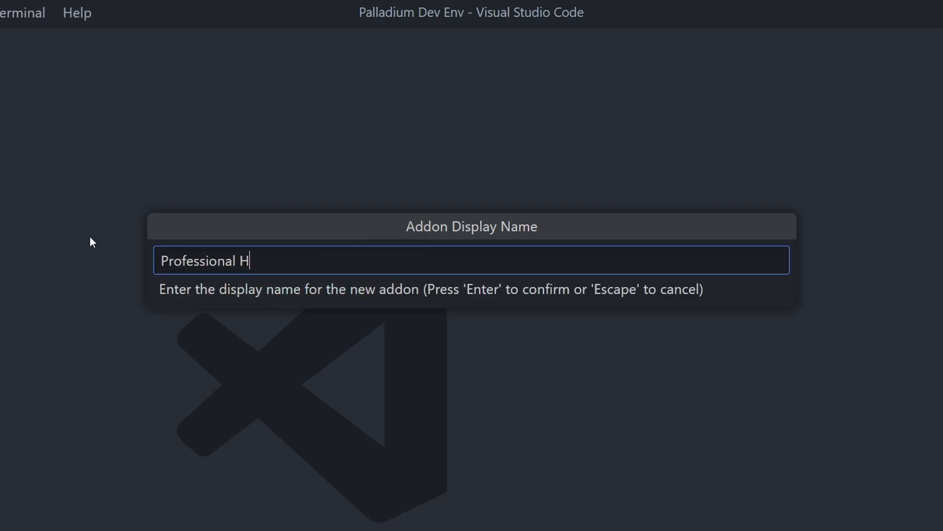
type("eroes")
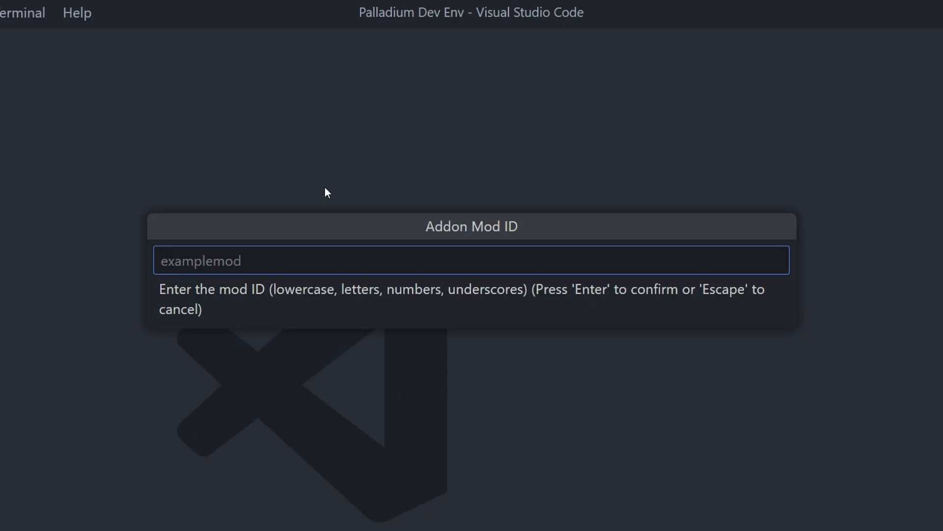
type("p")
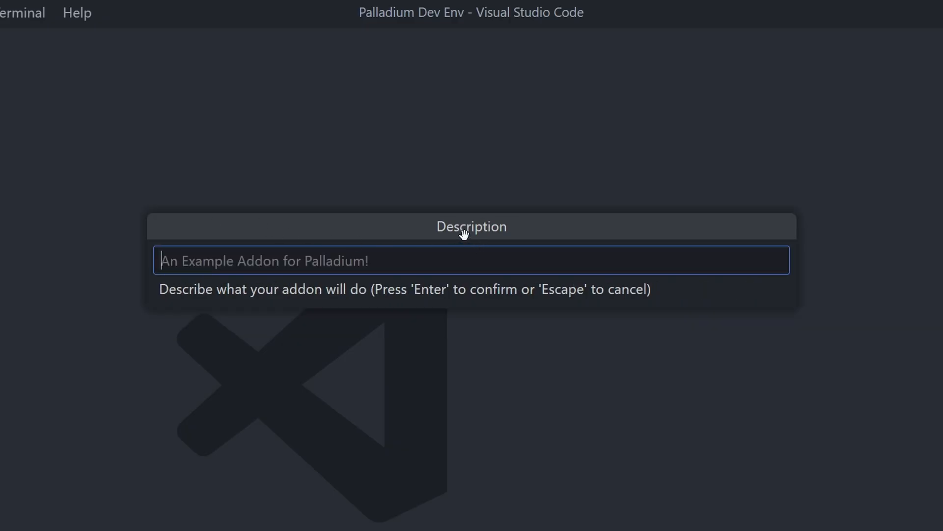
type("An addon to teach people Palladium Modding!")
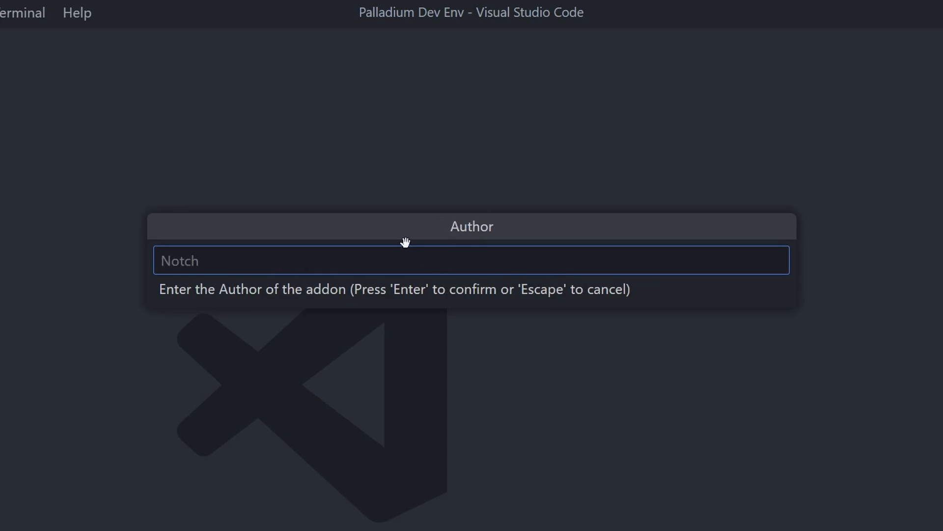
type("B")
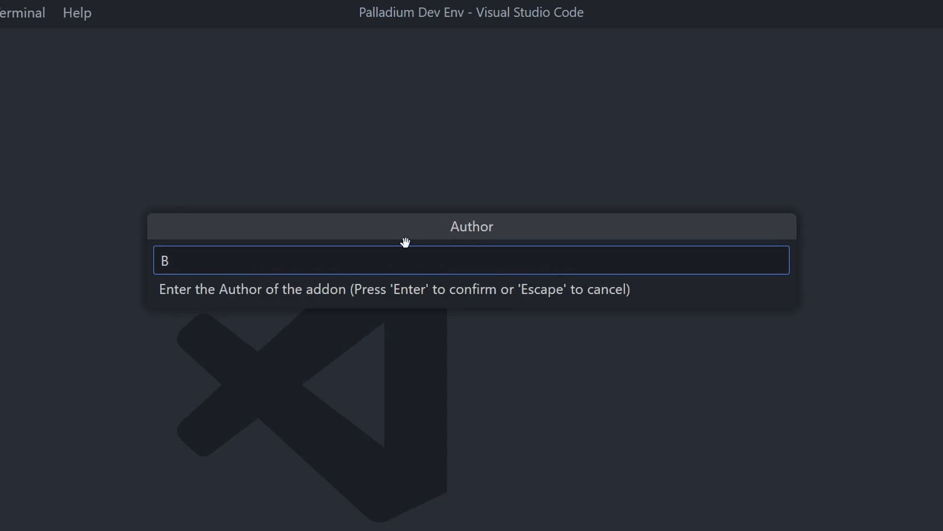
type("anditHelps")
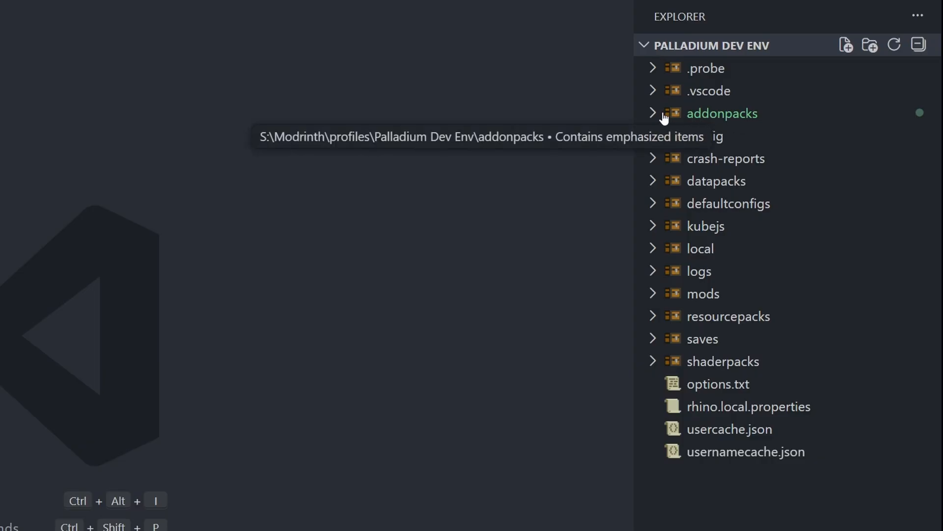
Step: Expand addonpacks/ProfessionalHeroes and its META-INF folder, and open mods.toml in the editor
left_click(722, 113)
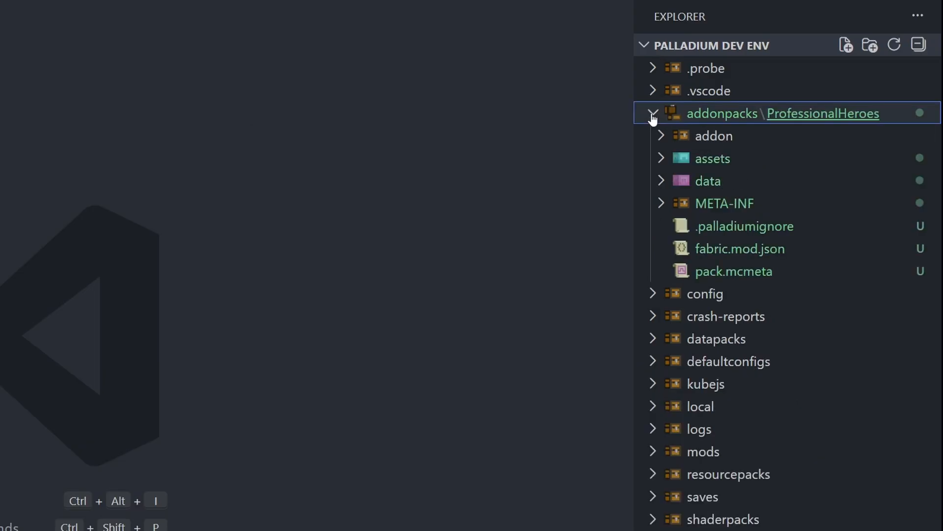
mouse_move(822, 113)
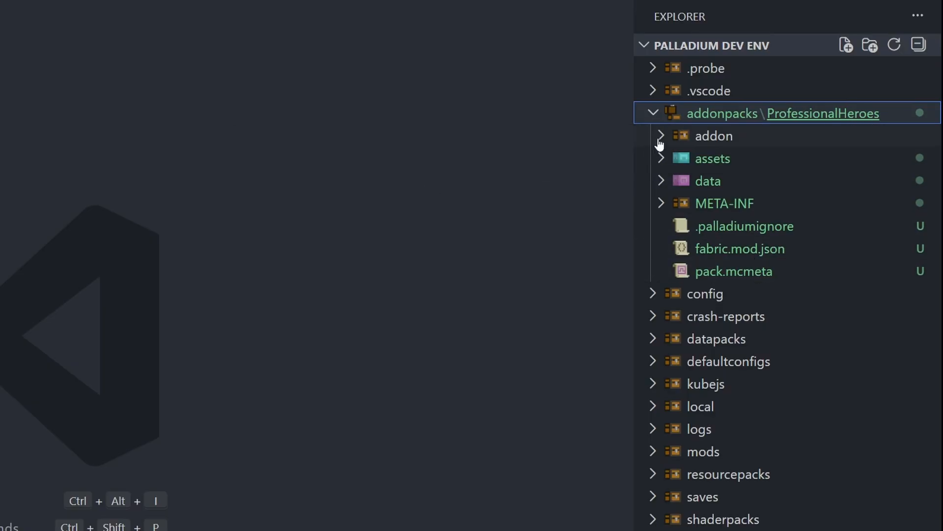
mouse_move(802, 153)
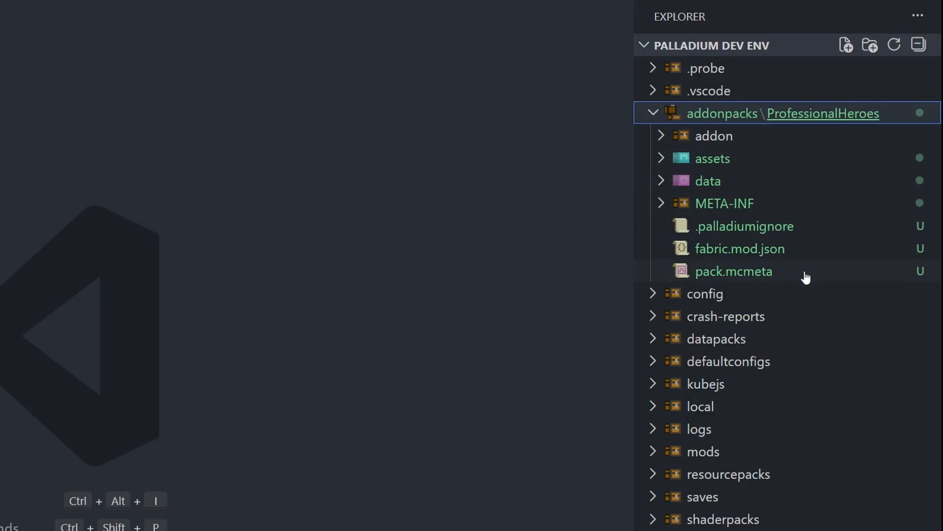
mouse_move(797, 169)
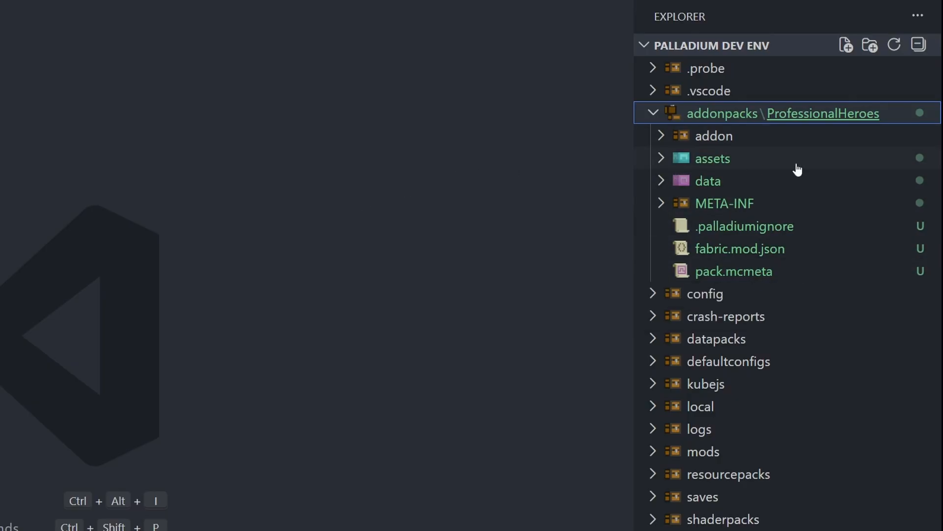
left_click(713, 136)
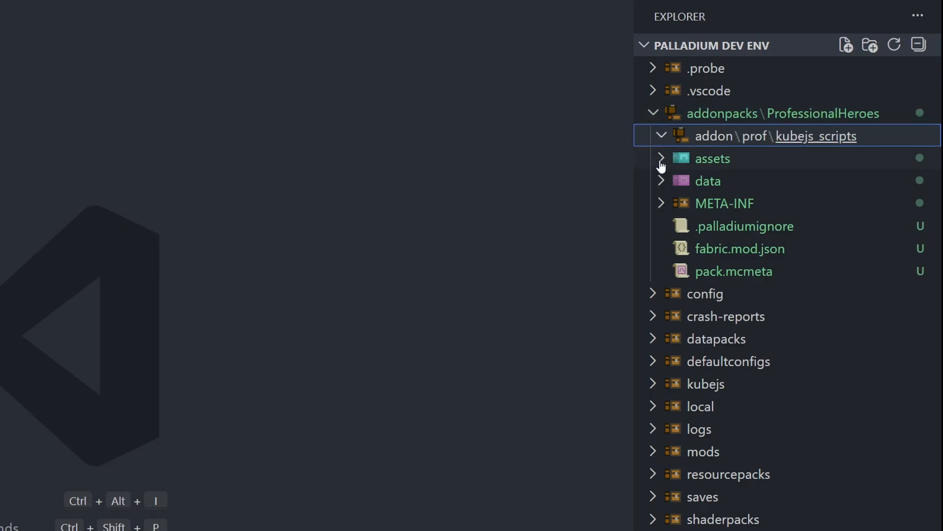
left_click(713, 158)
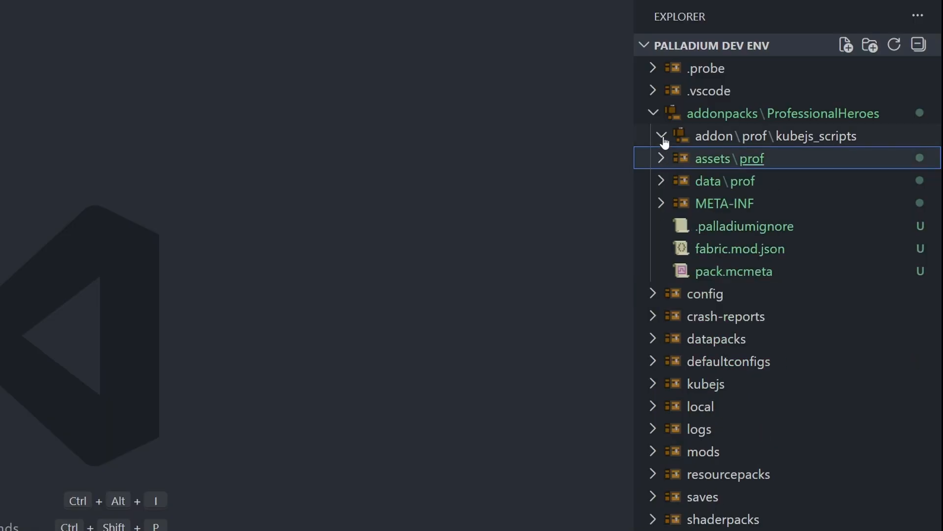
left_click(775, 136)
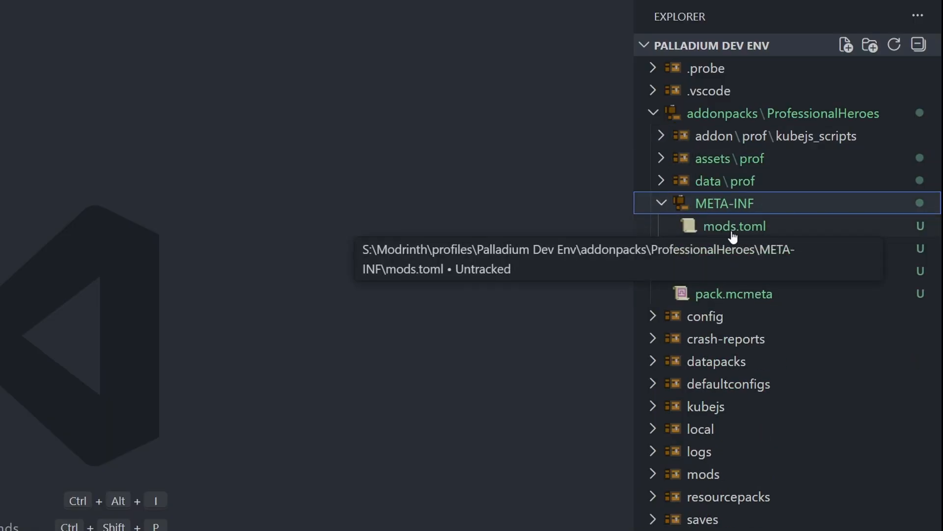
left_click(735, 226)
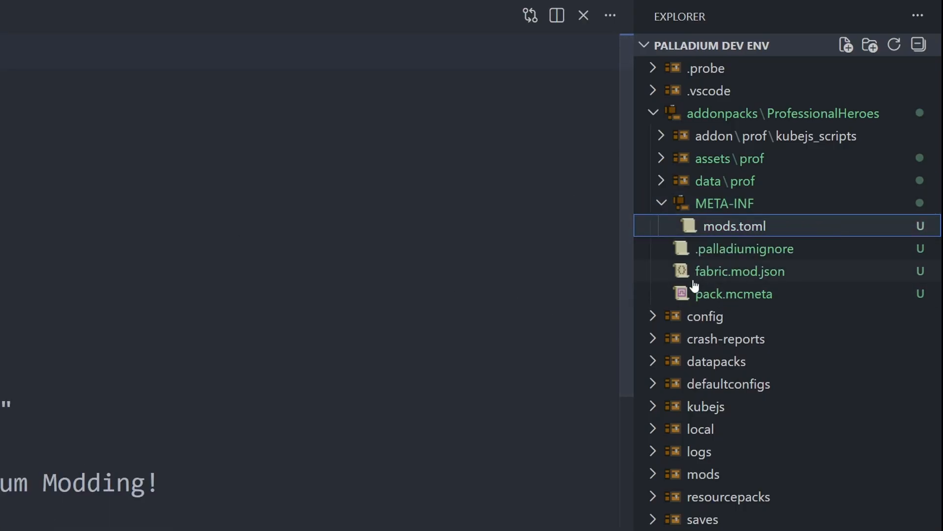
mouse_move(660, 303)
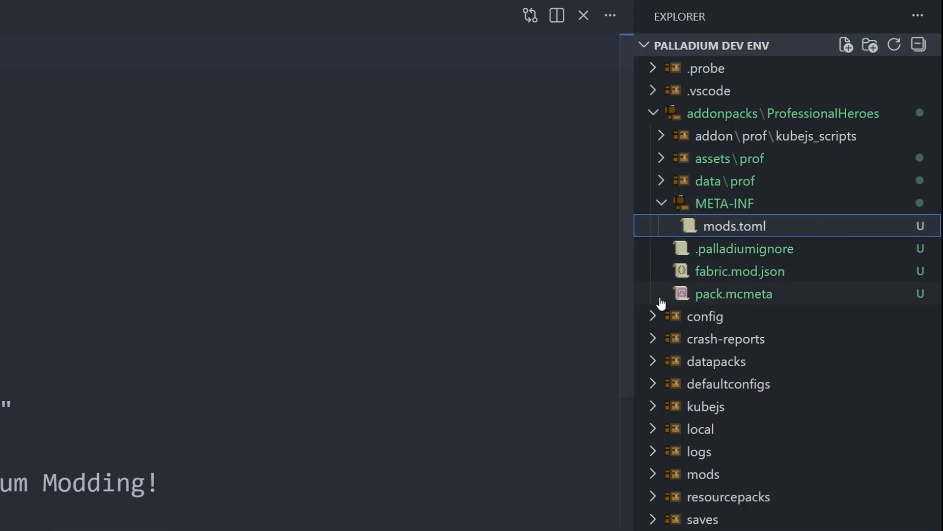
mouse_move(713, 272)
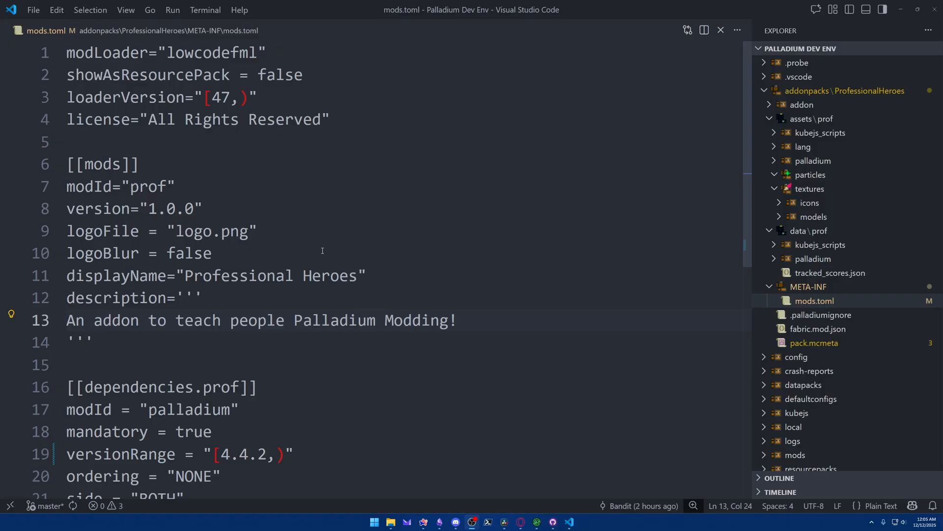
mouse_move(352, 251)
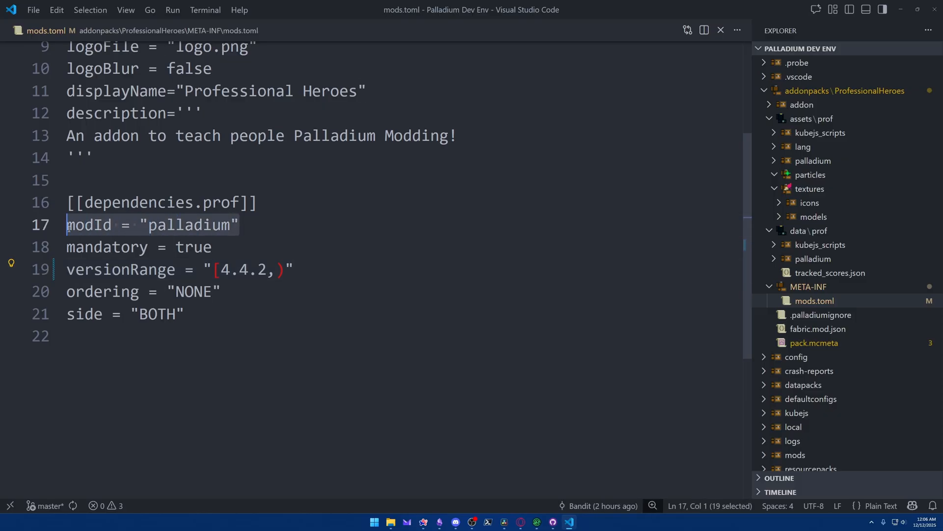
Step: Select the palladium dependency's bracketed versionRange [4.4.2,) in mods.toml so it can read >=4.4.2
double_click(190, 224)
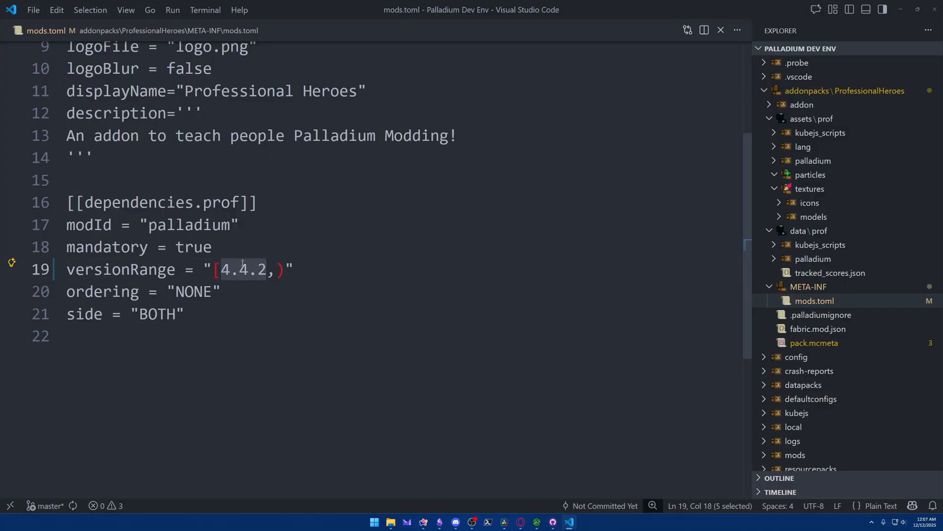
left_click(274, 269)
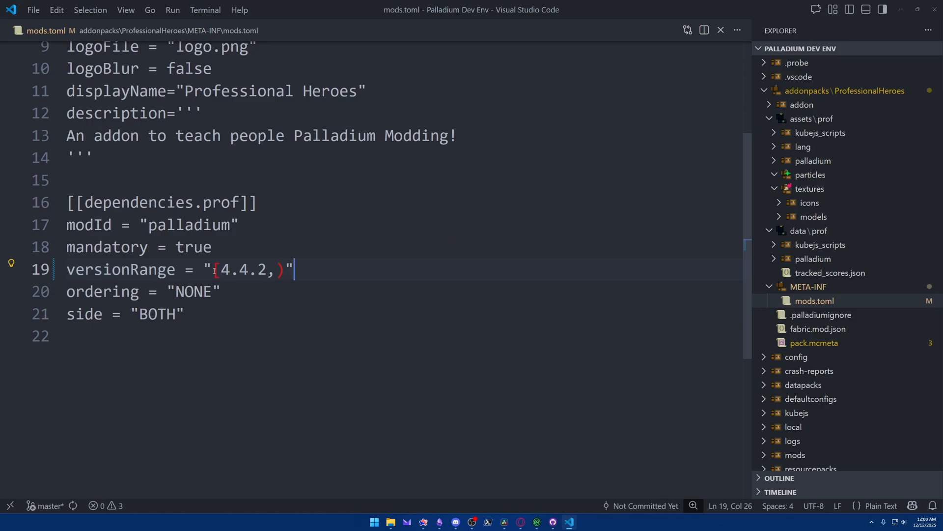
left_click_drag(292, 269, 213, 269)
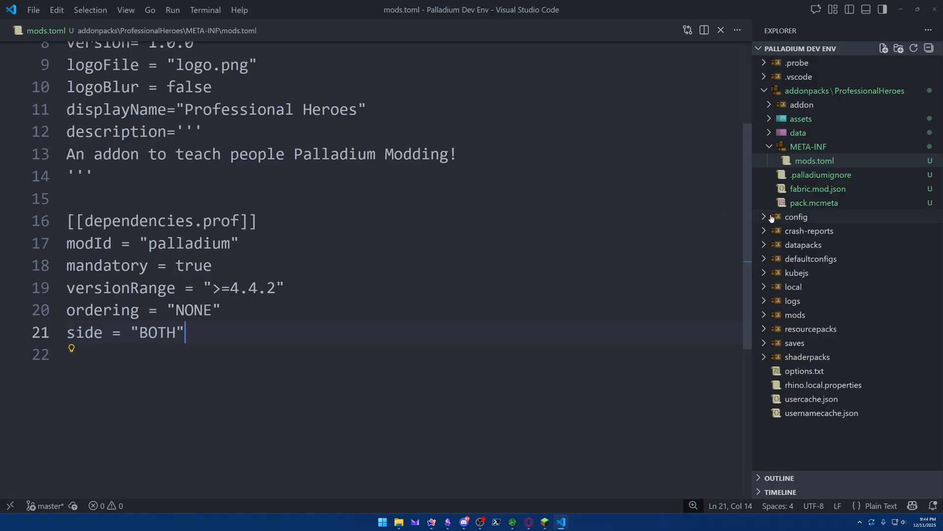
left_click(819, 188)
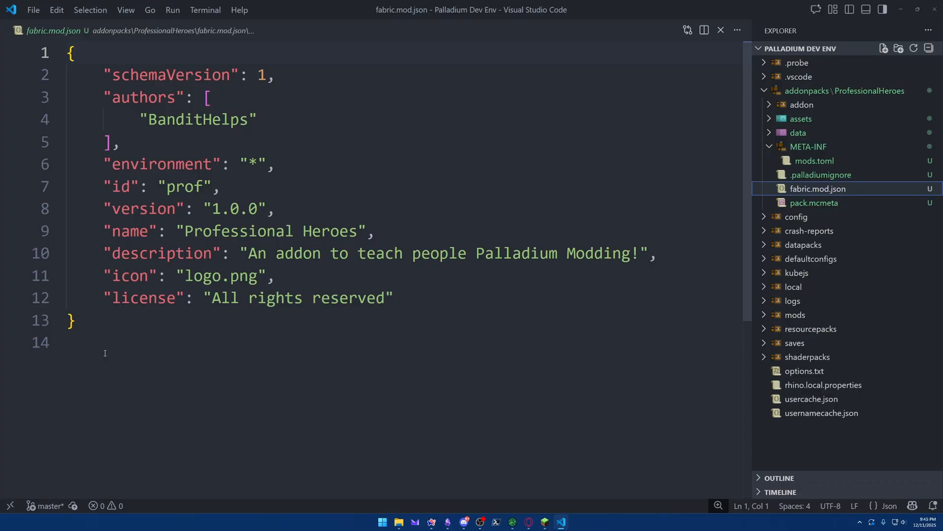
Step: Review fabric.mod.json's id prof, name Professional Heroes and description, then move on to pack.mcmeta
left_click_drag(111, 97, 120, 142)
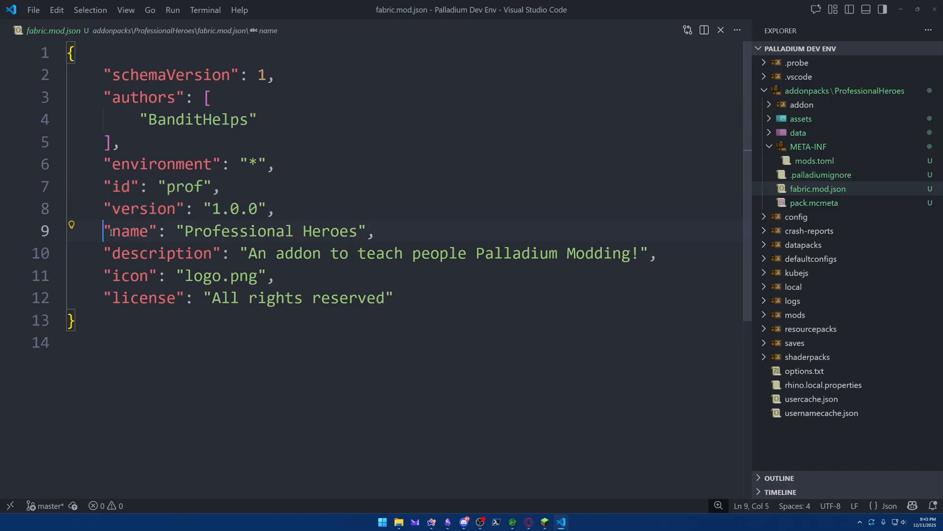
double_click(379, 253)
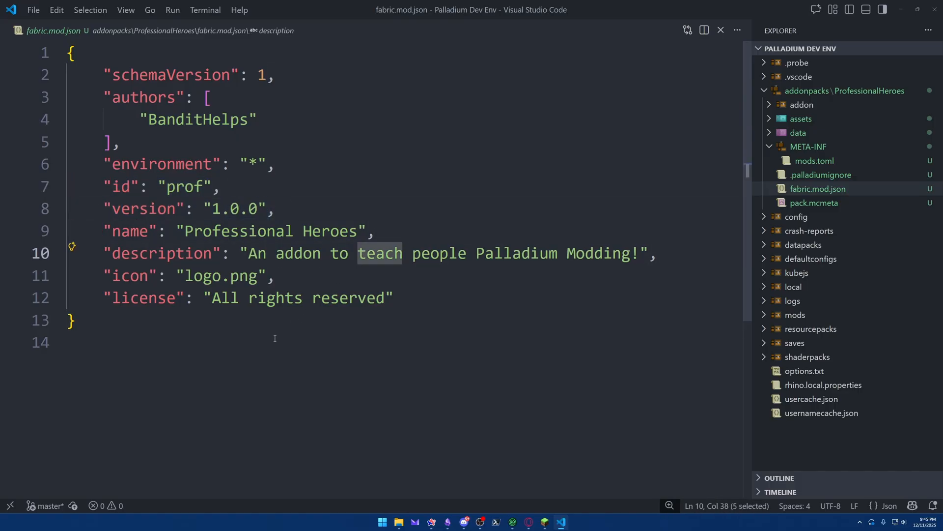
left_click(814, 203)
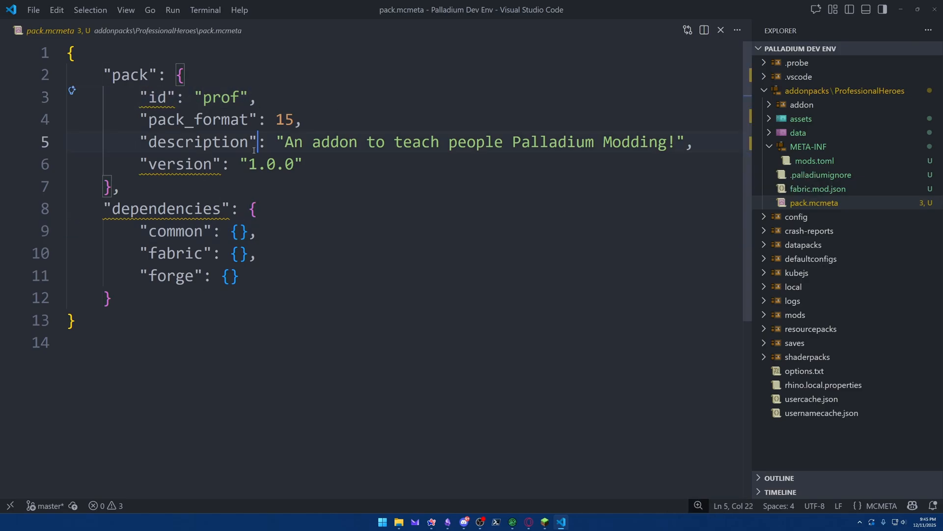
Step: Check pack.mcmeta's pack_format value, then return to mods.toml's mod description entry
triple_click(204, 119)
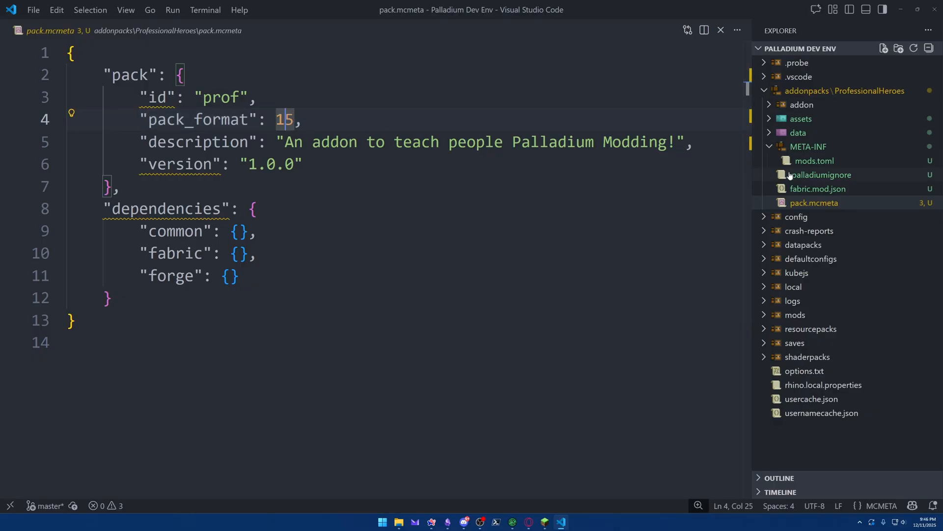
left_click(816, 161)
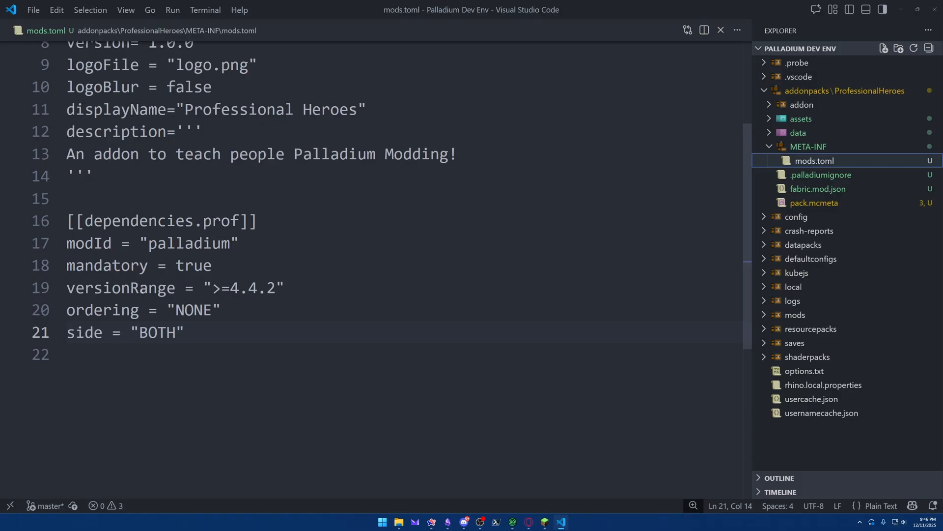
scroll("up", 3)
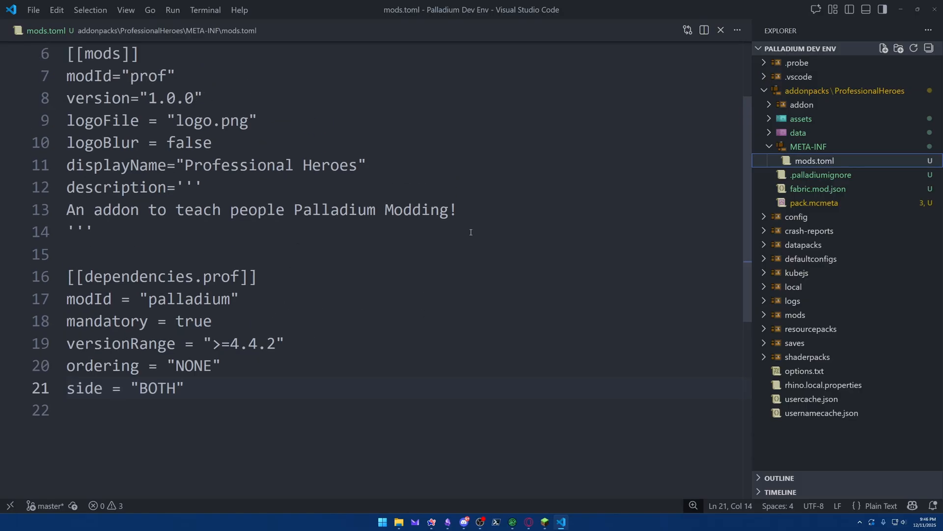
double_click(155, 98)
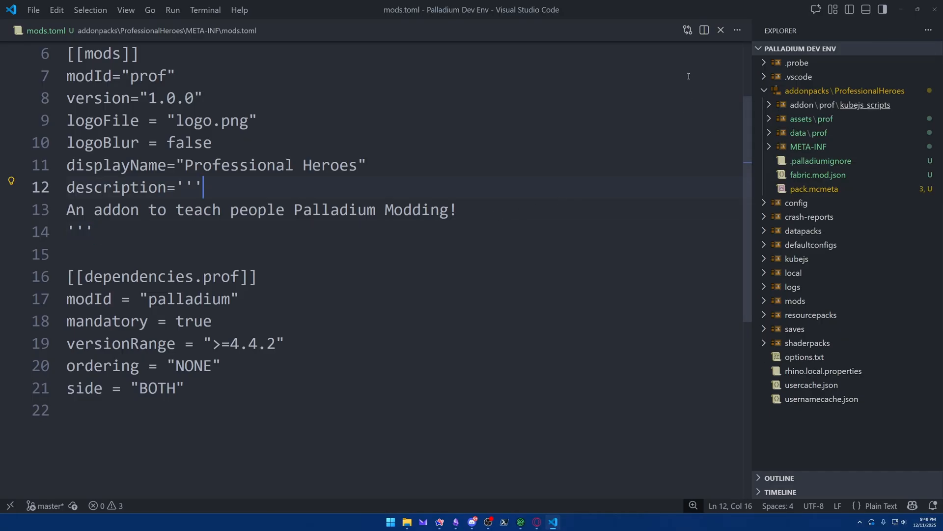
mouse_move(554, 189)
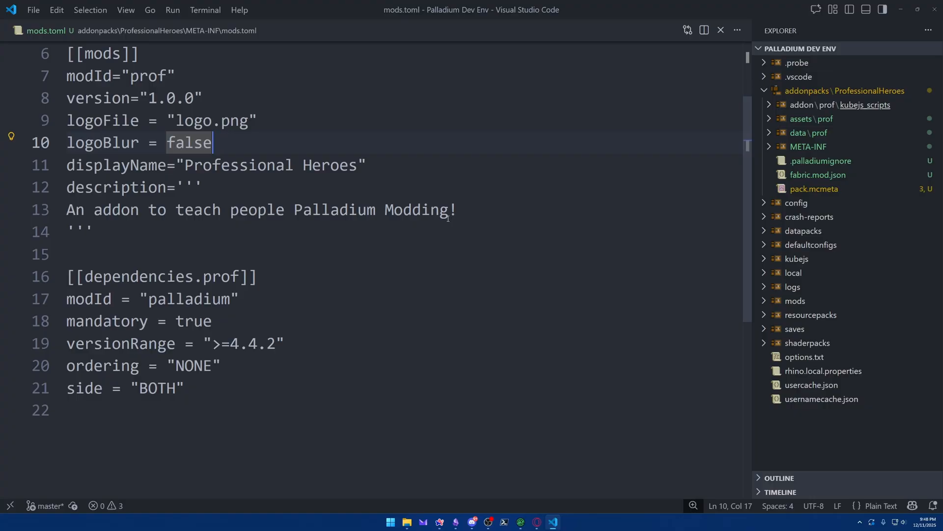
mouse_move(518, 192)
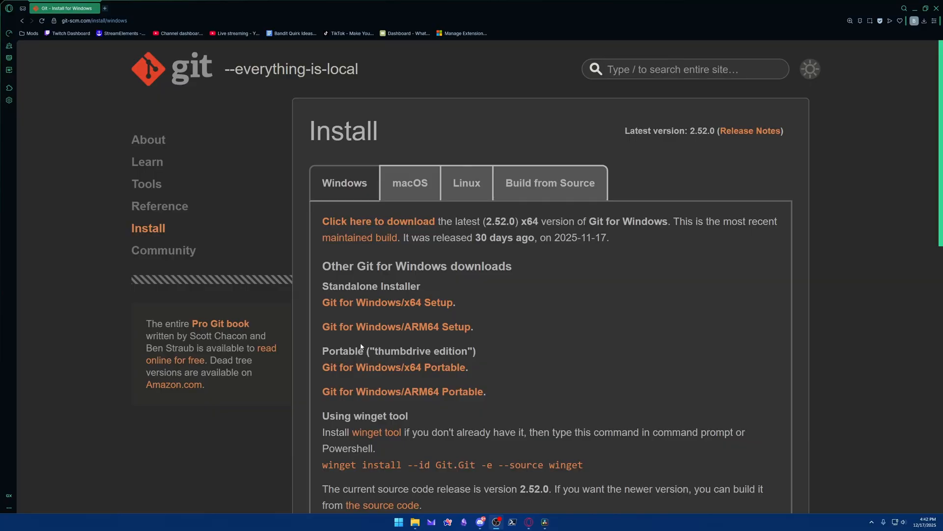
mouse_move(529, 313)
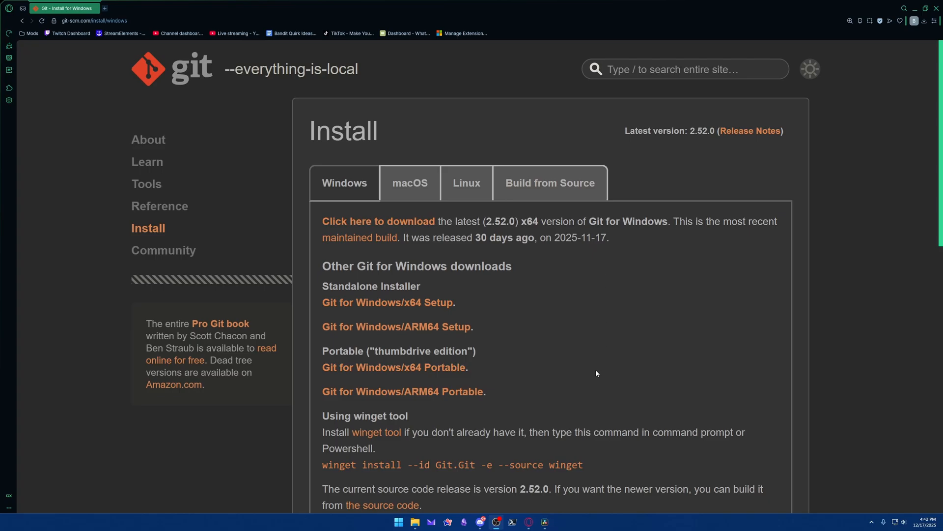
Step: Scroll the Git for Windows install page down to the x64 Setup standalone installer
scroll("down", 3)
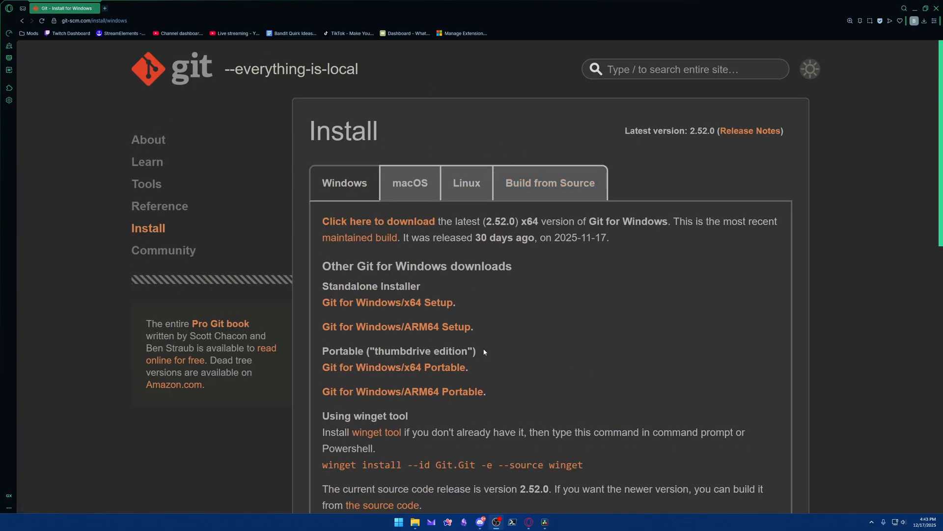
scroll("down", 3)
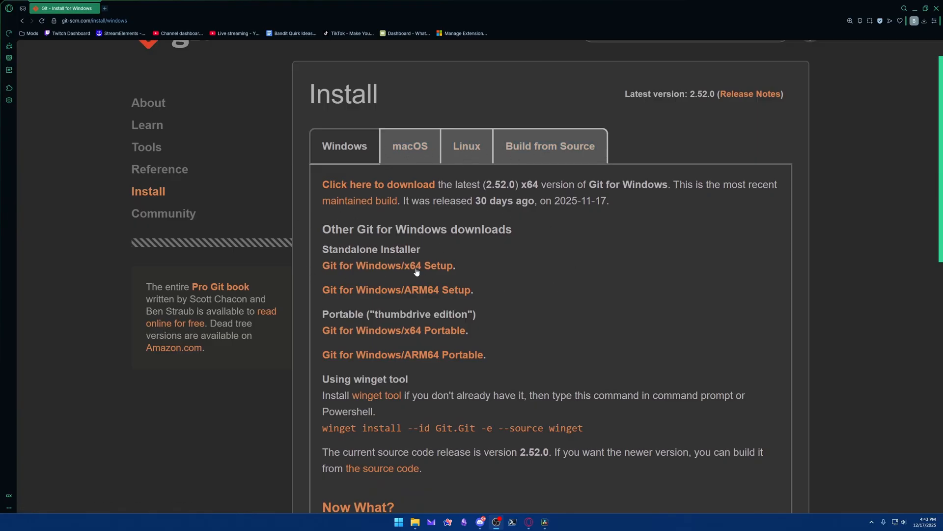
mouse_move(388, 266)
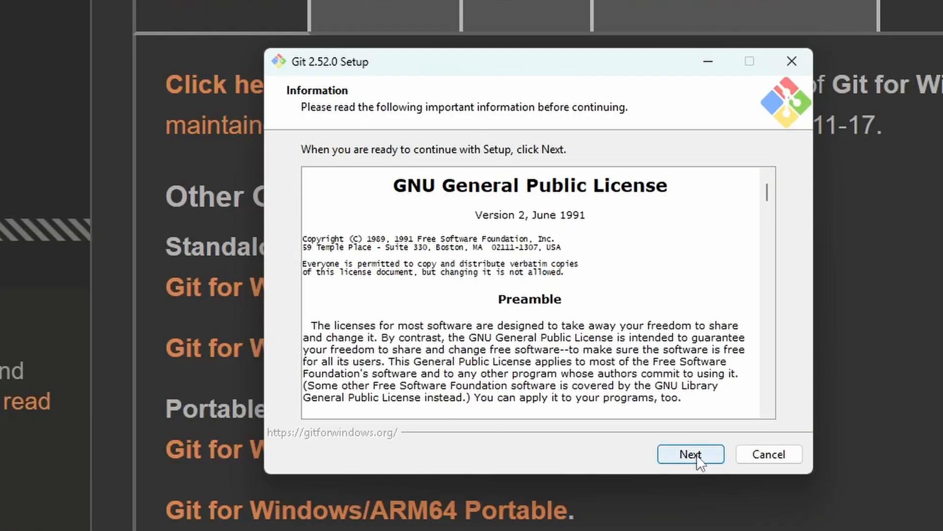
Step: Accept the Git Setup license, default folder and components, choose Visual Studio Code as editor and main as default branch
left_click(690, 454)
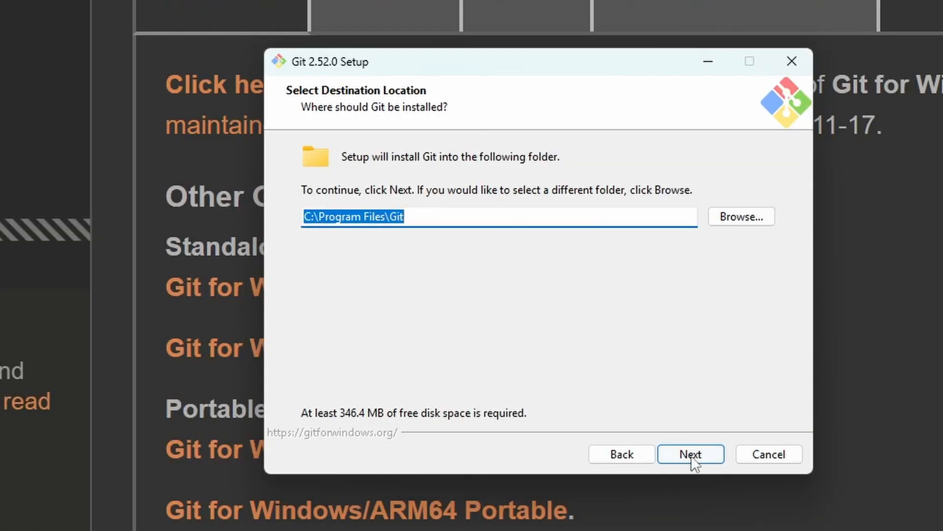
left_click(690, 454)
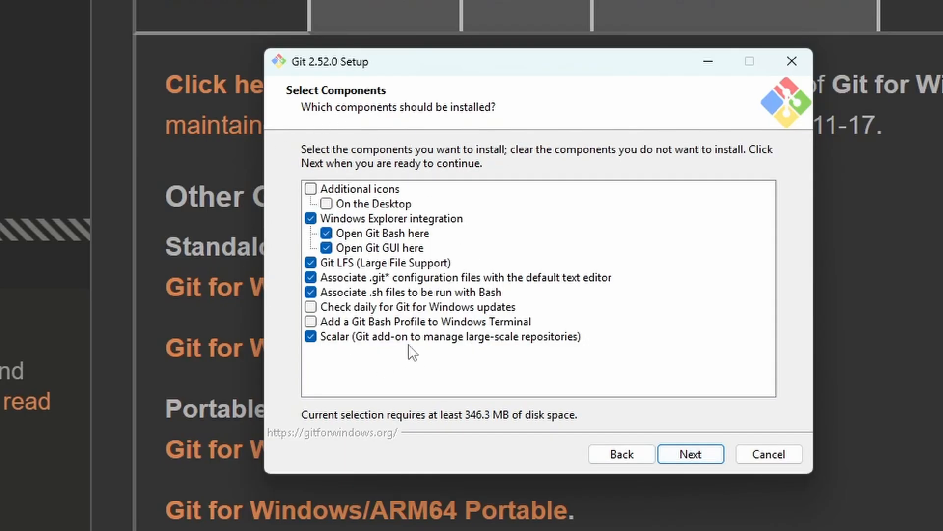
left_click(690, 454)
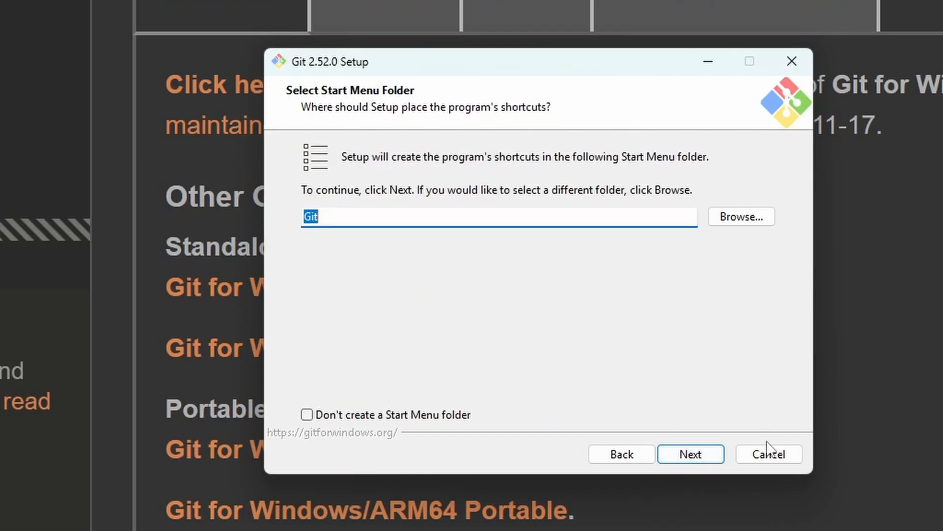
left_click(689, 454)
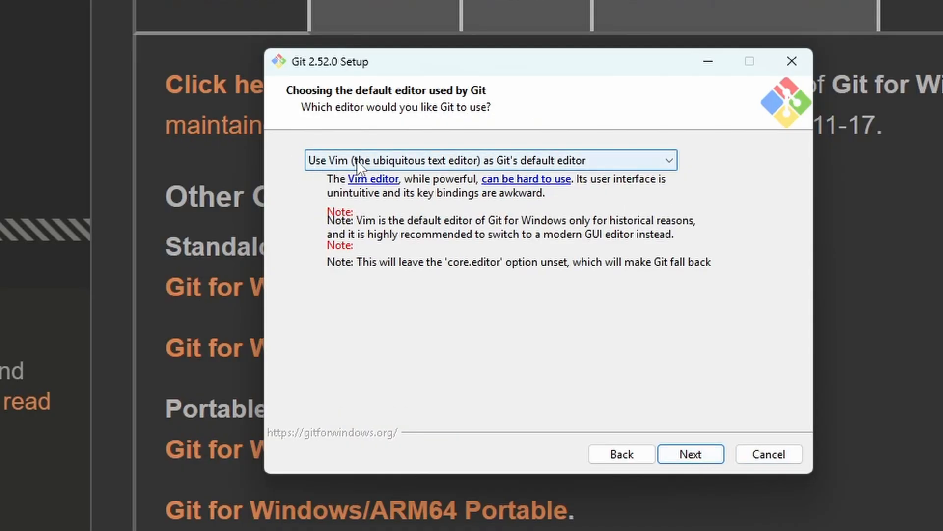
left_click(490, 160)
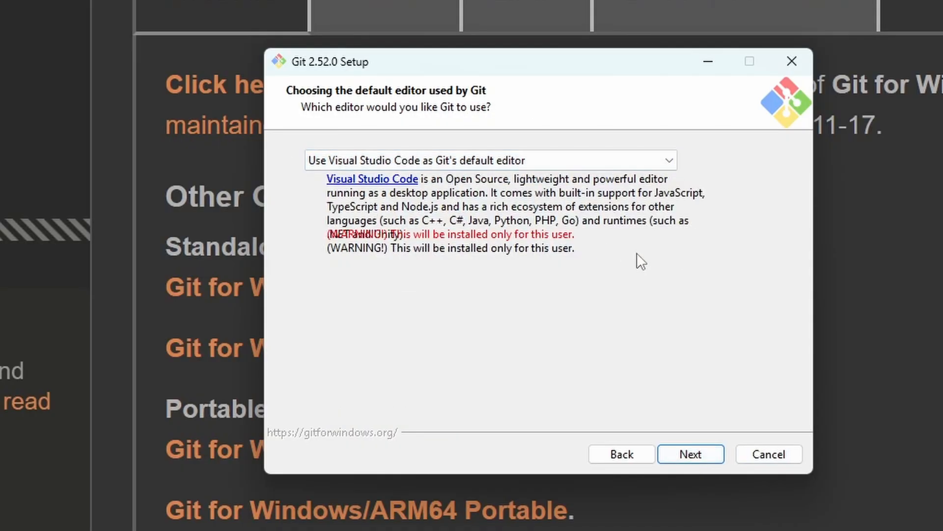
left_click(690, 454)
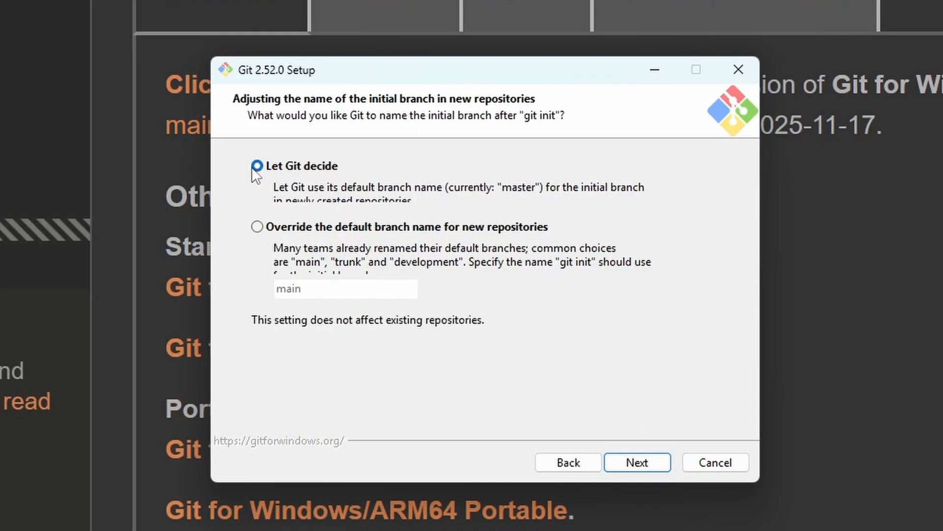
left_click(258, 227)
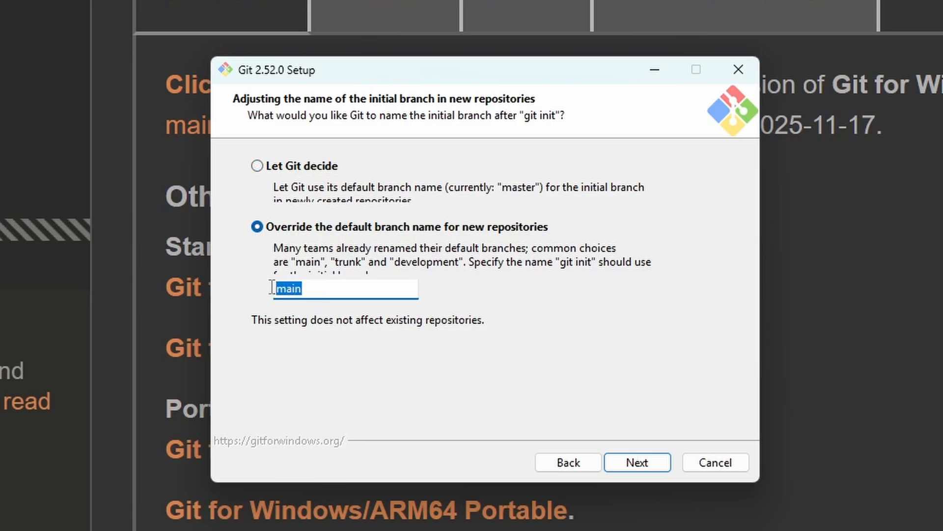
left_click(637, 462)
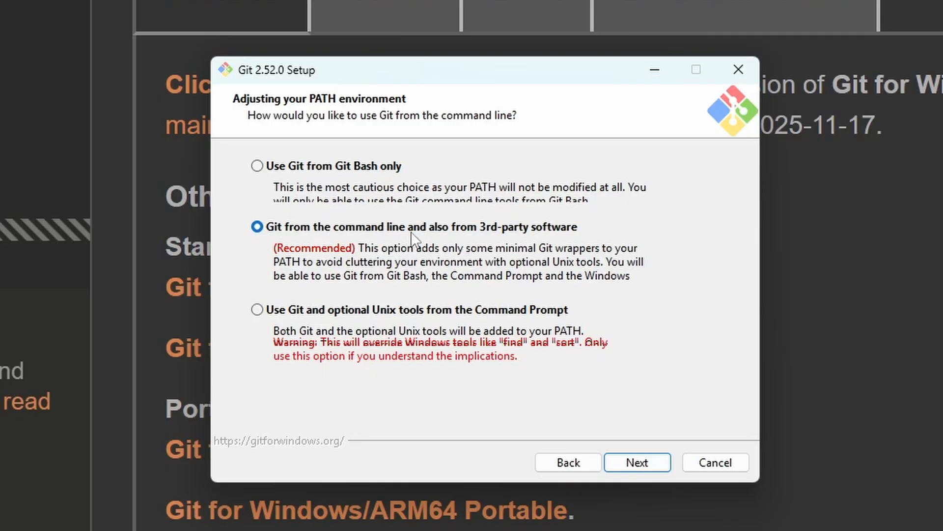
mouse_move(671, 460)
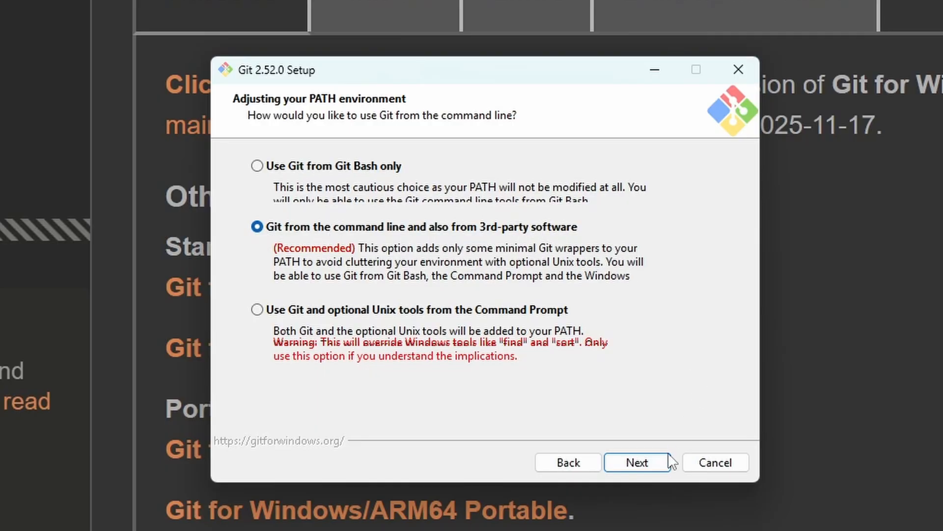
Step: Keep the recommended PATH, OpenSSH, certificate, line-ending, MinTTY and Credential Manager options, install Git 2.52.0 and finish
left_click(637, 462)
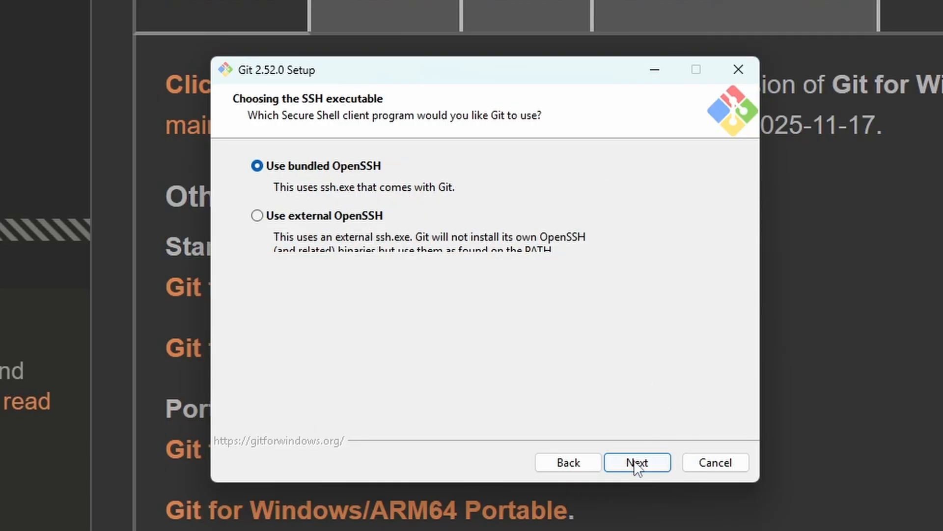
left_click(636, 462)
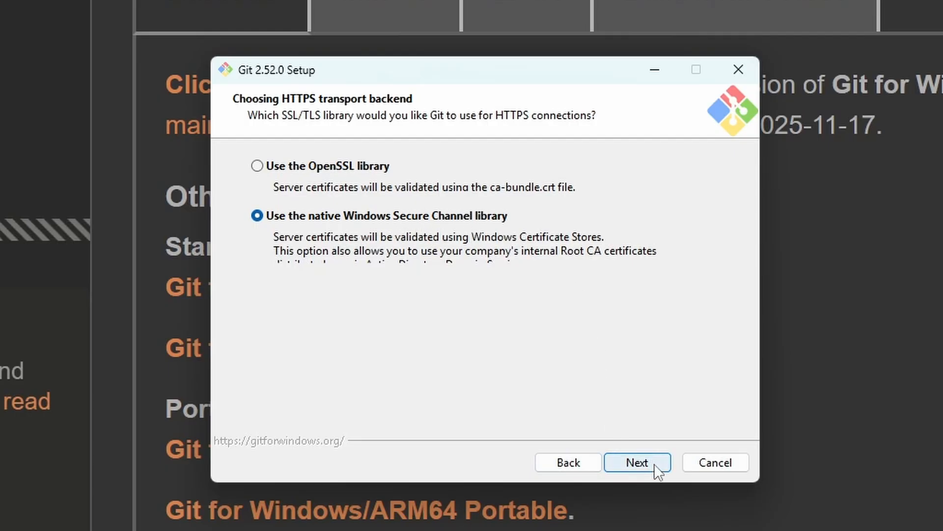
left_click(637, 462)
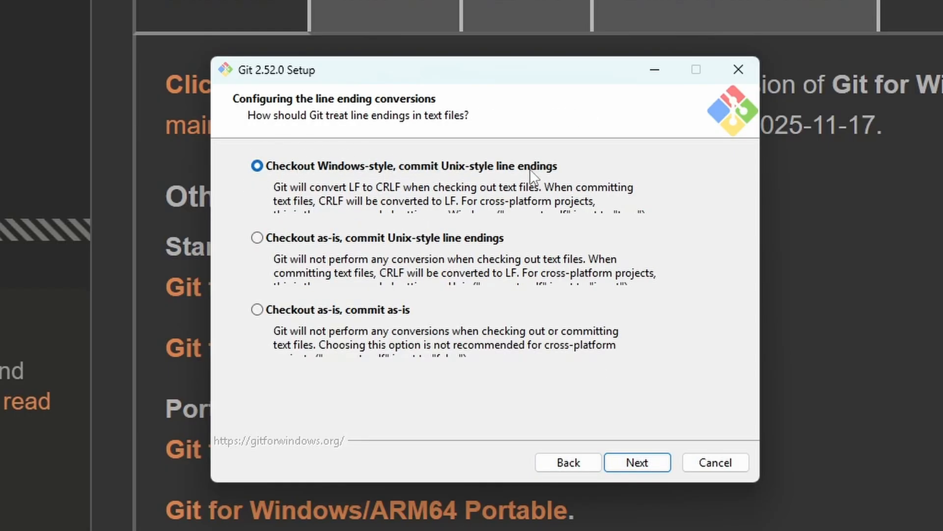
left_click(637, 462)
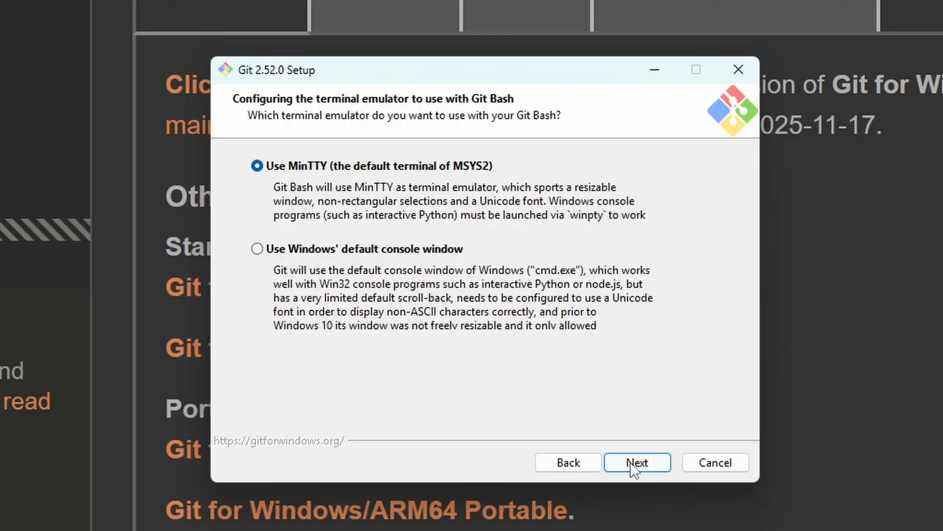
left_click(636, 462)
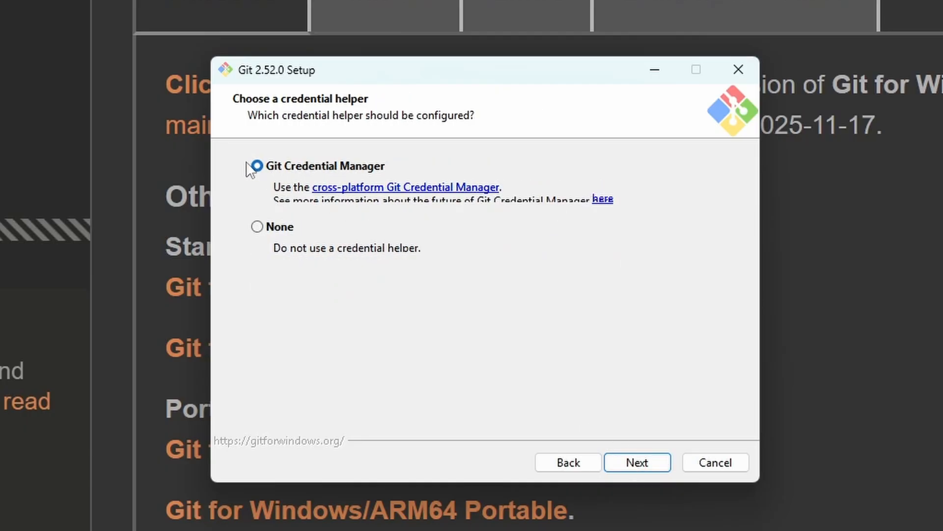
left_click(637, 462)
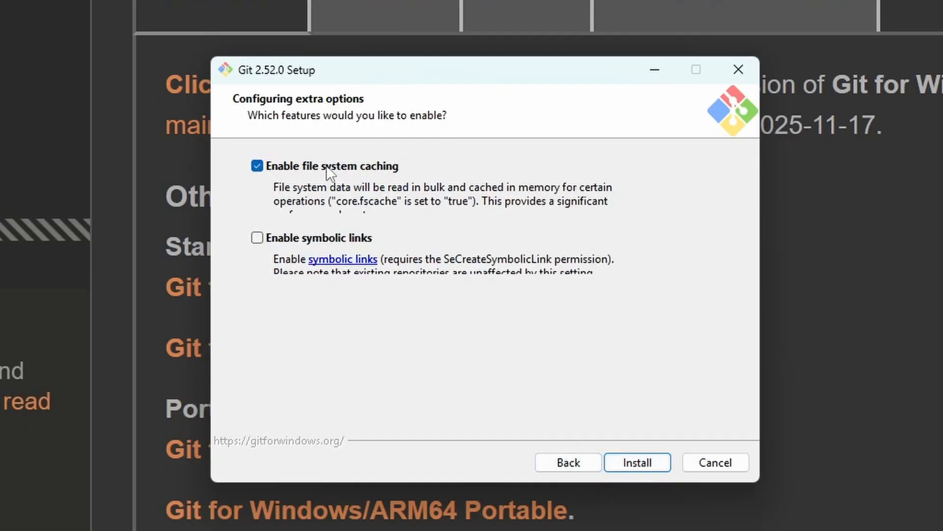
left_click(637, 462)
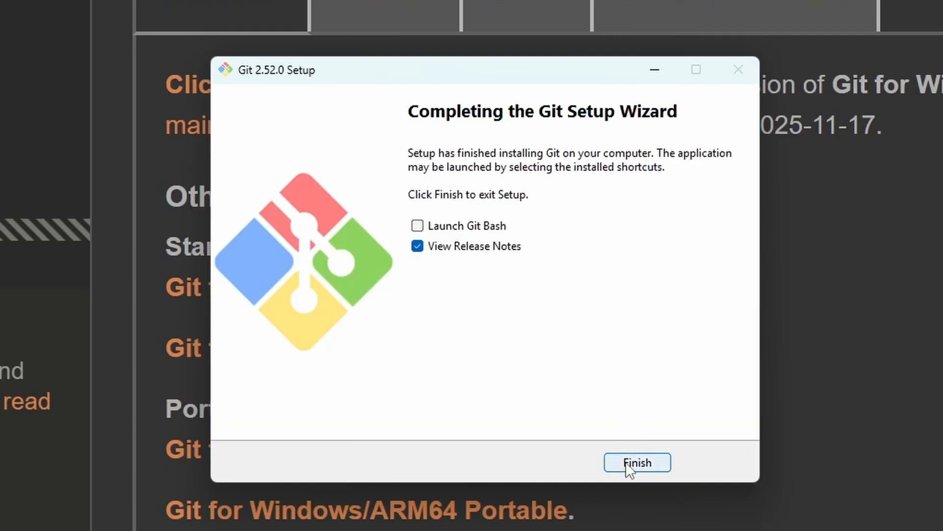
left_click(636, 463)
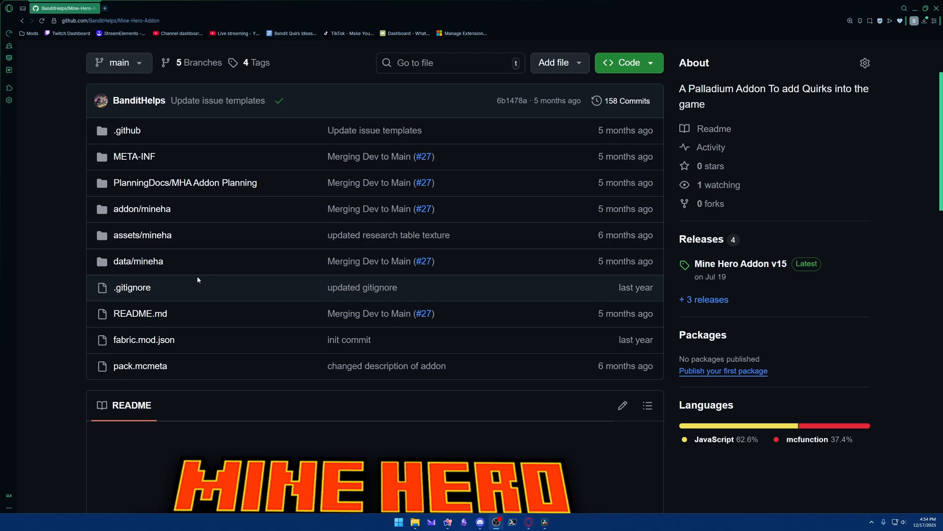
mouse_move(61, 324)
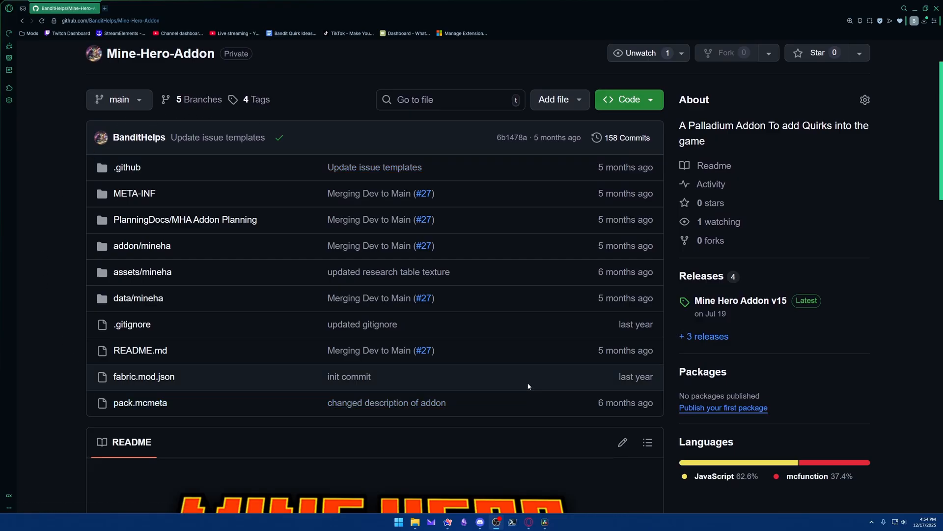
scroll("down", 3)
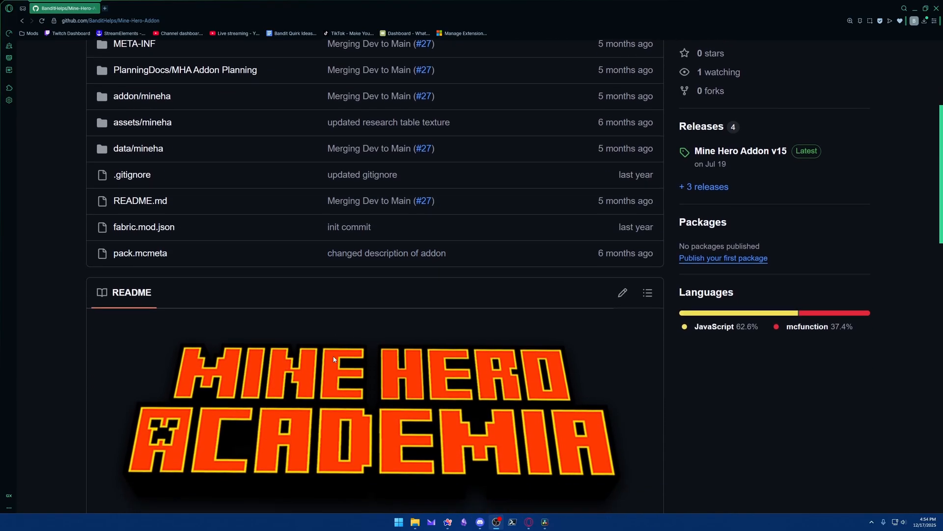
scroll("down", 3)
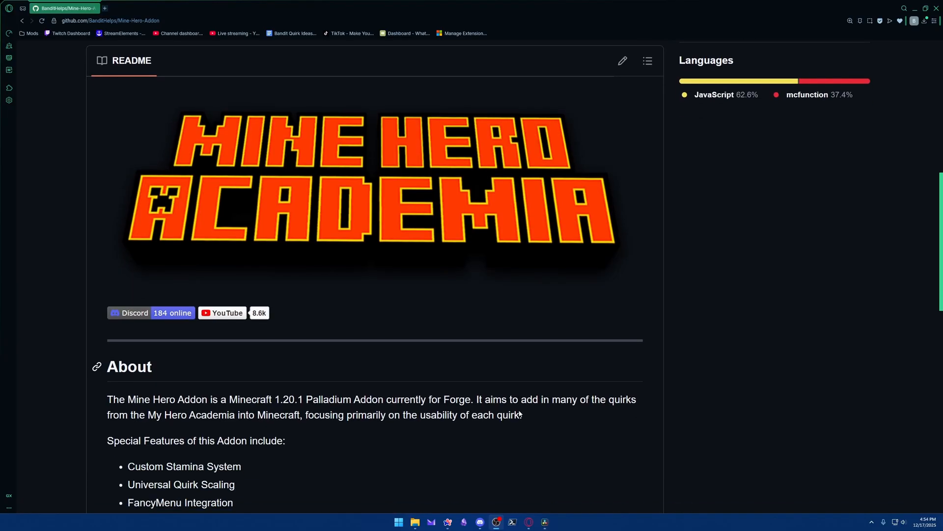
scroll("up", 3)
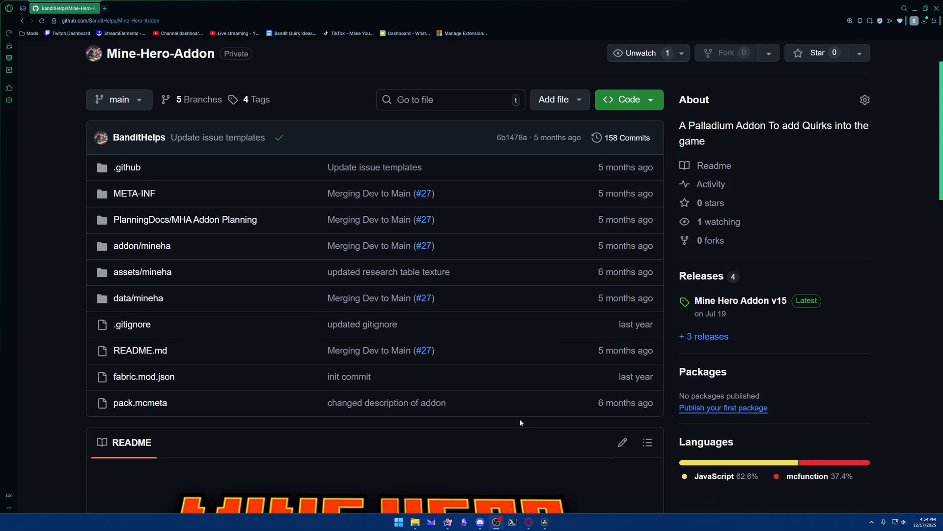
scroll("down", 3)
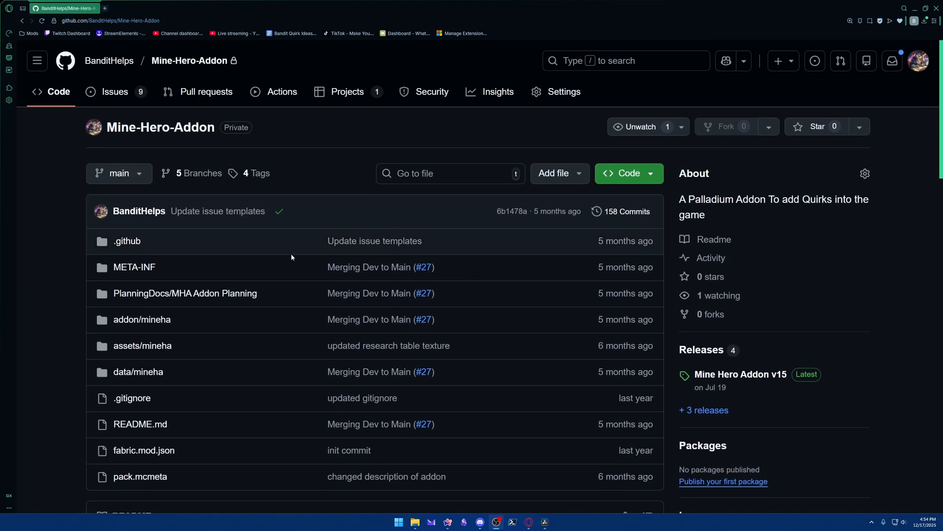
scroll("down", 3)
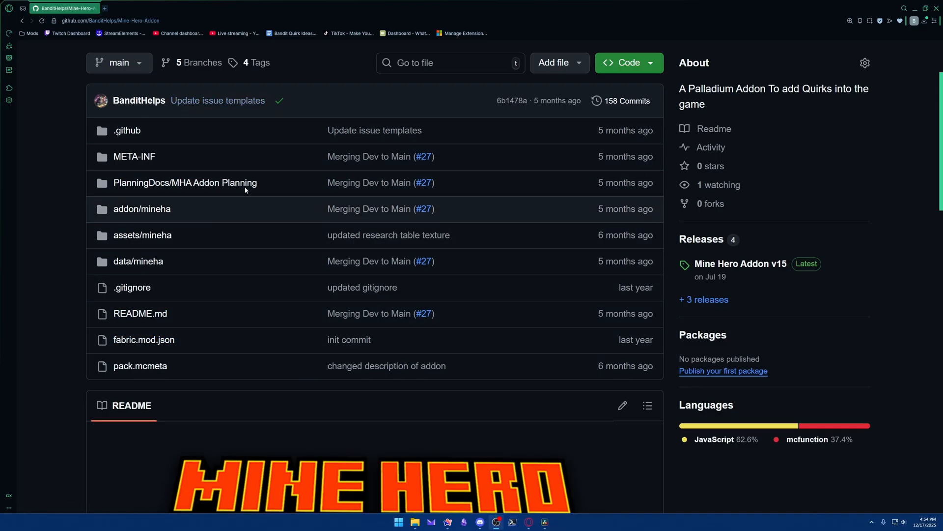
scroll("down", 3)
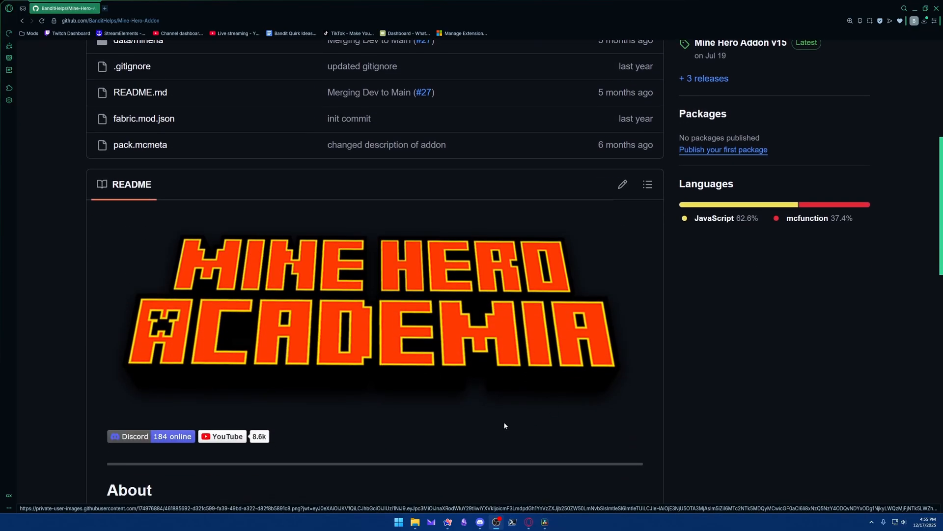
scroll("down", 3)
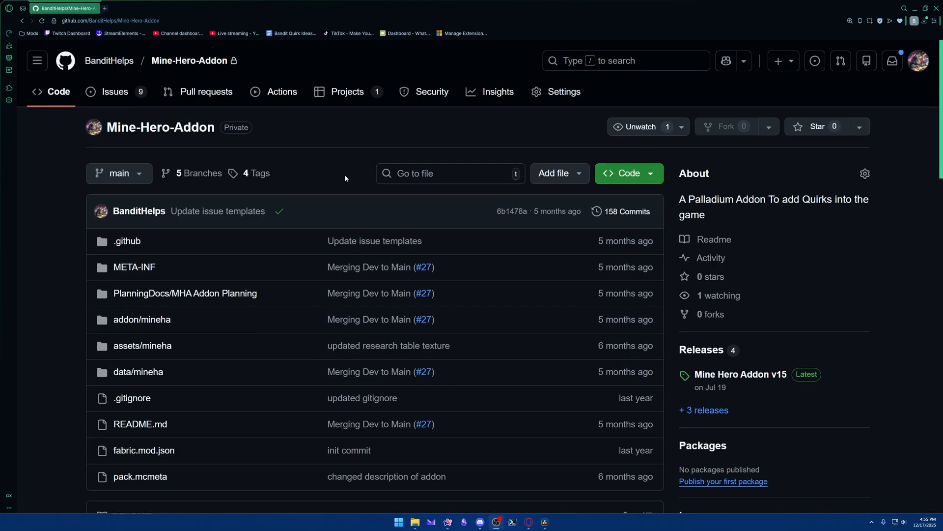
mouse_move(320, 227)
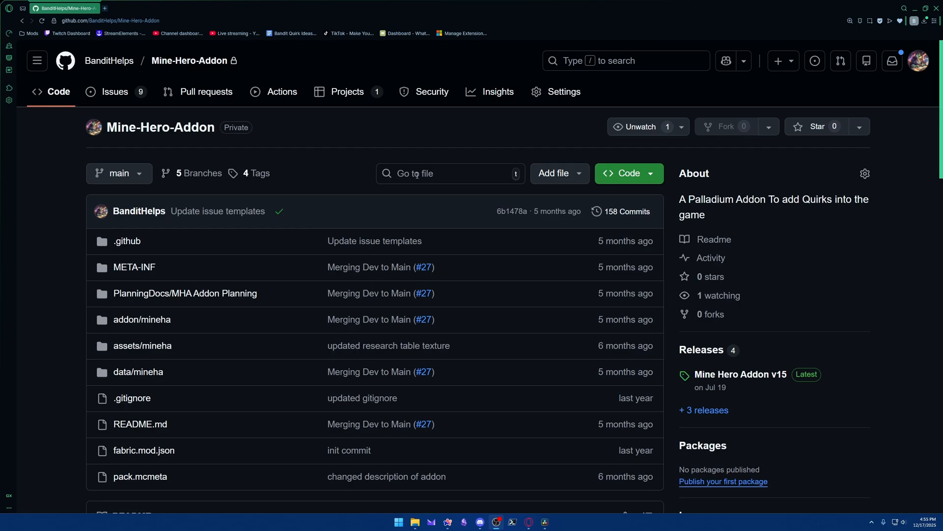
mouse_move(256, 68)
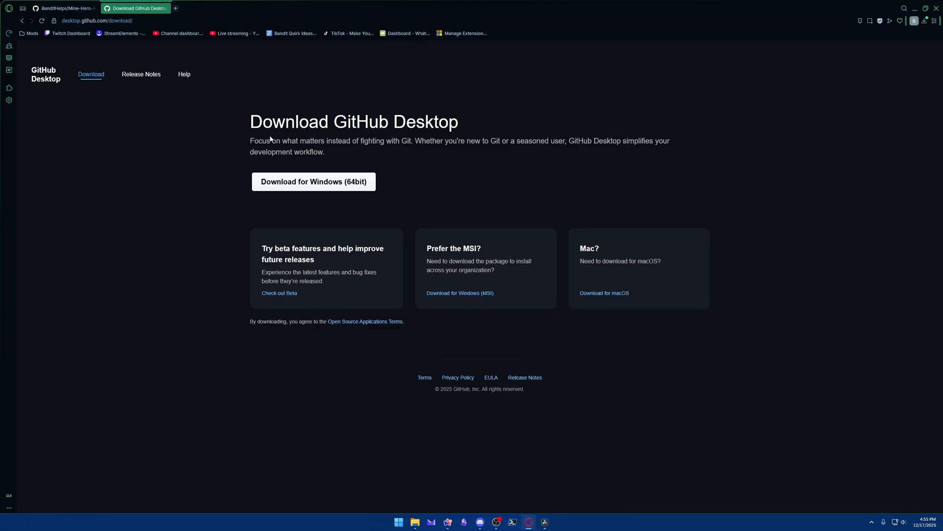
mouse_move(86, 28)
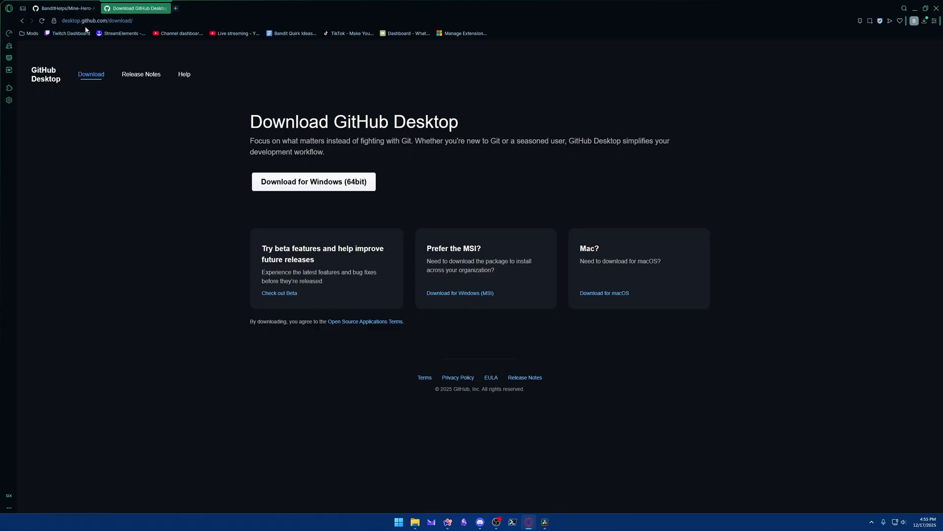
Step: Switch between the repository tab and the Download GitHub Desktop page, then launch GitHub Desktop
left_click(63, 8)
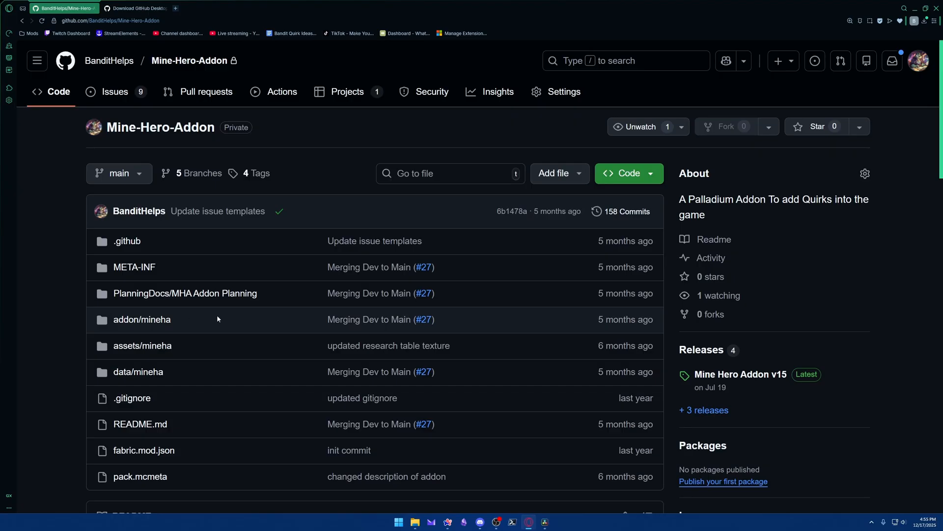
left_click(136, 8)
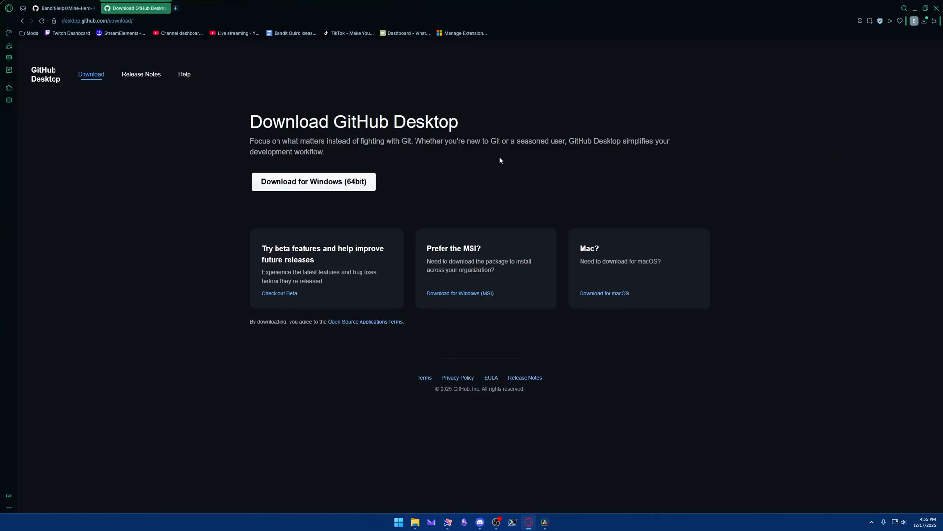
mouse_move(465, 121)
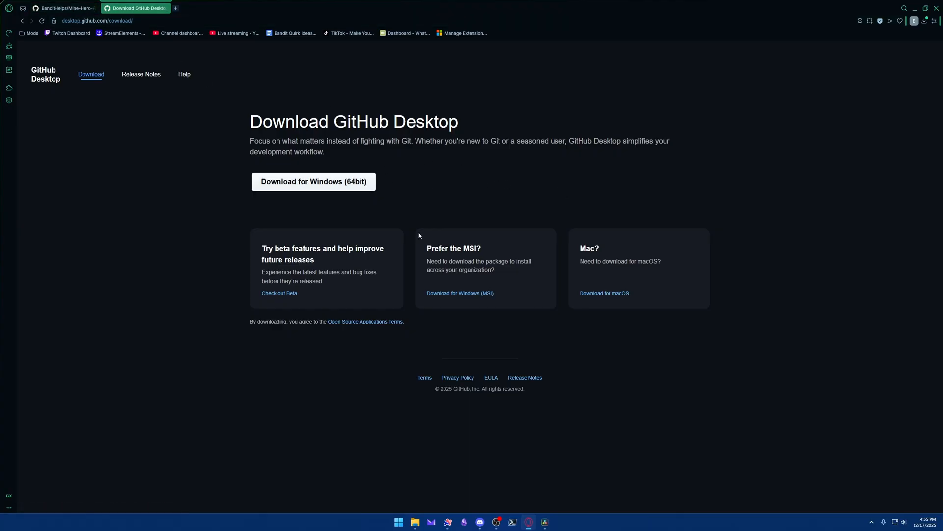
left_click(529, 522)
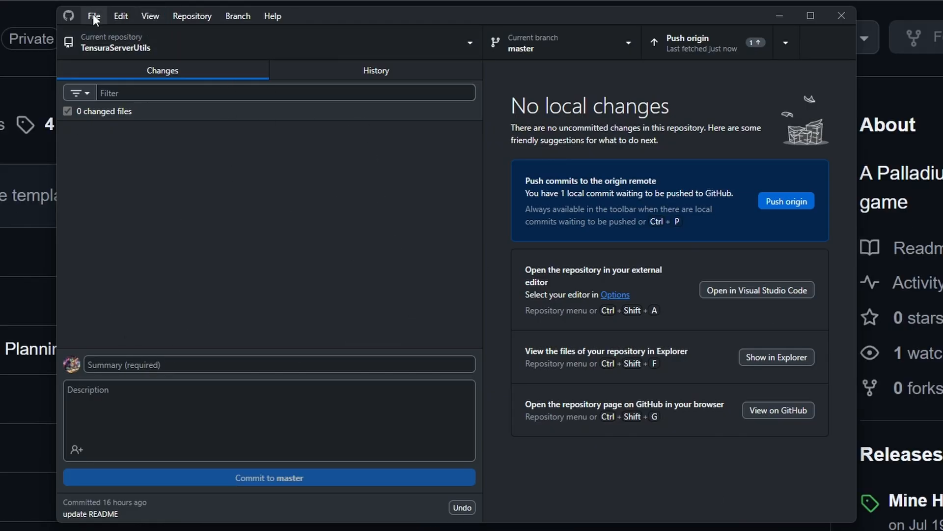
Step: Add a local repository, browsing via Modrinth's Palladium Dev Env folder into addonpacks/ProfessionalHeroes
left_click(94, 16)
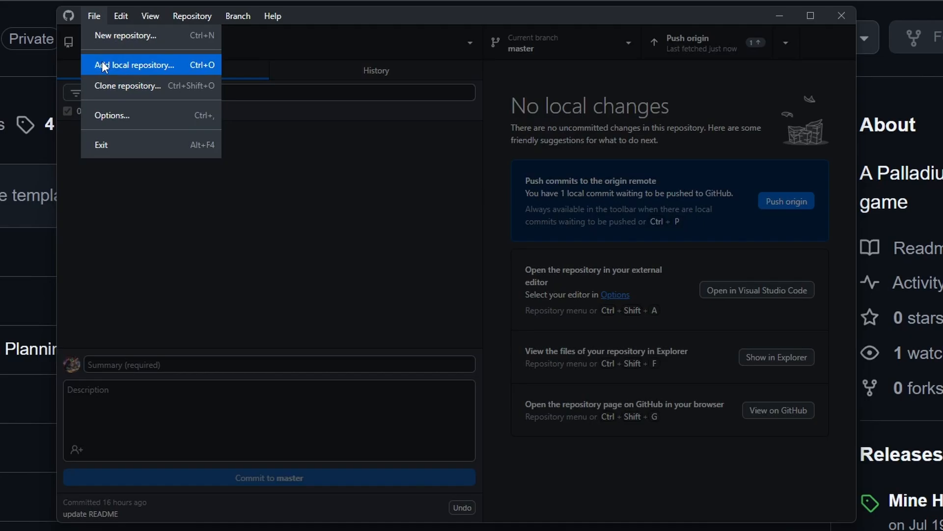
left_click(135, 65)
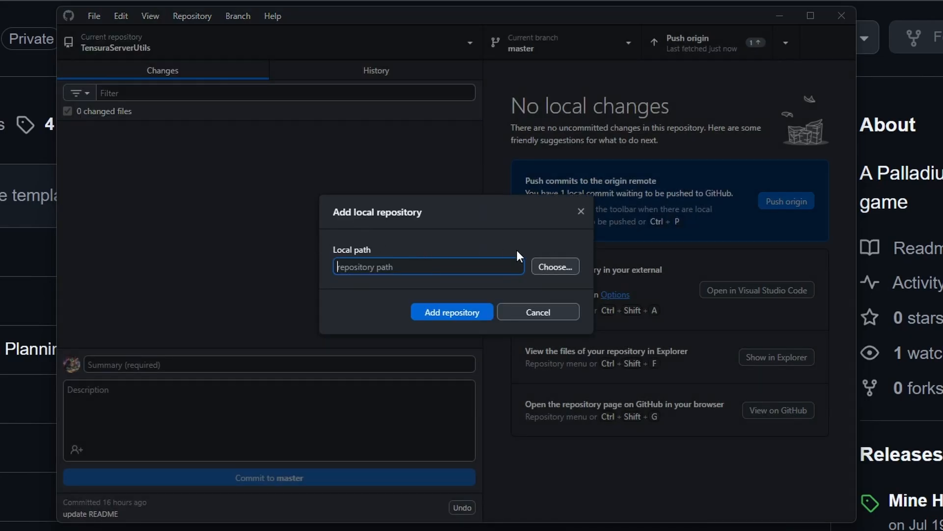
left_click(554, 266)
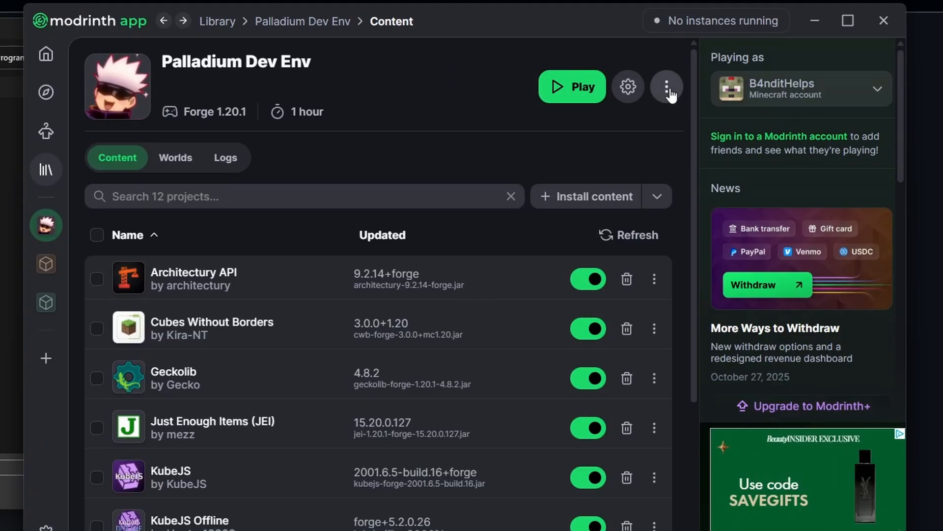
left_click(666, 87)
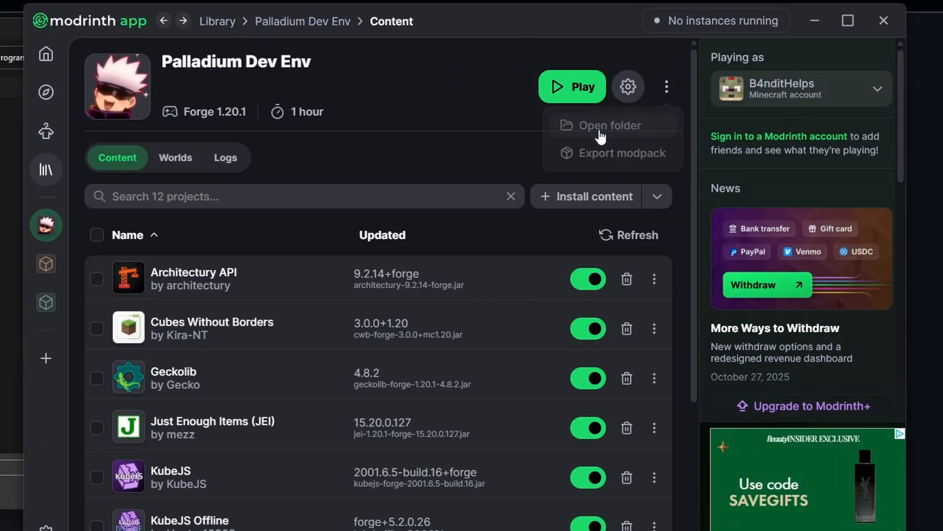
left_click(609, 125)
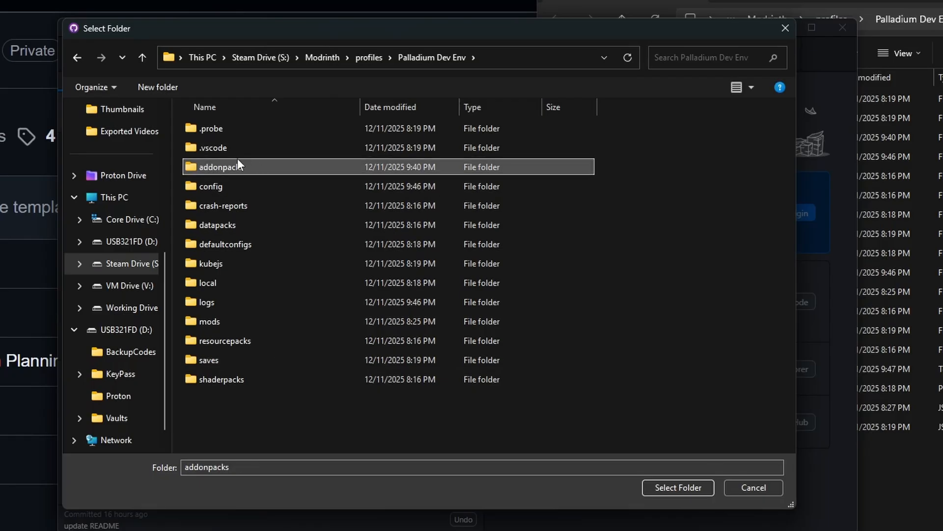
double_click(221, 167)
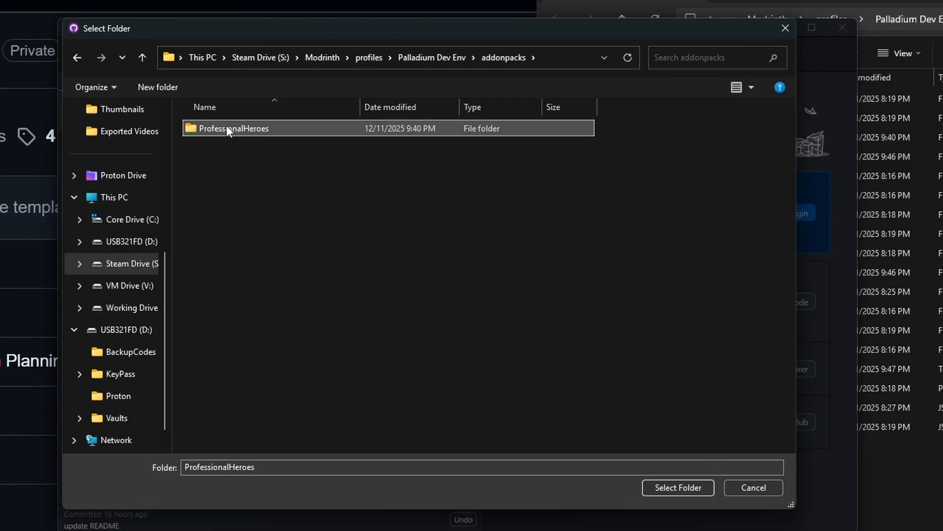
double_click(234, 128)
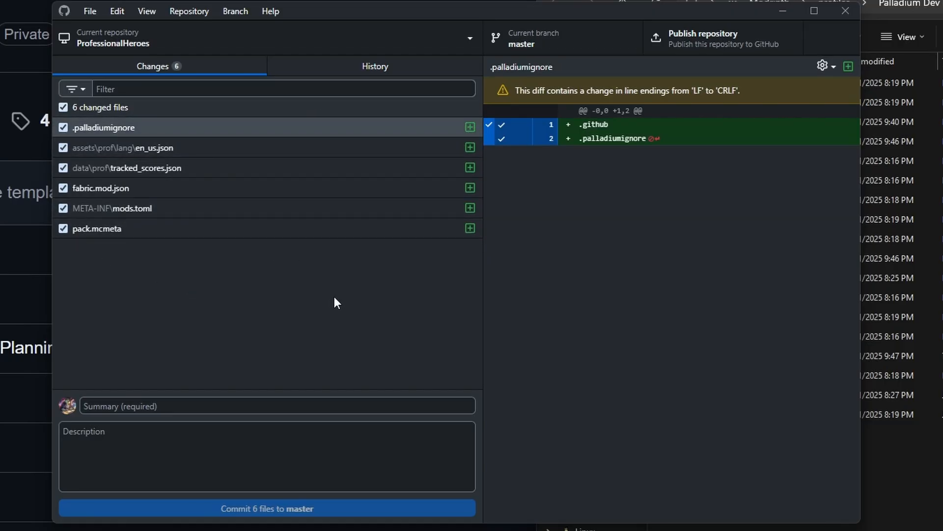
mouse_move(293, 109)
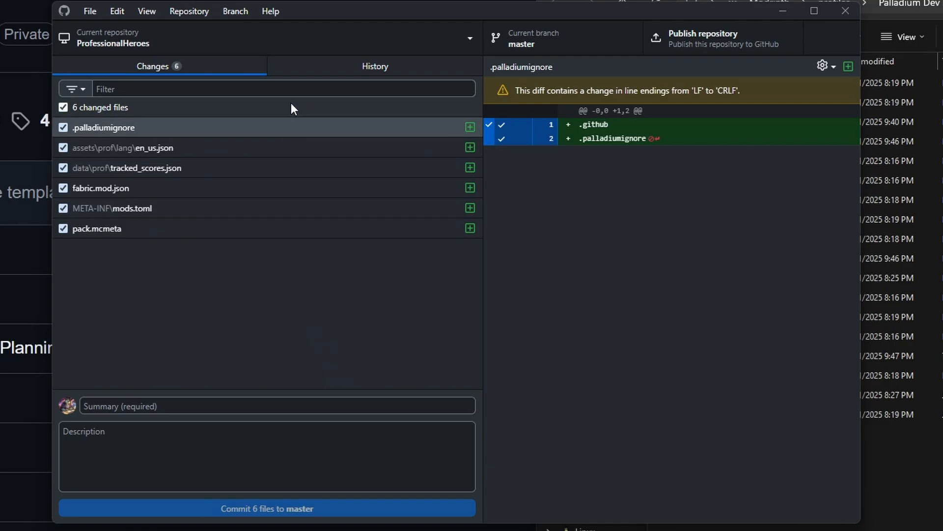
mouse_move(166, 141)
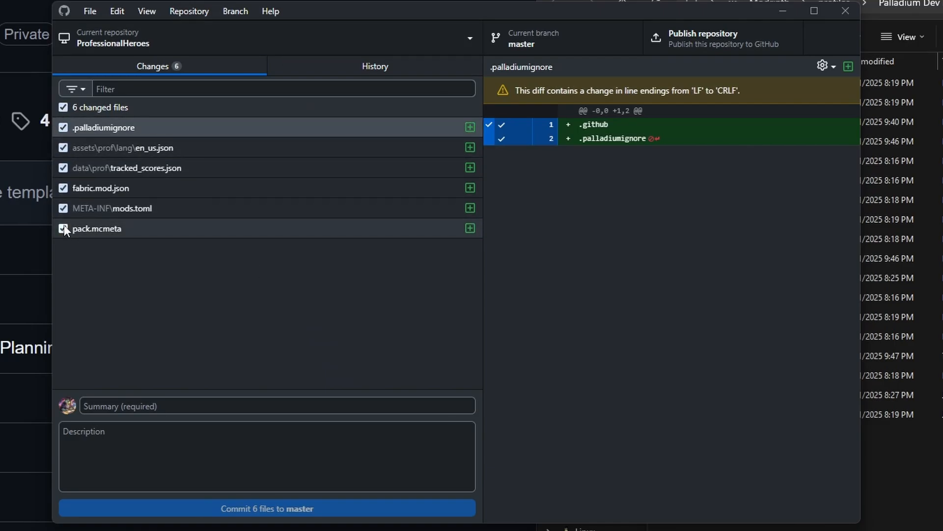
Step: Commit the six ProfessionalHeroes files to master with the summary 'Initial Files'
left_click(275, 406)
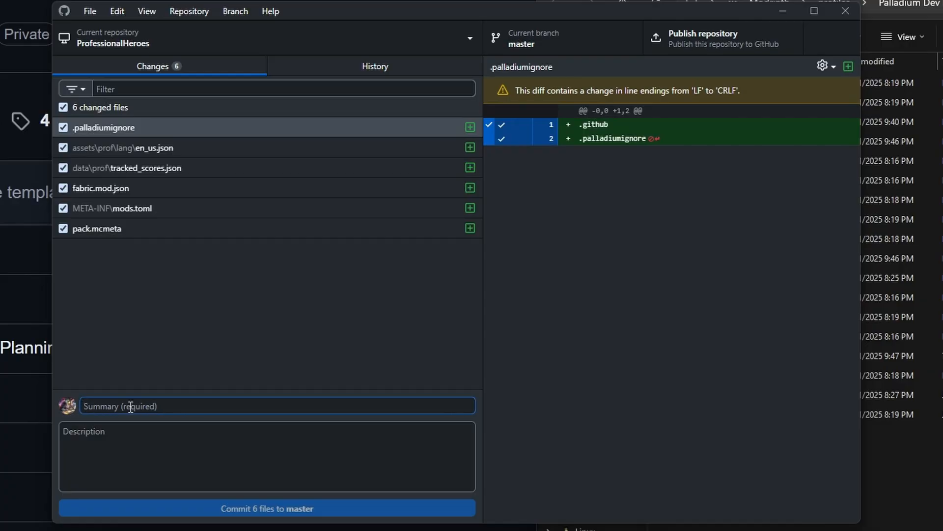
mouse_move(190, 407)
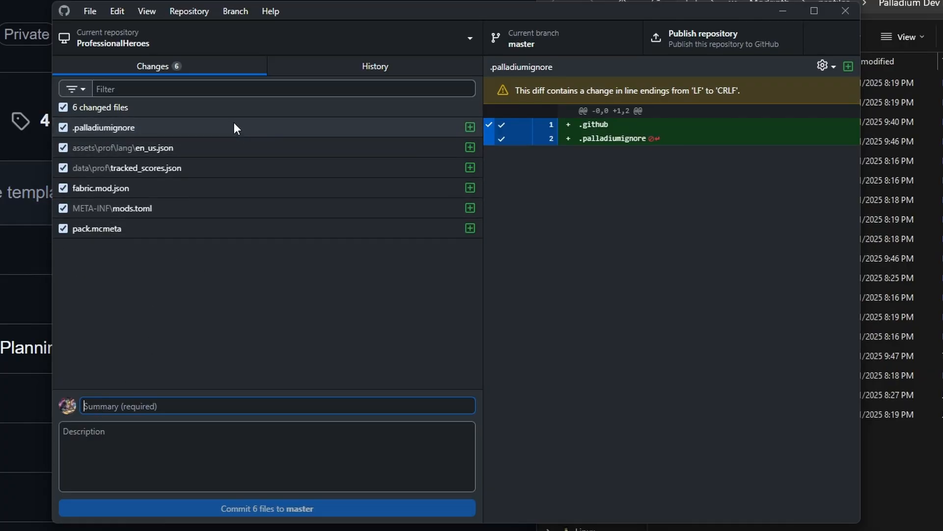
mouse_move(370, 178)
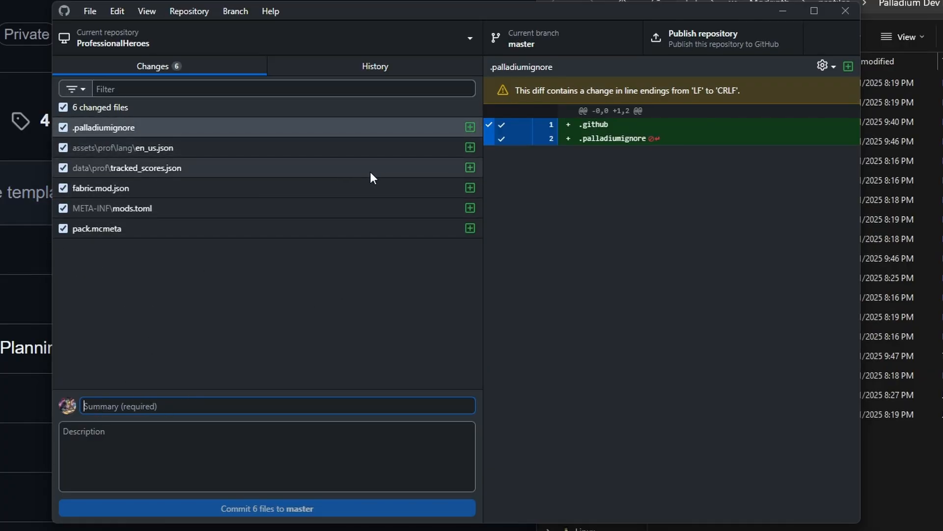
type("Initial Files")
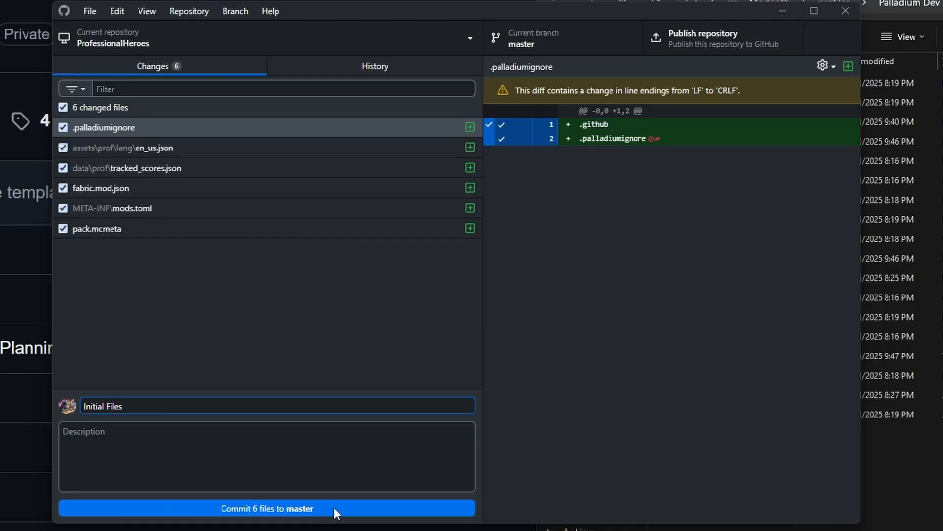
left_click(266, 508)
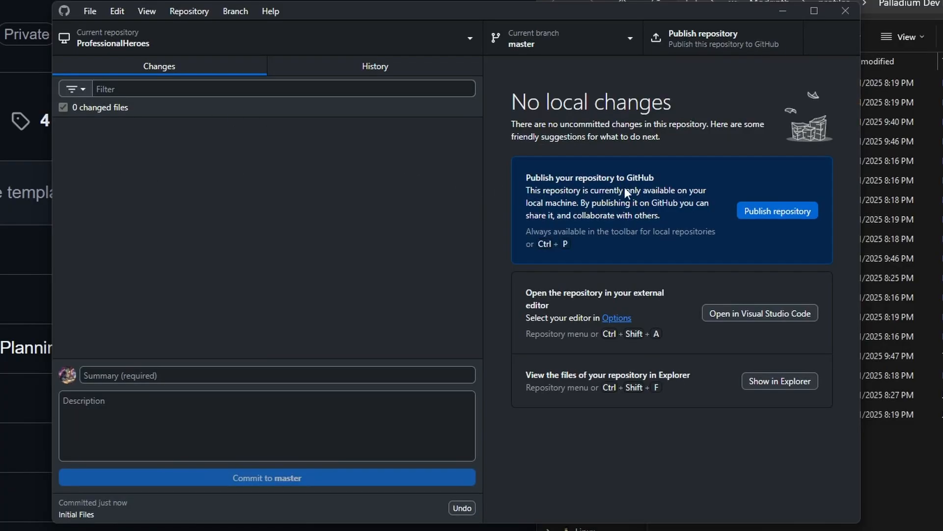
mouse_move(759, 249)
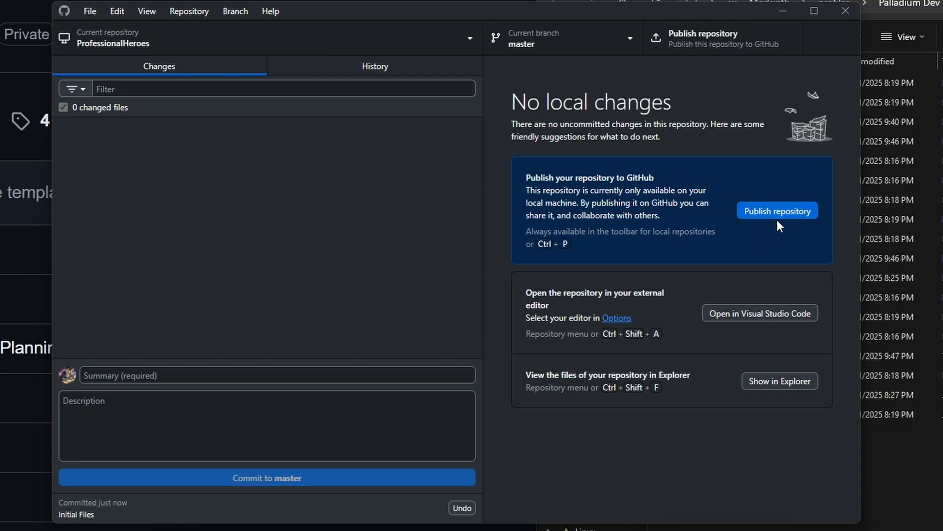
mouse_move(777, 214)
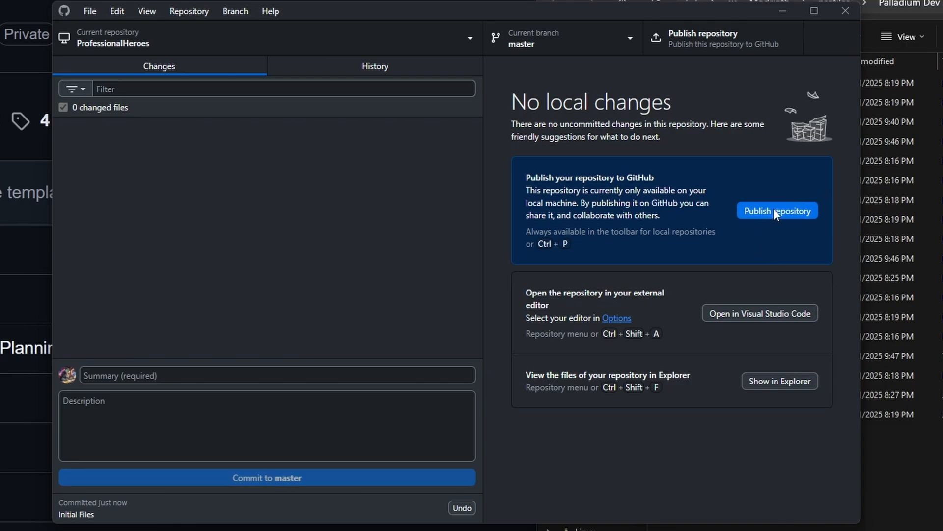
Step: Publish publicly as ProfessionalHeroes-Example-Addon with description 'An example addon used to teach Palladium development'
left_click(776, 210)
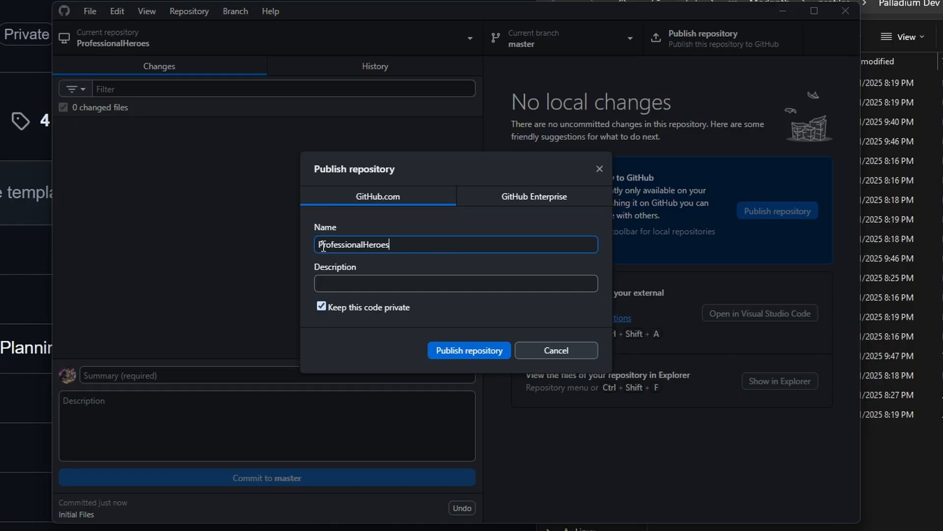
type("-")
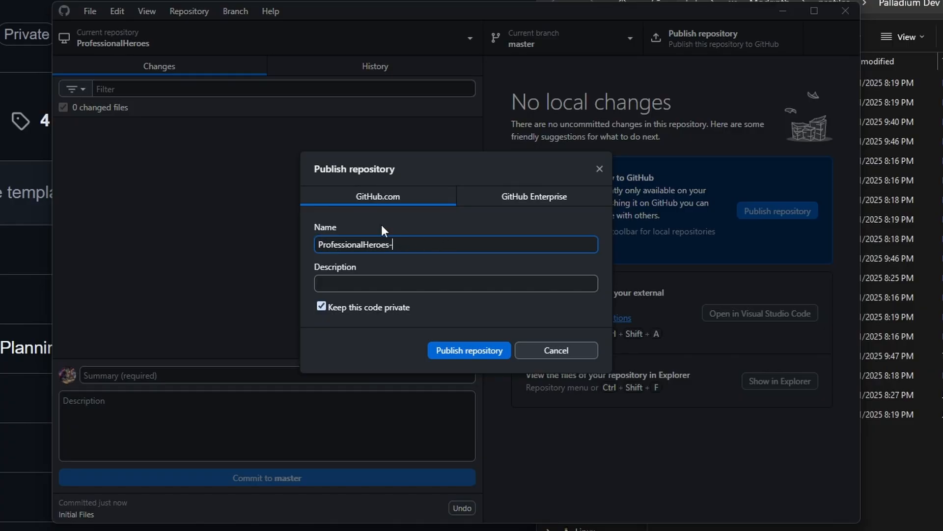
type("Example-Addon")
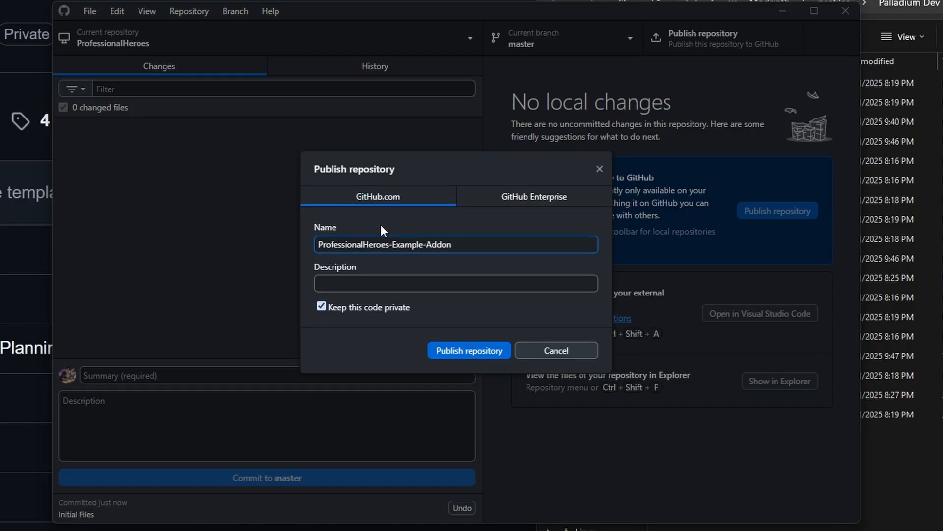
type("An example addon used to teach Palladium development")
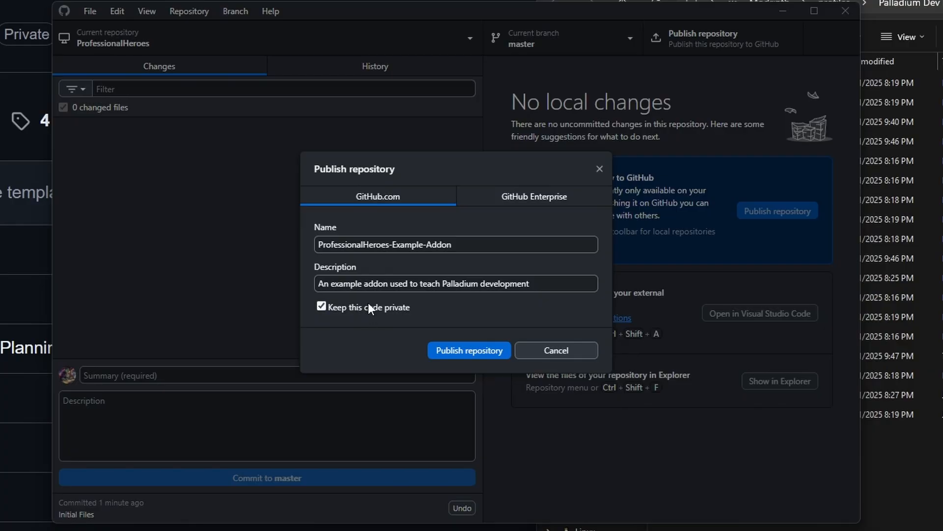
mouse_move(76, 175)
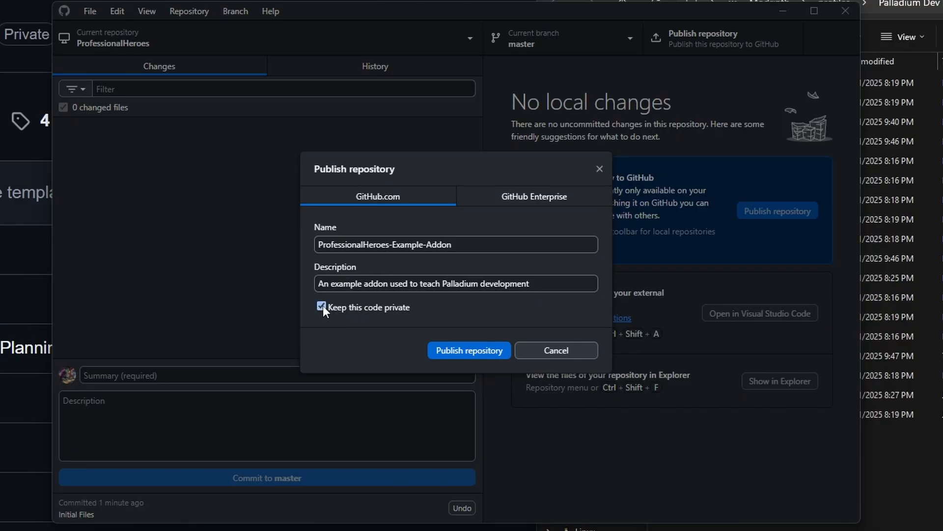
left_click(321, 306)
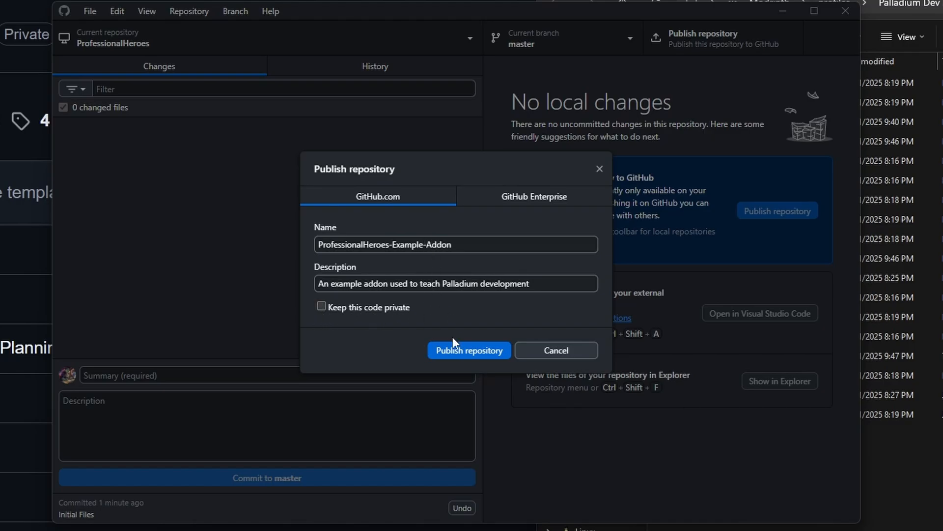
left_click(468, 350)
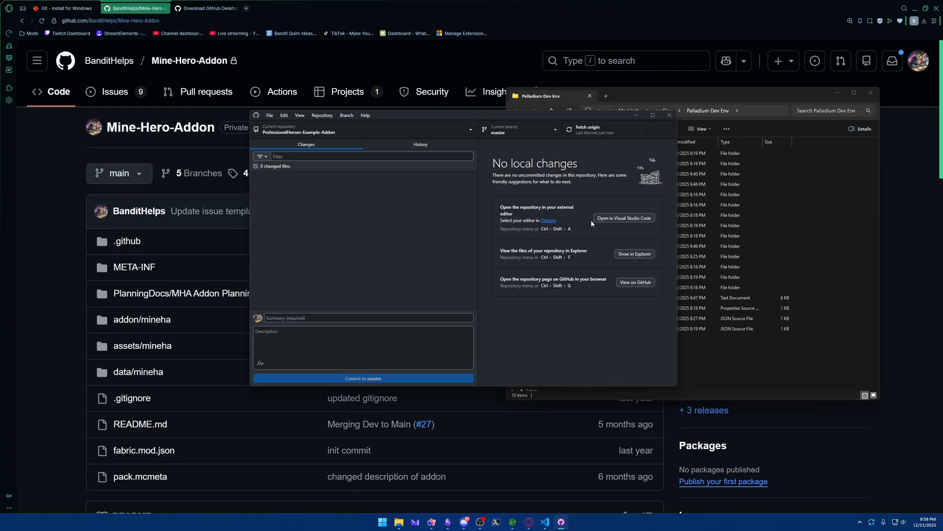
mouse_move(576, 218)
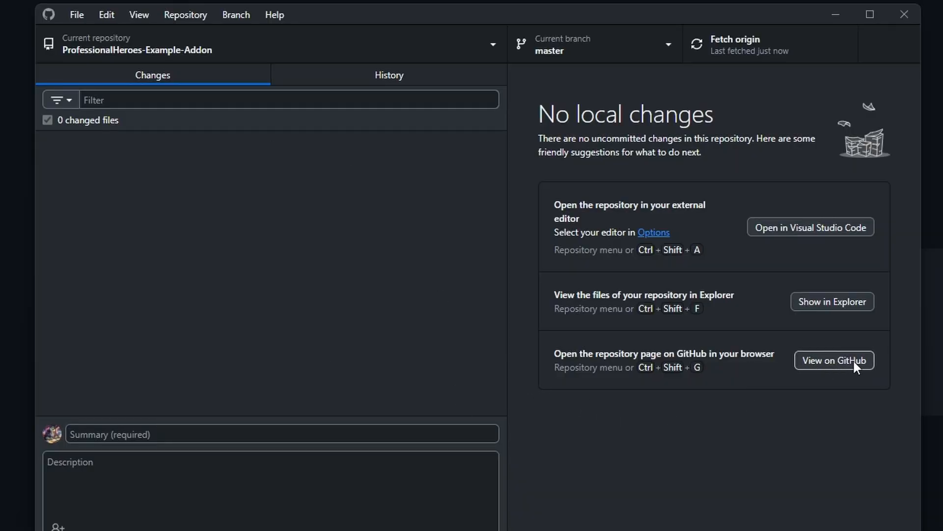
Step: View the published ProfessionalHeroes-Example-Addon repository on GitHub and scroll through its Initial Files commit
left_click(835, 360)
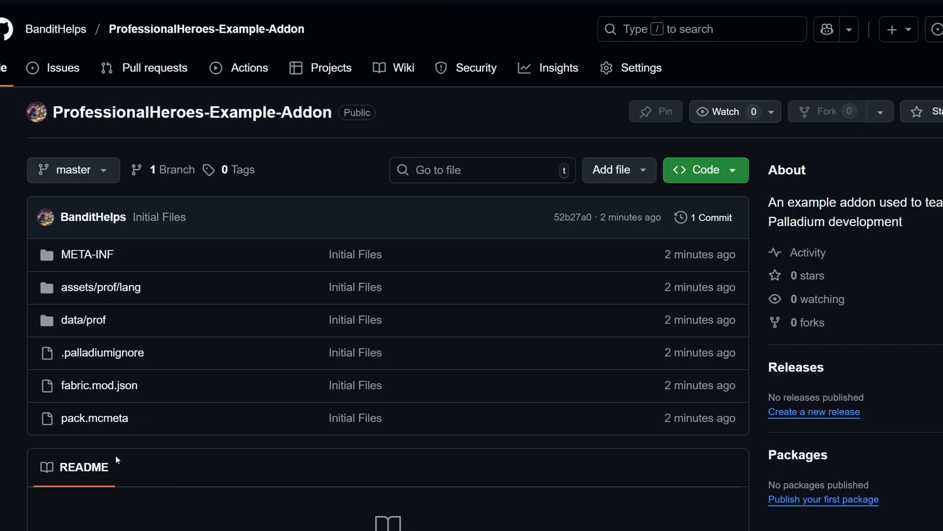
scroll("down", 3)
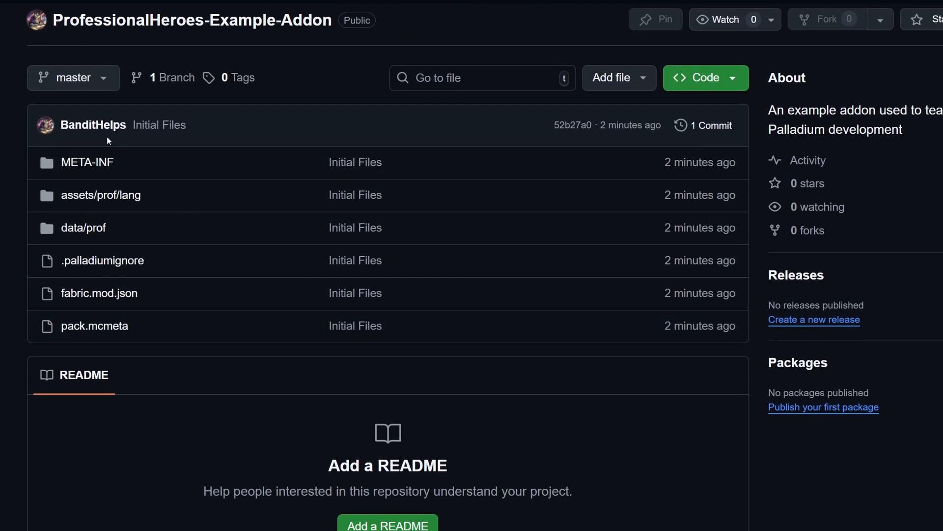
mouse_move(100, 194)
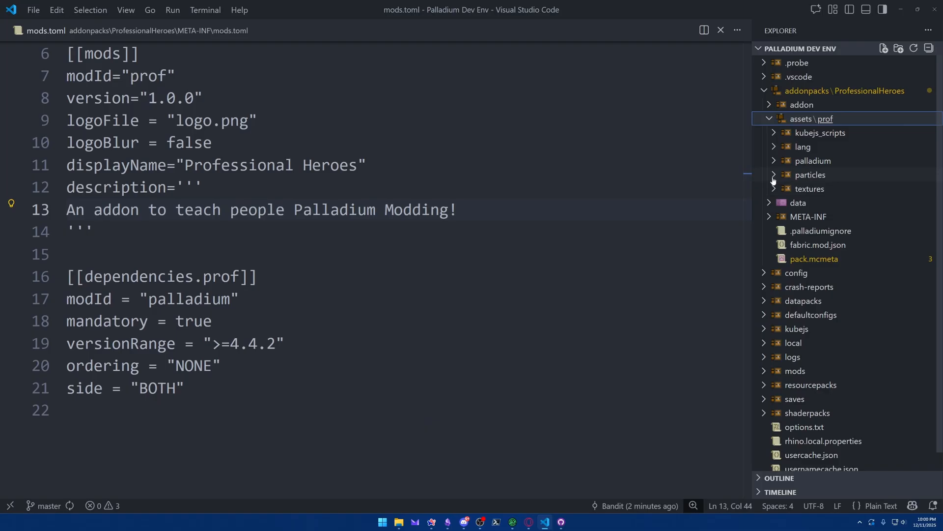
left_click(808, 188)
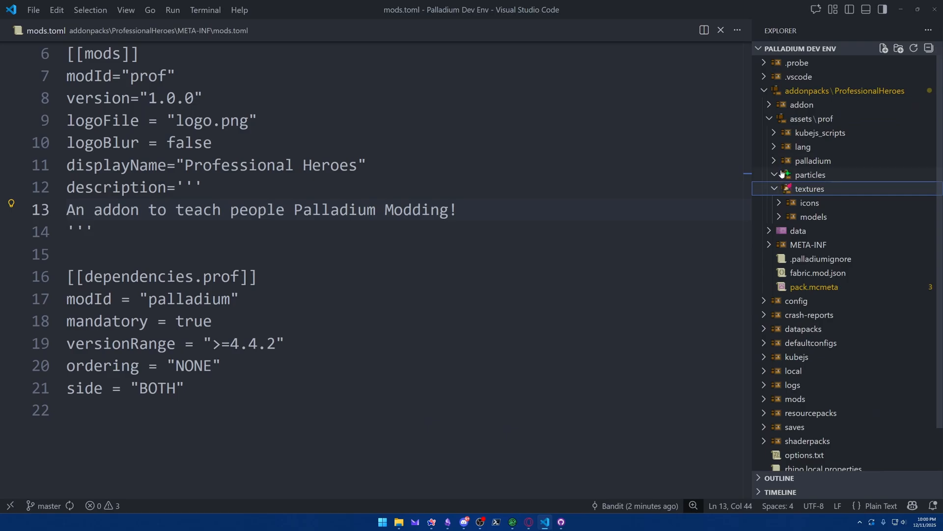
left_click(812, 160)
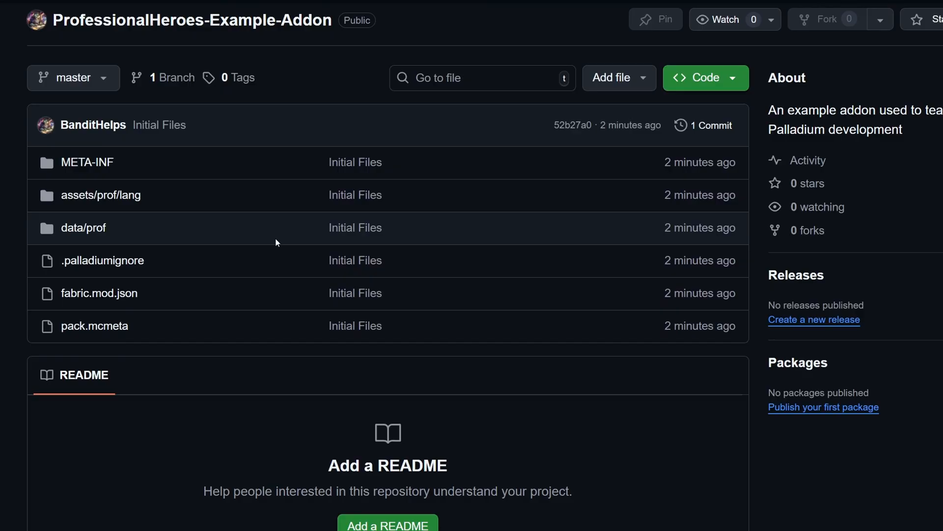
mouse_move(173, 255)
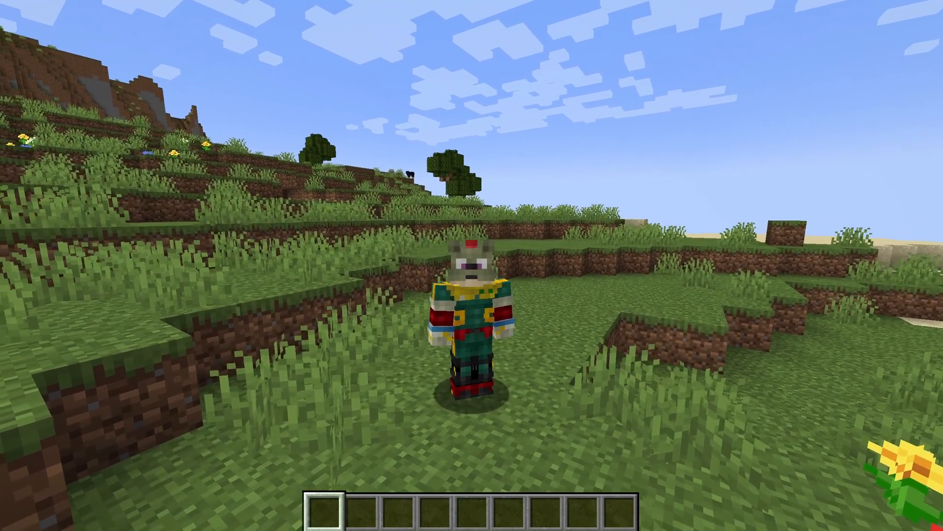
mouse_move(472, 265)
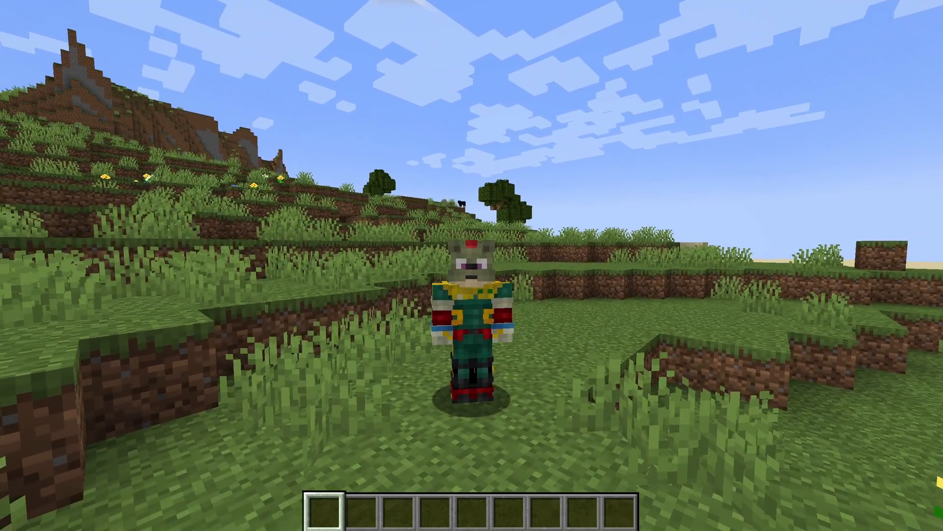